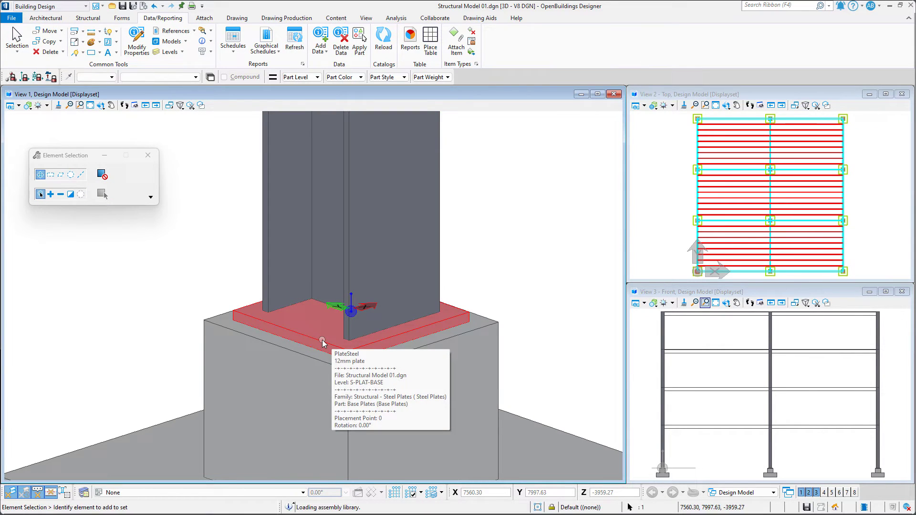
Step: Right-click the column's base plate to bring up its Standard Baseplate settings
right_click(323, 343)
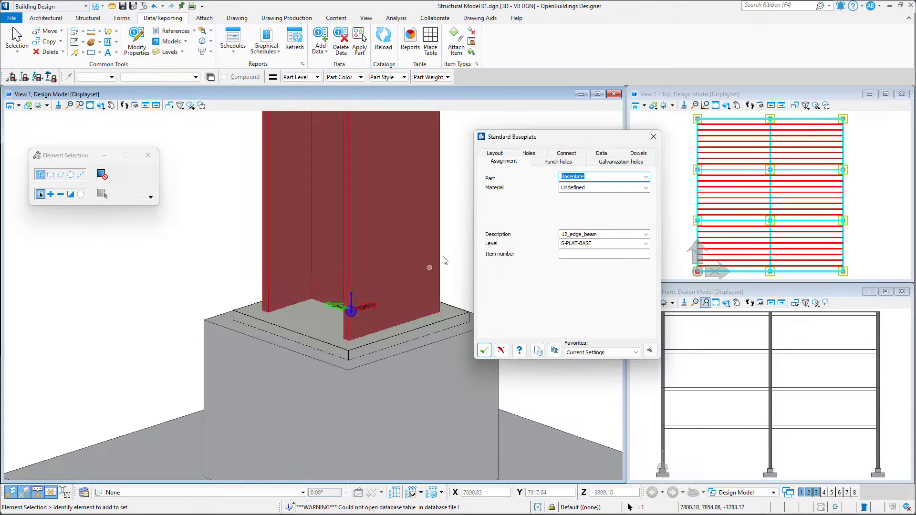
Step: Set plate width and length to 450, grout thickness 10, and enable Shorten Column
left_click(494, 161)
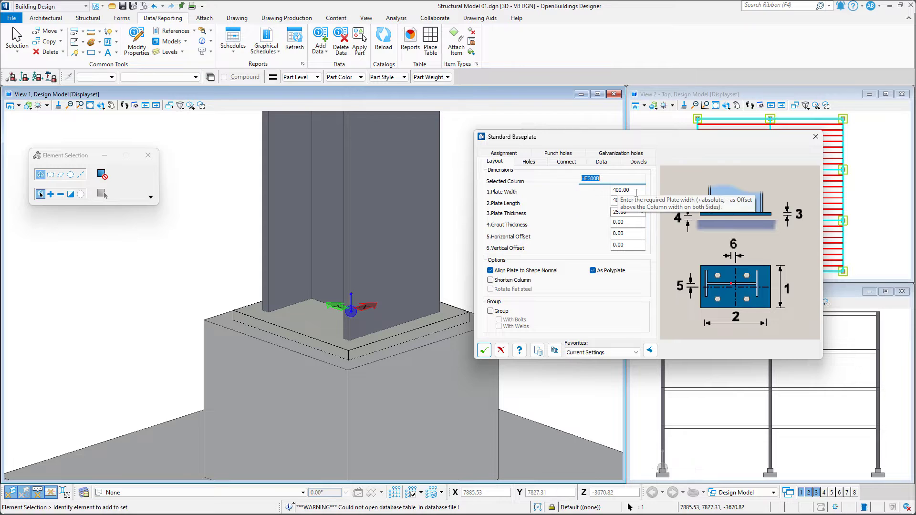
type("450")
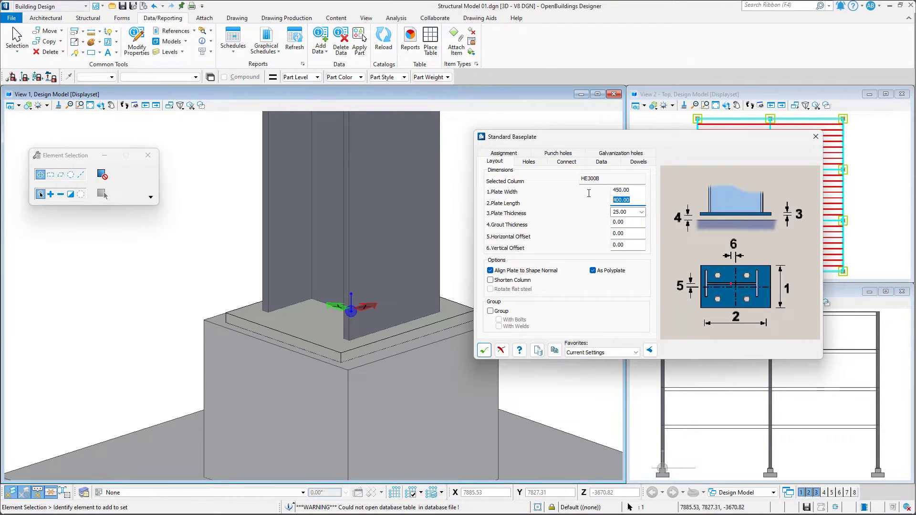
left_click(640, 211)
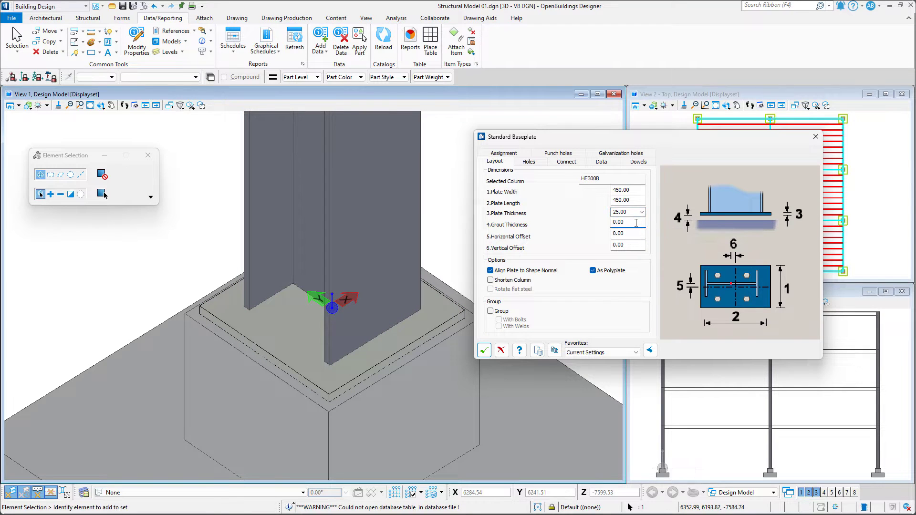
type("10")
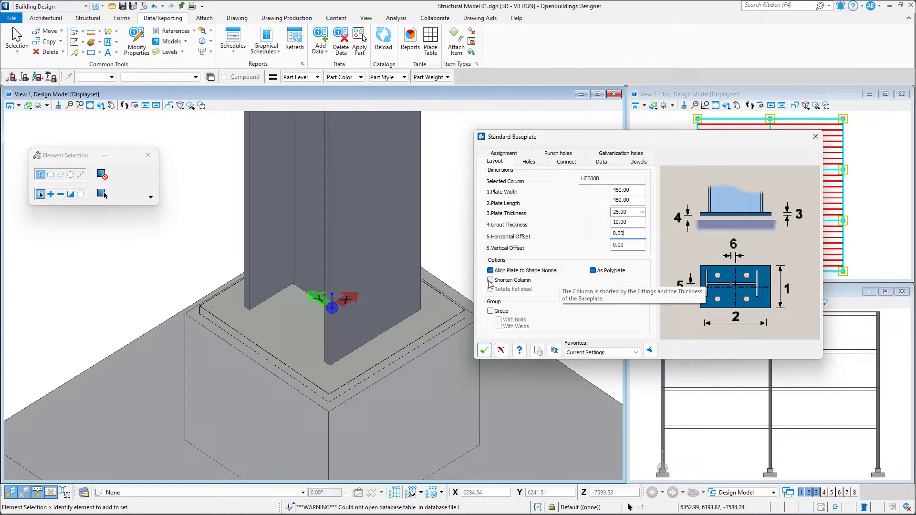
left_click(490, 280)
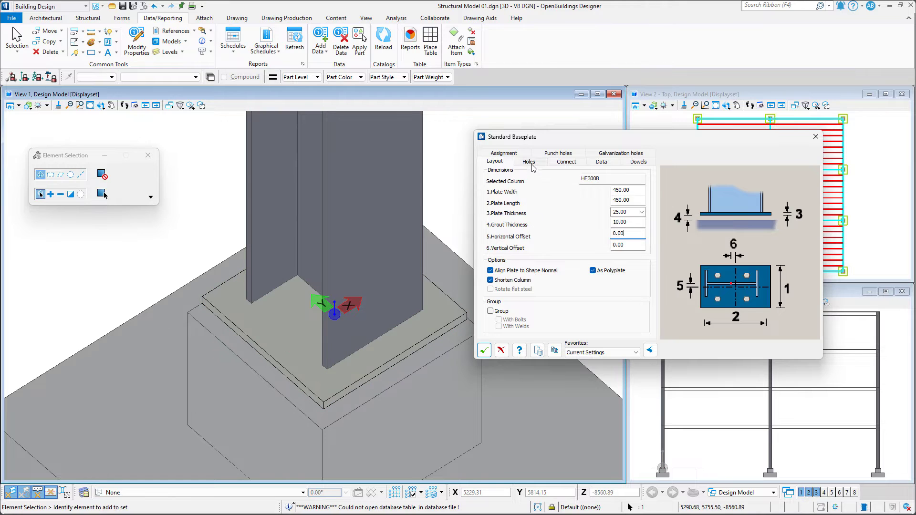
Step: Enable inner holes spaced 150 across and 375 apart, trying then clearing slot rotation
left_click(528, 162)
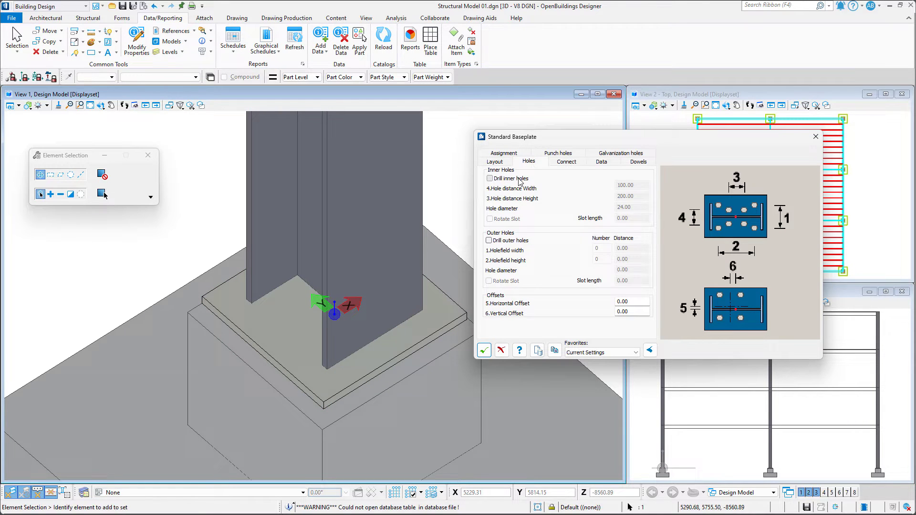
left_click(490, 178)
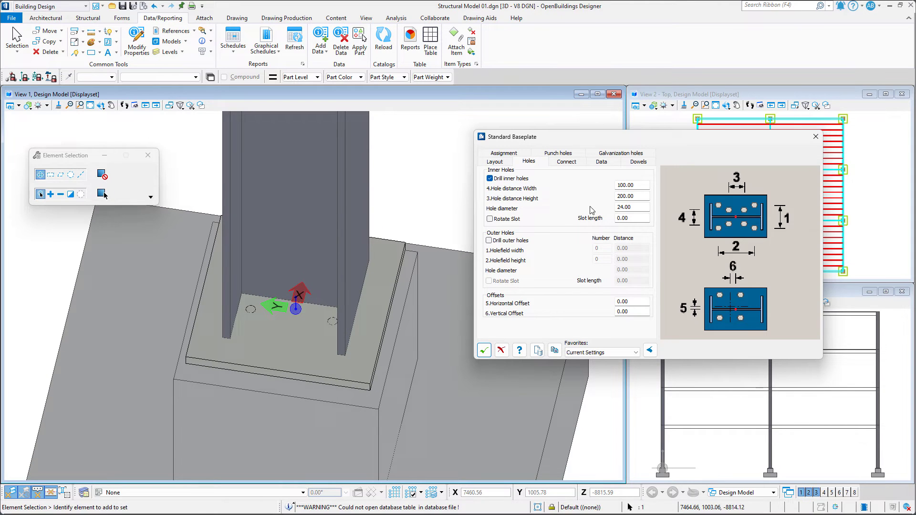
left_click(632, 185)
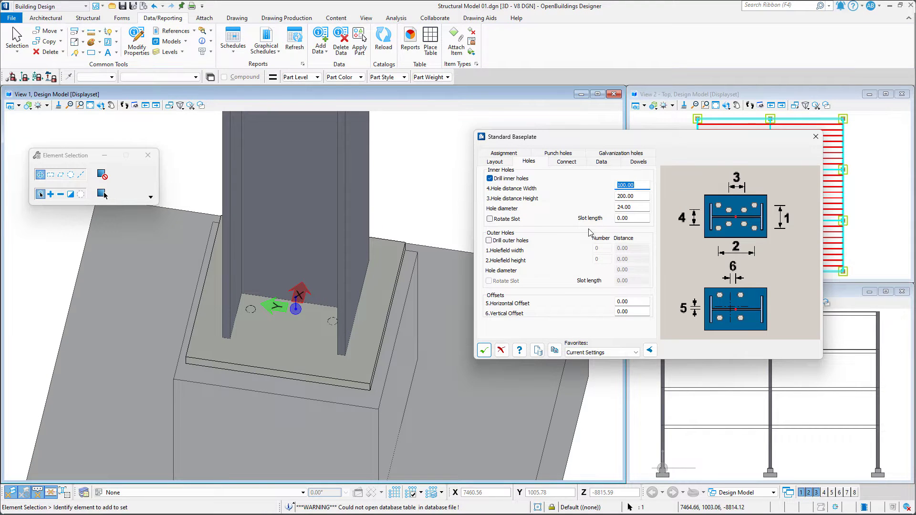
type("150")
left_click(633, 196)
type("375")
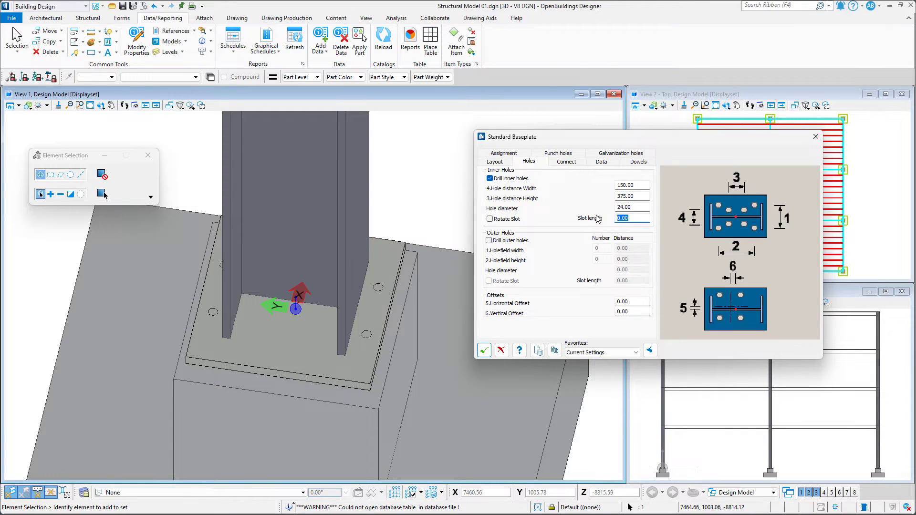
type("36.00")
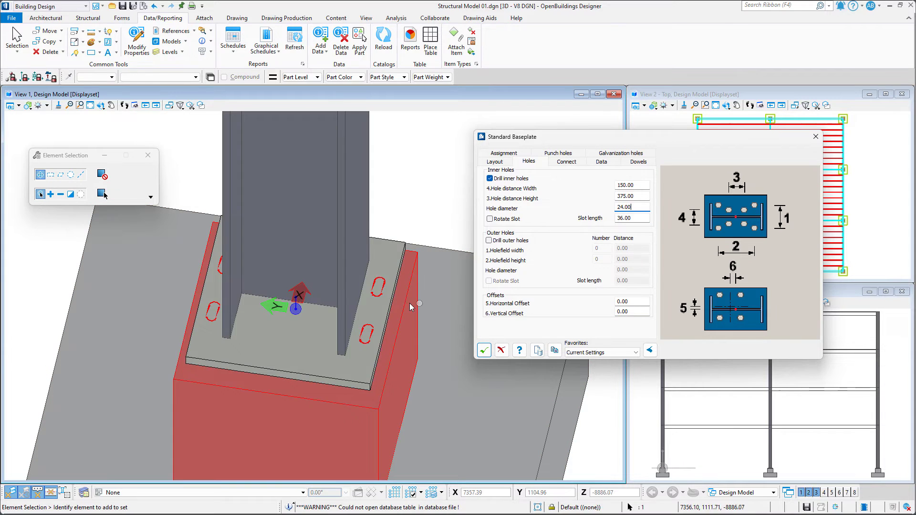
left_click(489, 218)
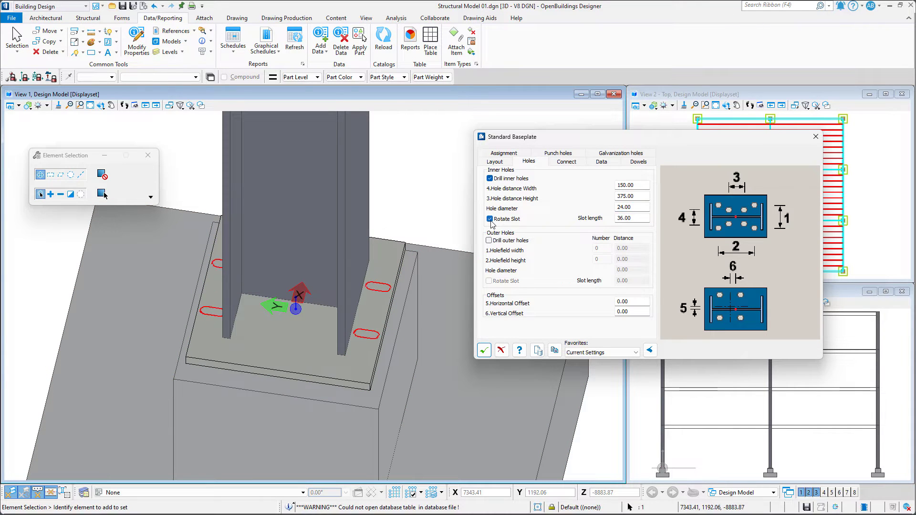
left_click(490, 219)
type("0")
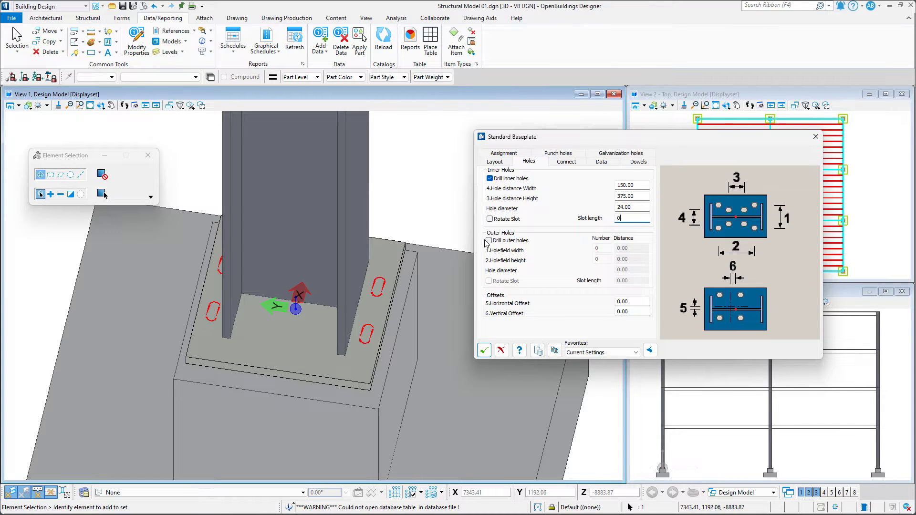
Step: Enable outer holes, 2 across and 3 along at 375 spacing, diameter 24
left_click(489, 240)
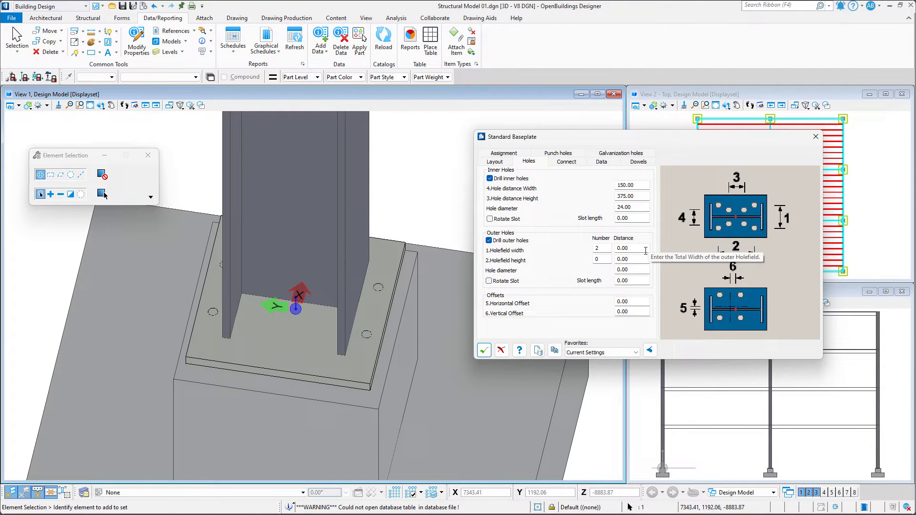
type("375")
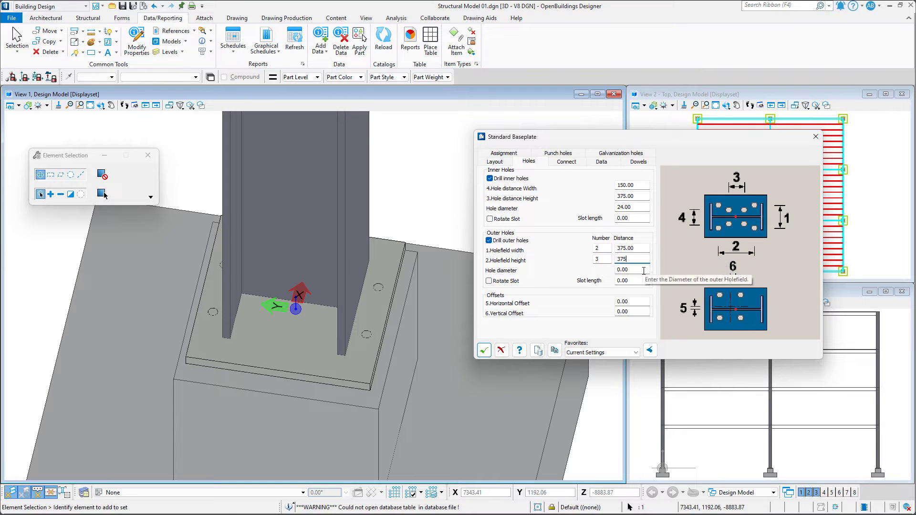
type("24")
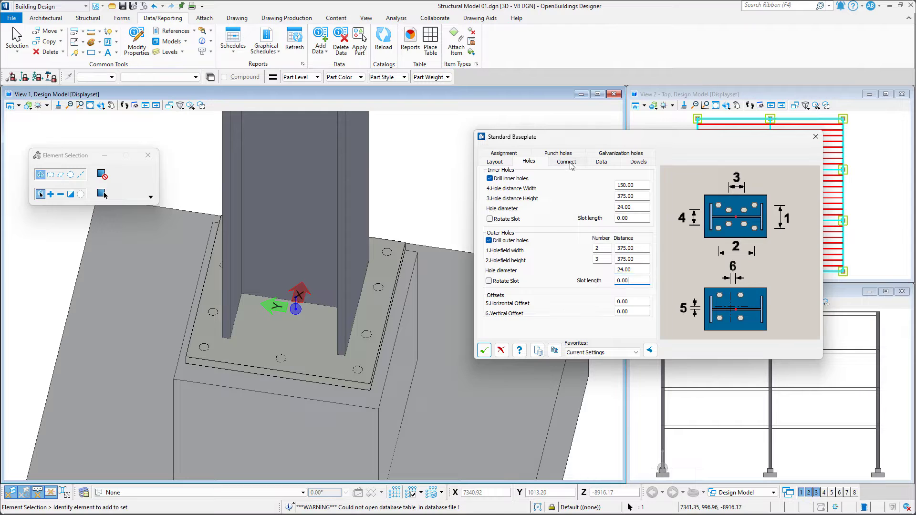
Step: Turn on tie bolts with outside anchor bolts in the Connect settings
left_click(565, 162)
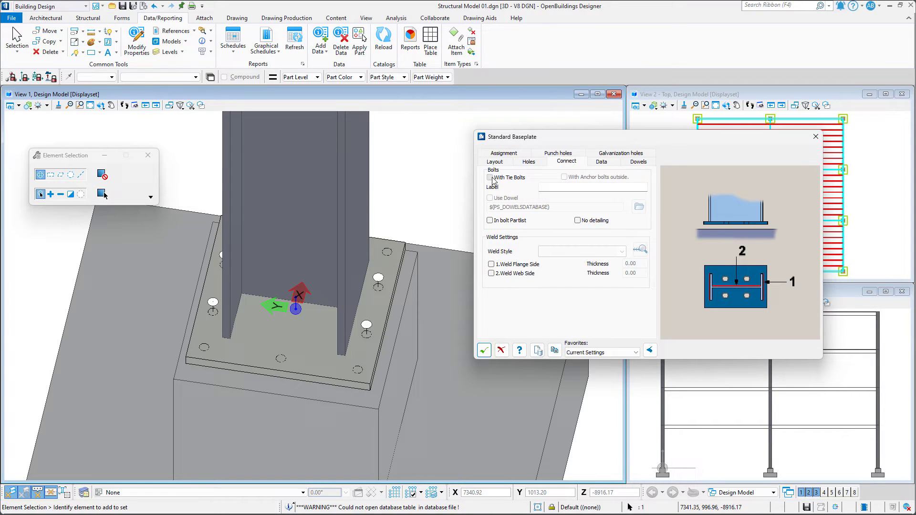
left_click(490, 177)
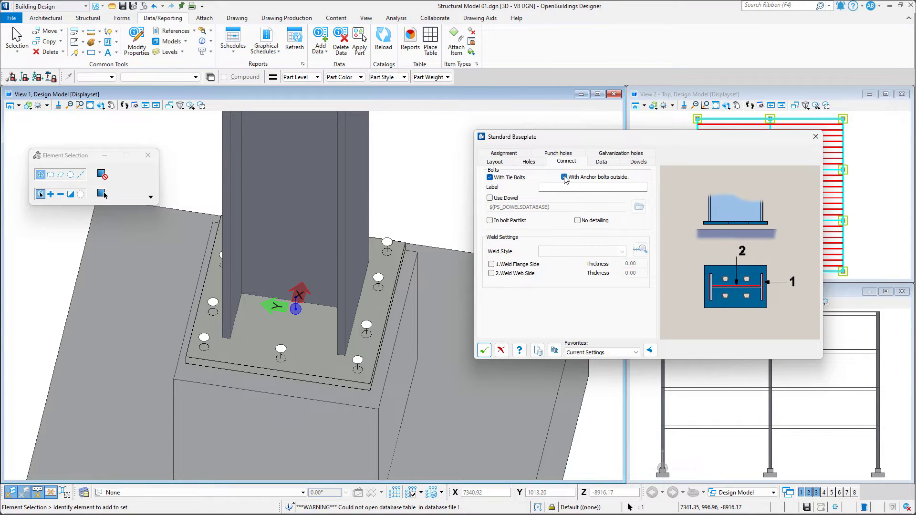
mouse_move(546, 188)
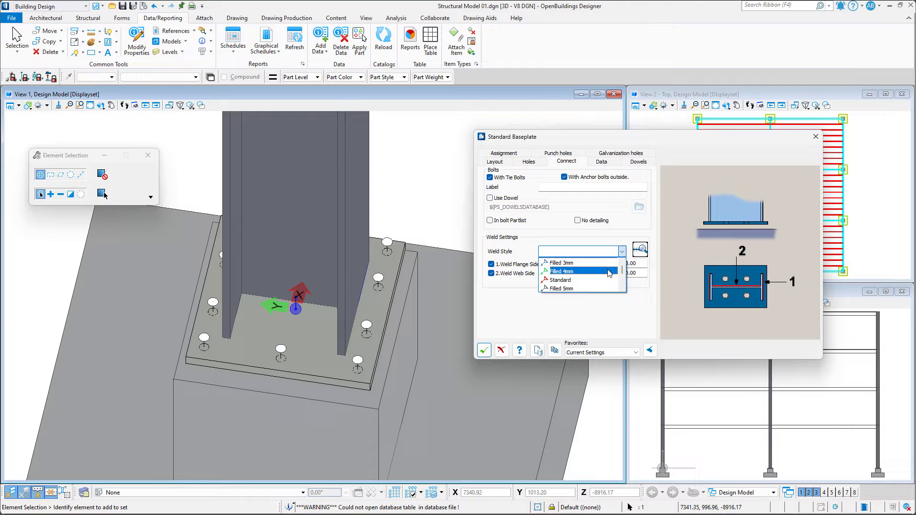
Step: Review the Filled 4mm weld style's specific and topside symbol settings
left_click(640, 249)
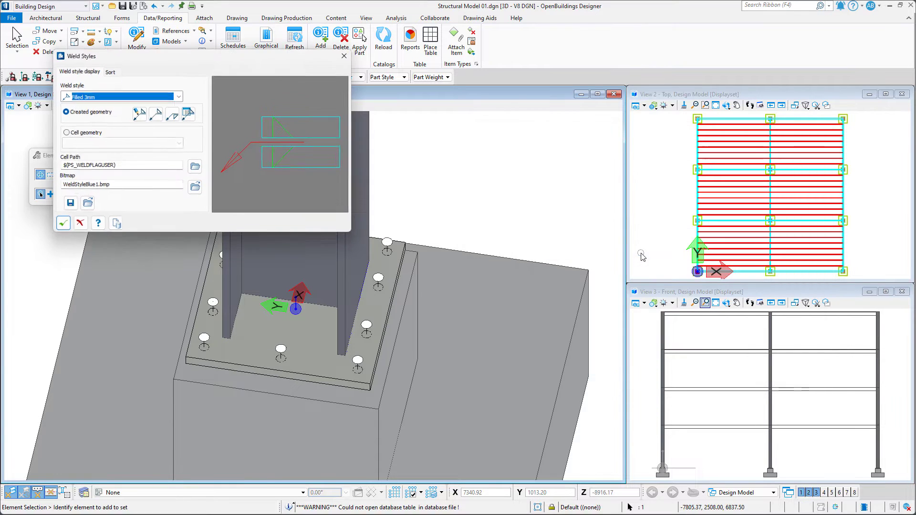
left_click(178, 97)
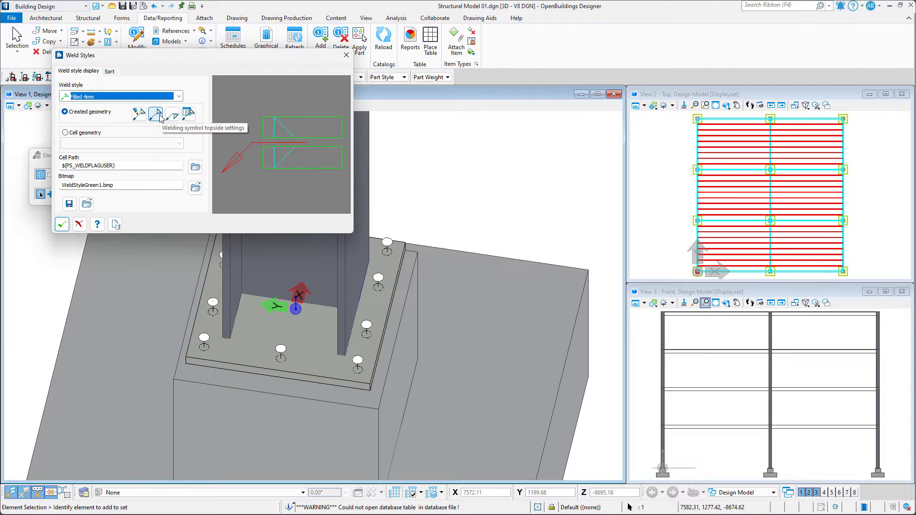
mouse_move(136, 113)
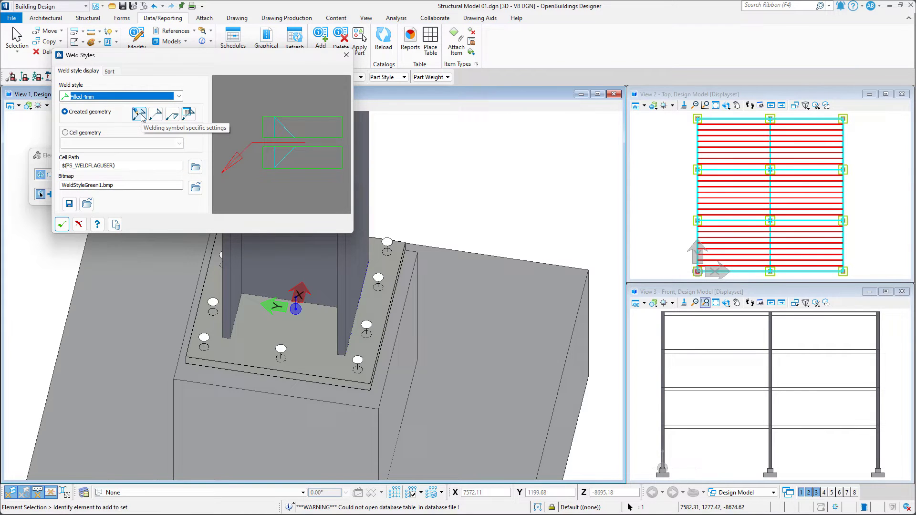
left_click(139, 114)
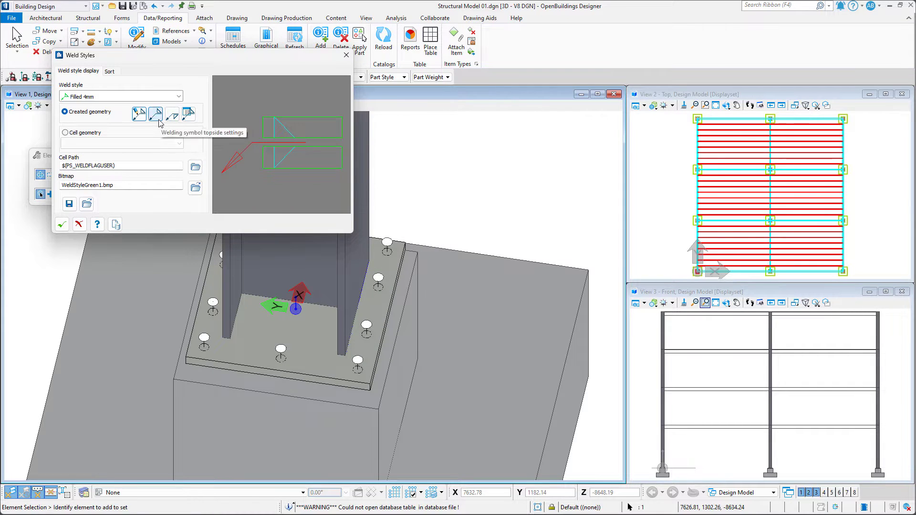
left_click(155, 114)
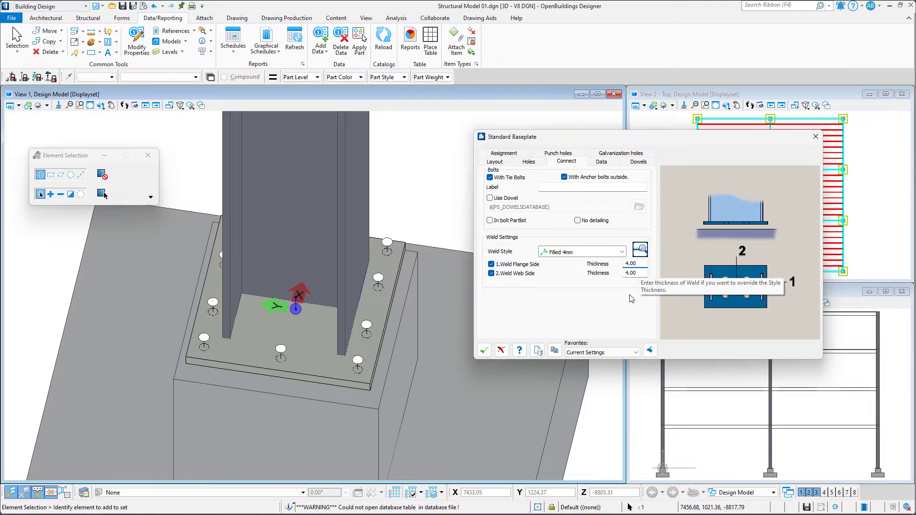
Step: Review the plate load, dowel and galvanization hole settings, confirming galvanization holes are None
left_click(602, 161)
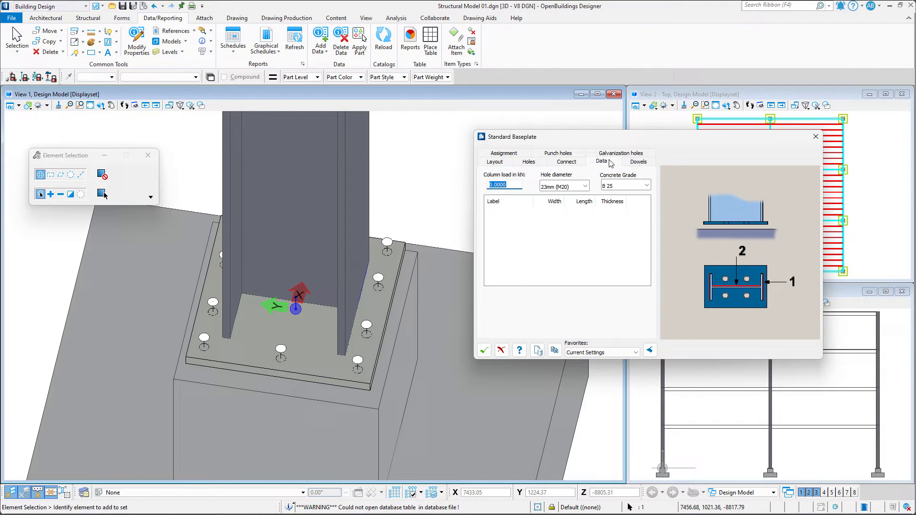
mouse_move(503, 184)
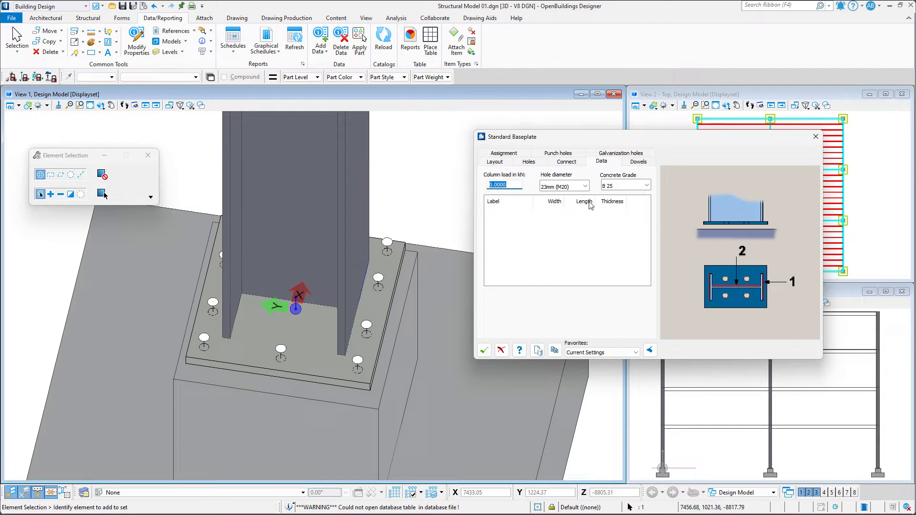
left_click(638, 162)
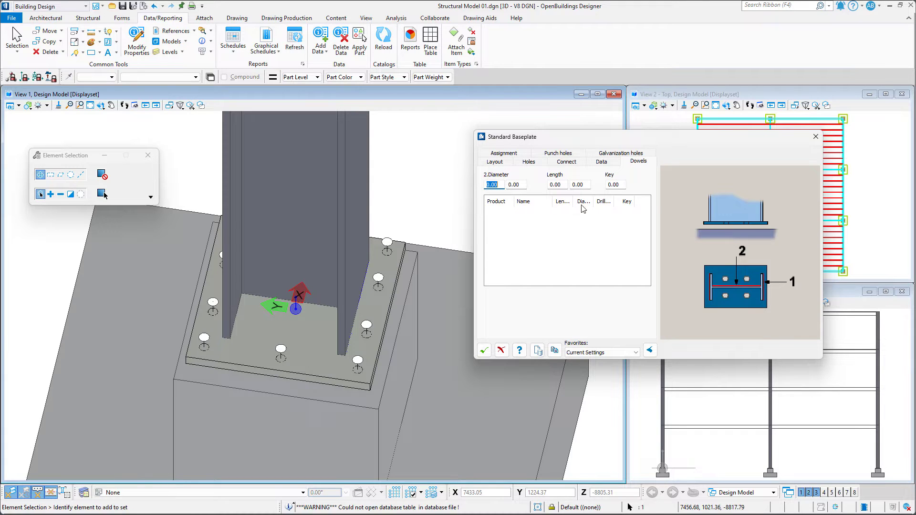
left_click(620, 152)
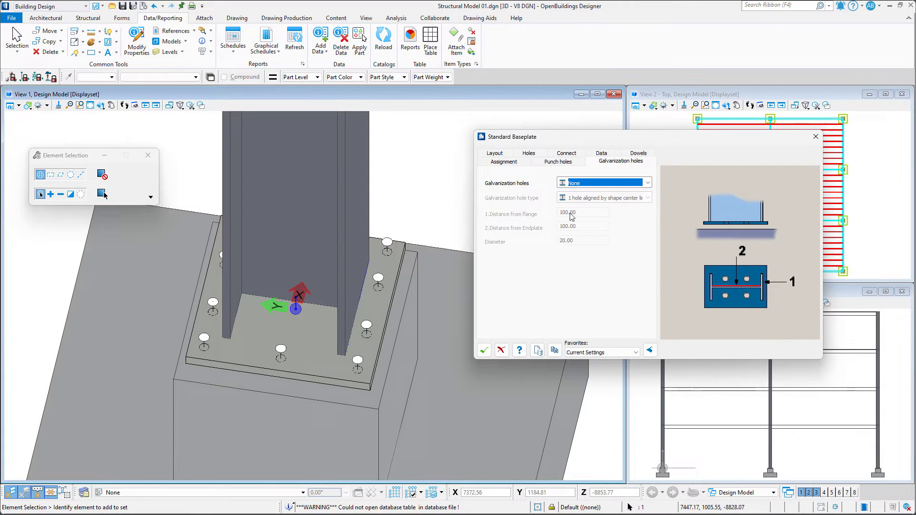
left_click(646, 182)
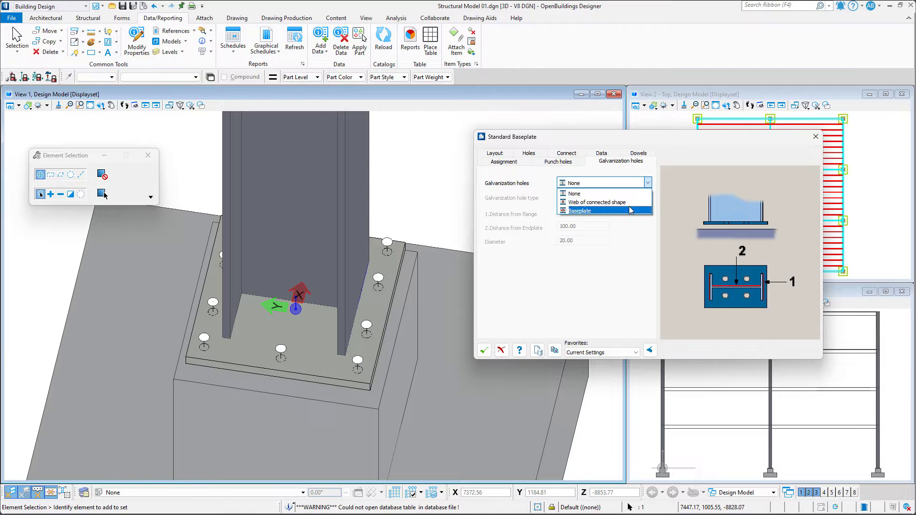
left_click(580, 210)
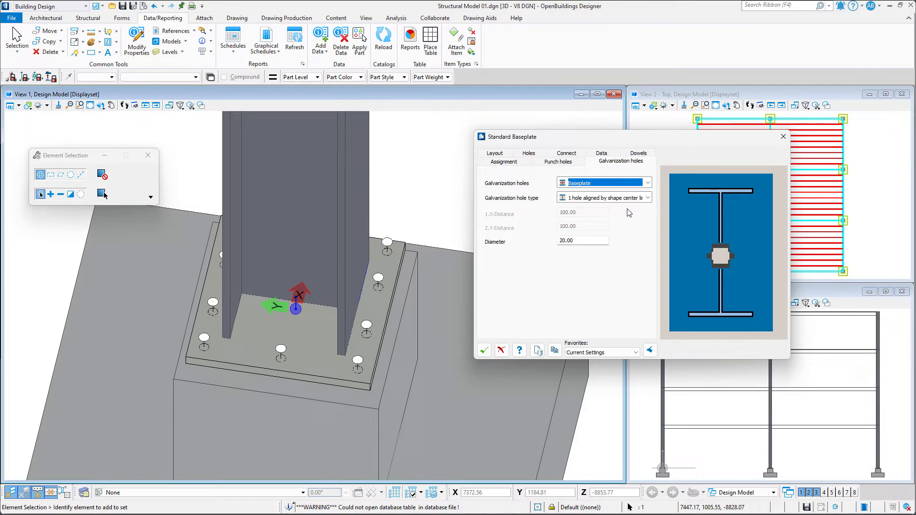
left_click(647, 197)
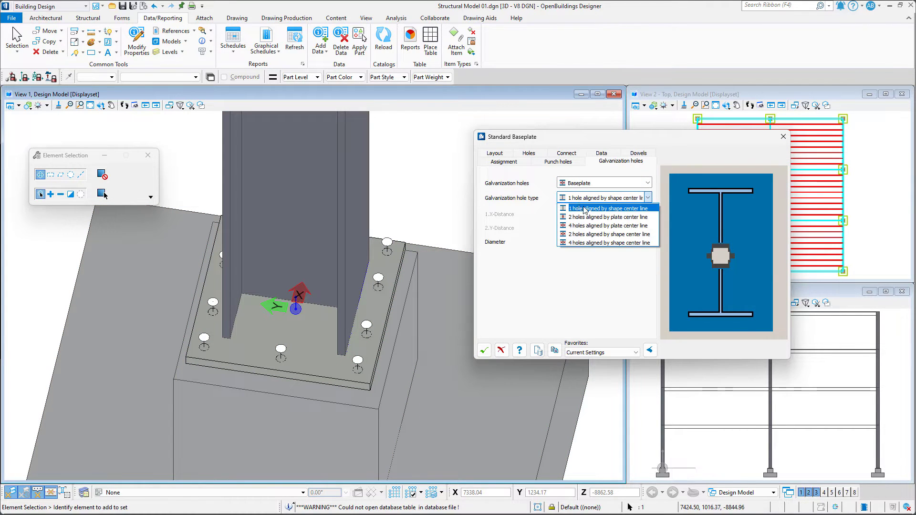
left_click(608, 217)
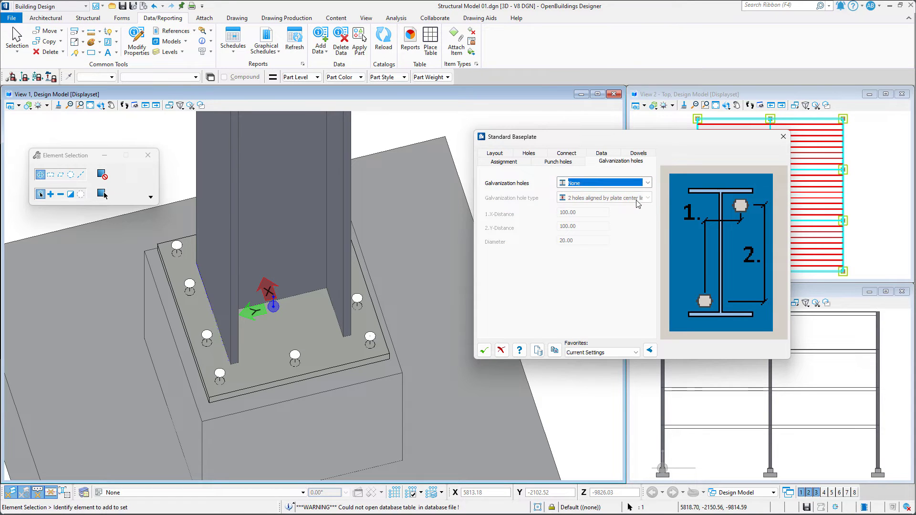
Step: Set punch holes to project from Shape Vertices after briefly choosing Column Web
left_click(557, 162)
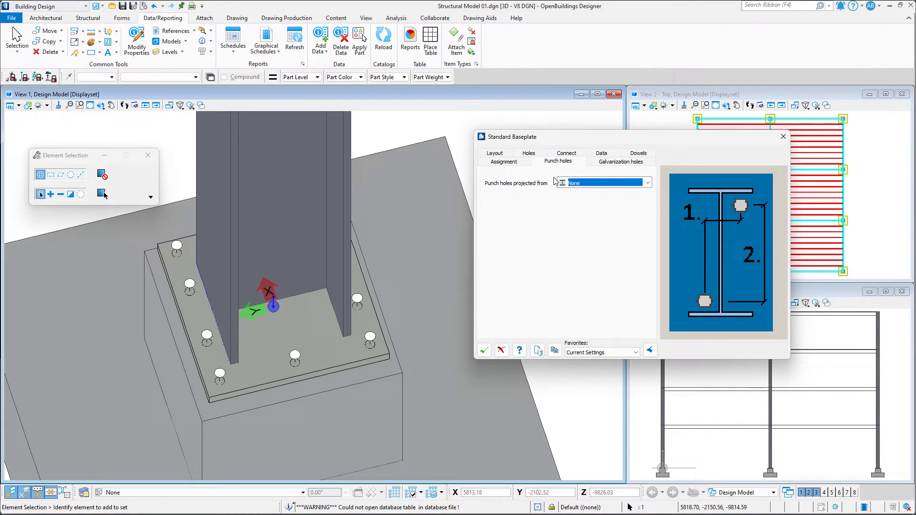
left_click(646, 182)
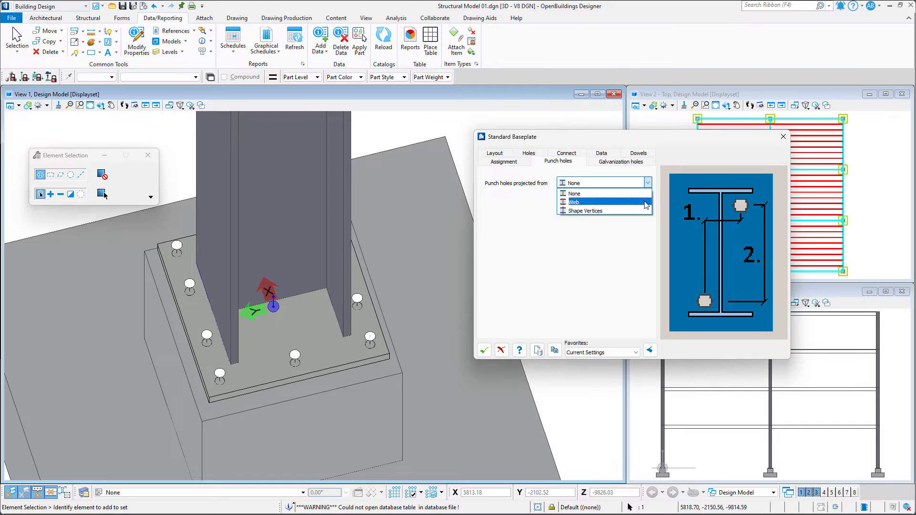
mouse_move(585, 210)
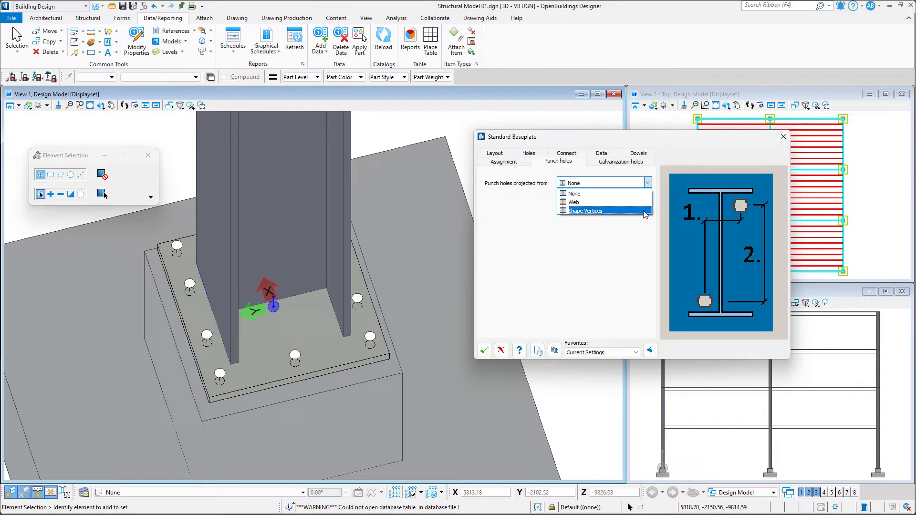
left_click(573, 202)
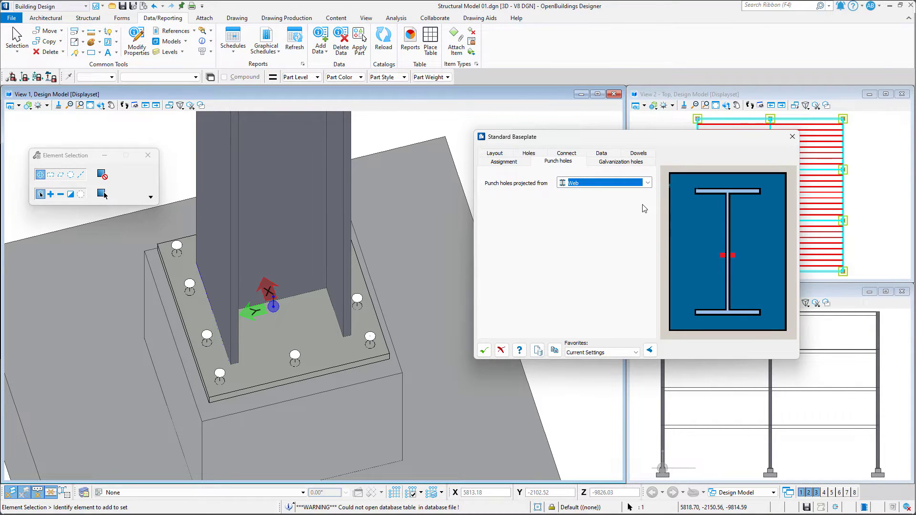
left_click(645, 182)
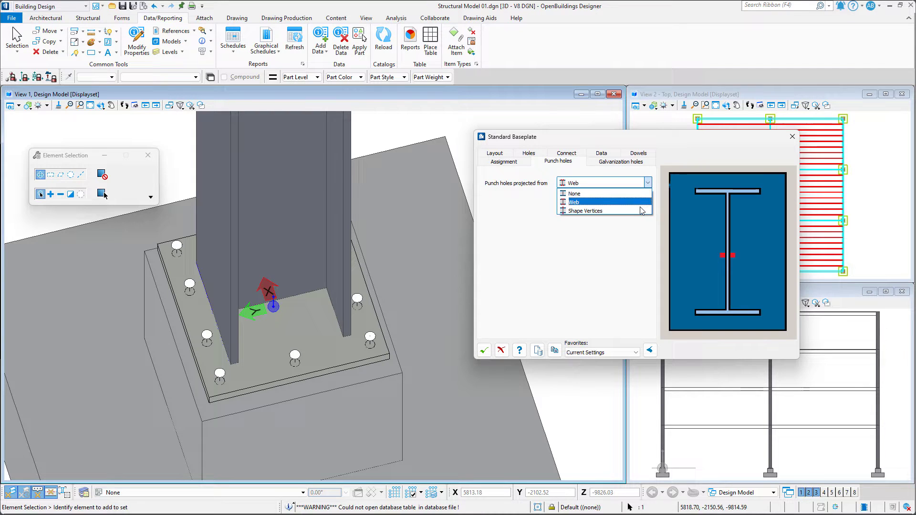
left_click(584, 211)
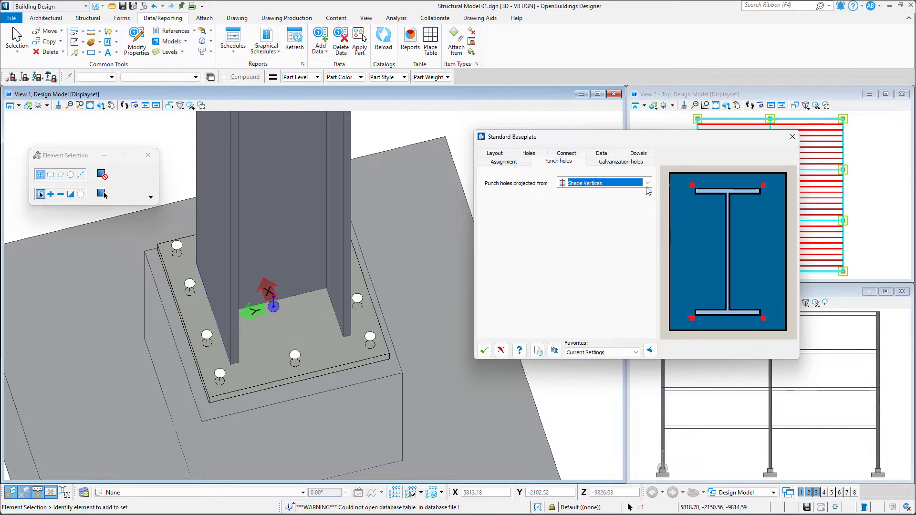
left_click(604, 183)
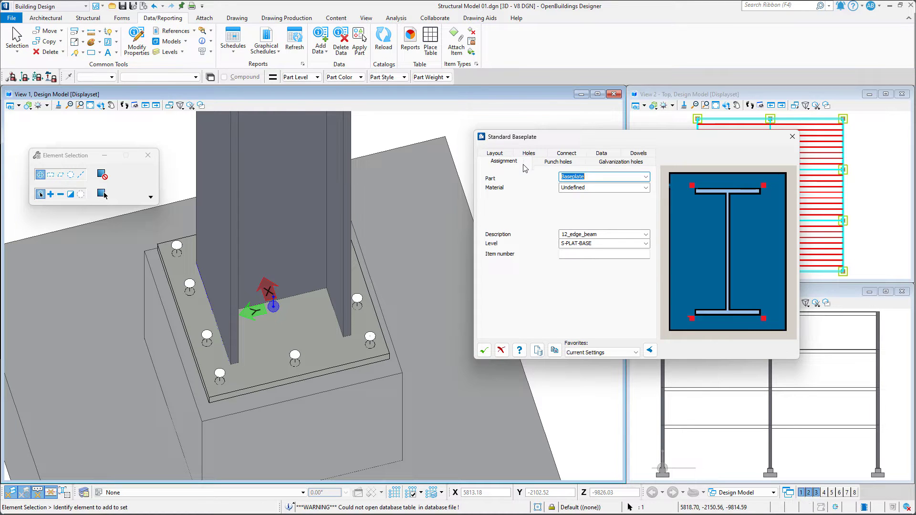
mouse_move(520, 181)
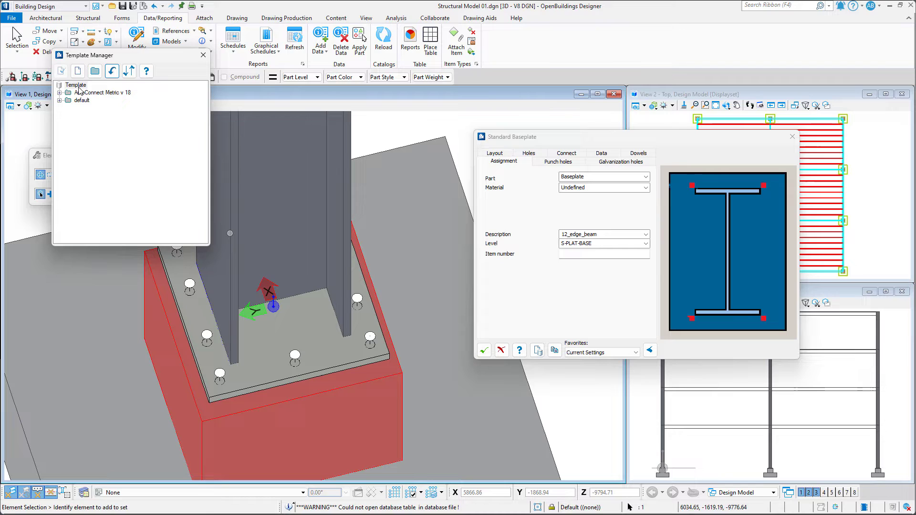
Step: Create a myBasePlates template folder containing template BP01
left_click(93, 70)
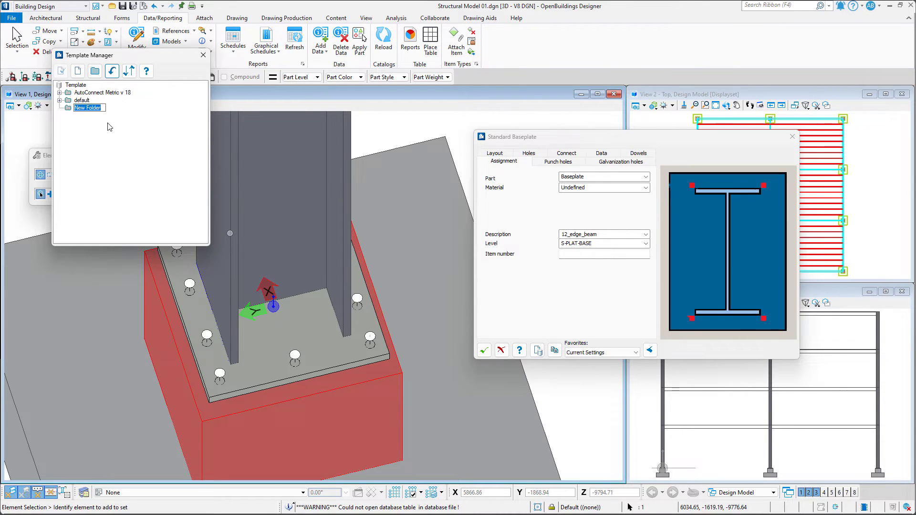
type("myBasePlates")
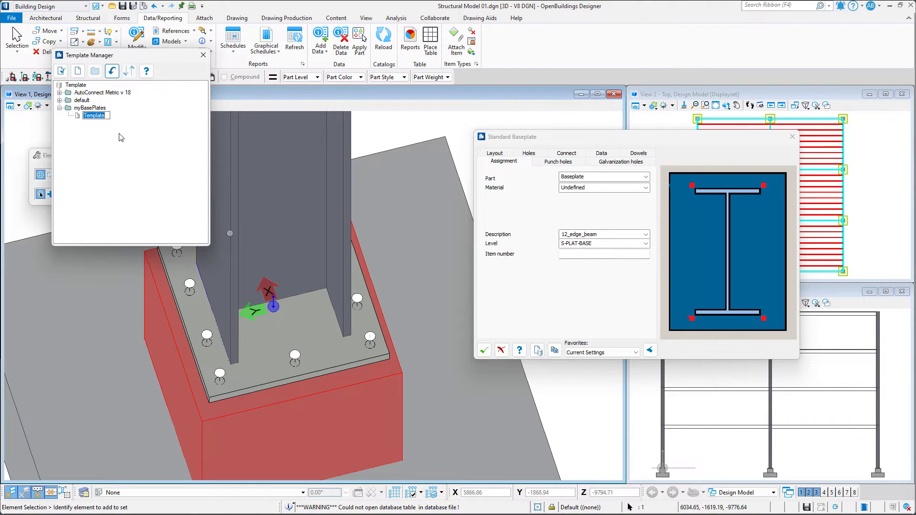
type("BP01")
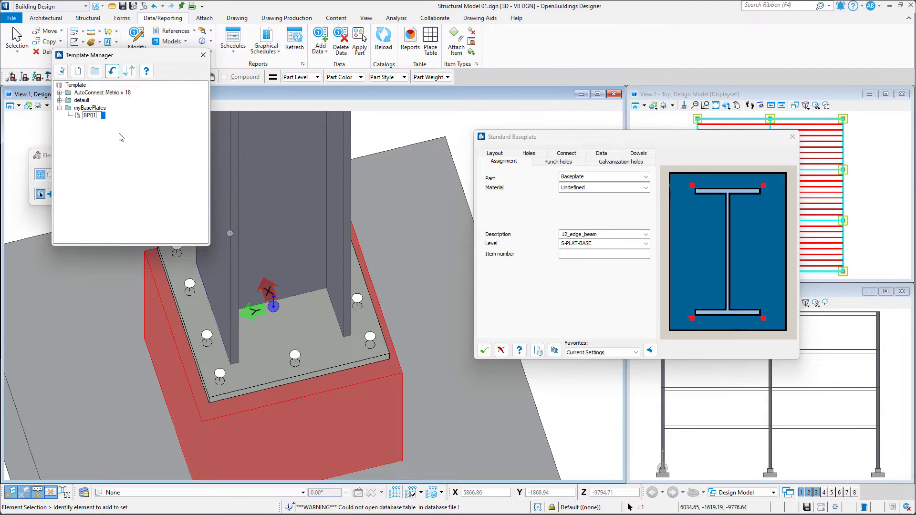
right_click(91, 115)
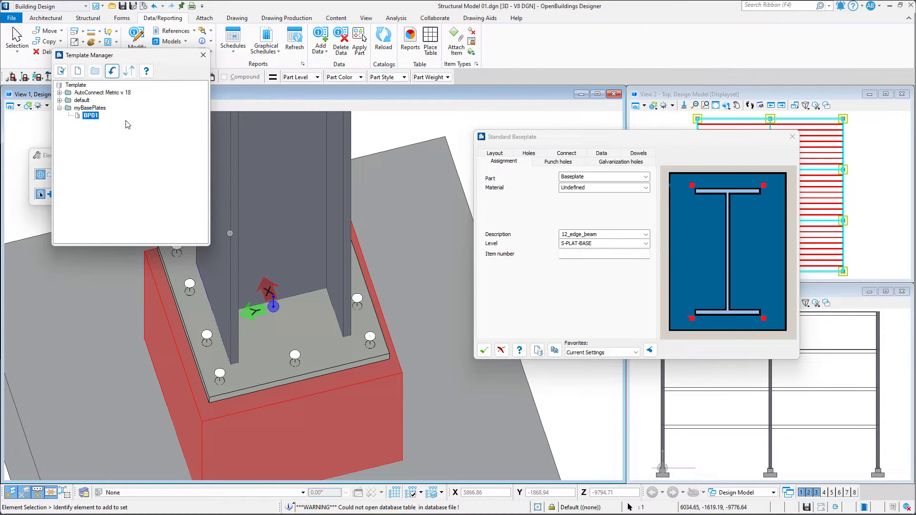
left_click(203, 54)
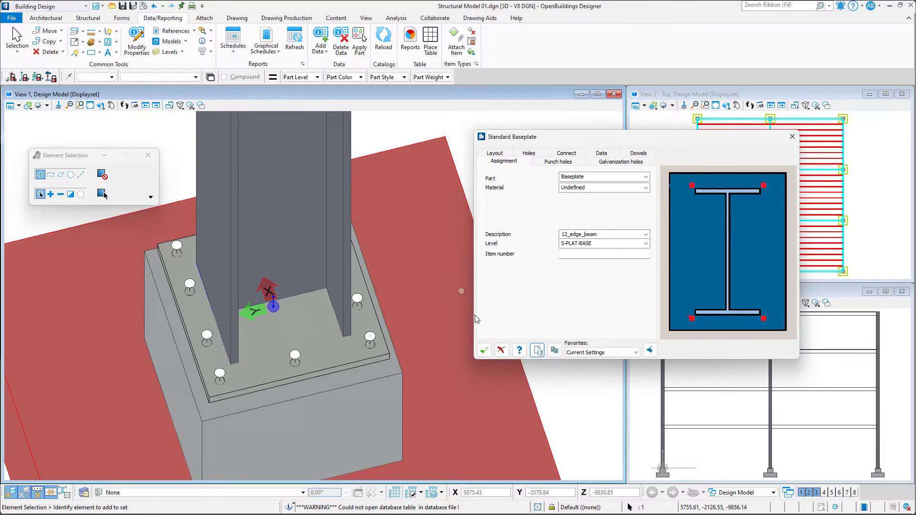
Step: Accept the settings and apply myBasePlates/BP01 to two other base plates via Change Connection
left_click(484, 349)
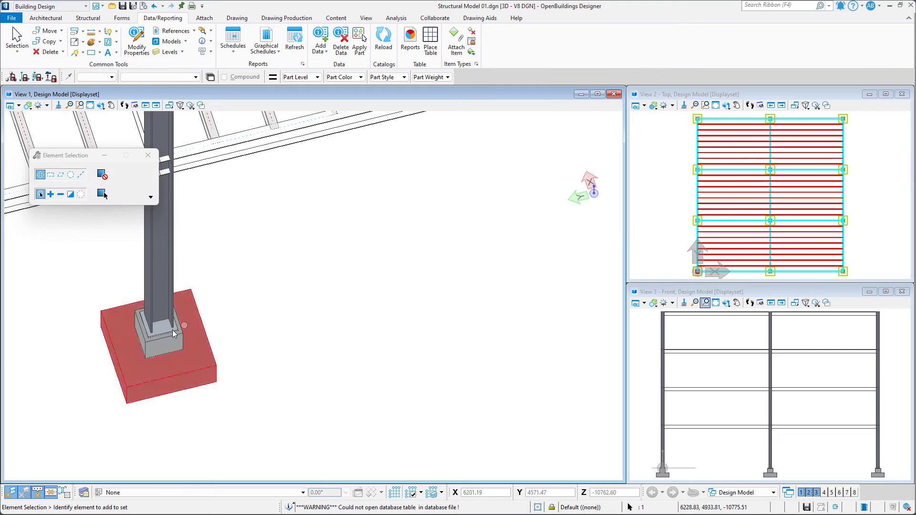
right_click(175, 333)
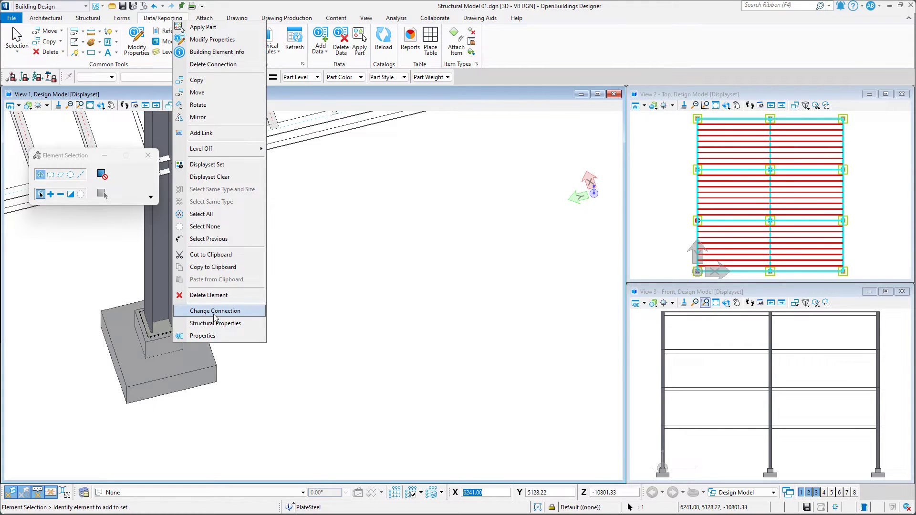
left_click(216, 323)
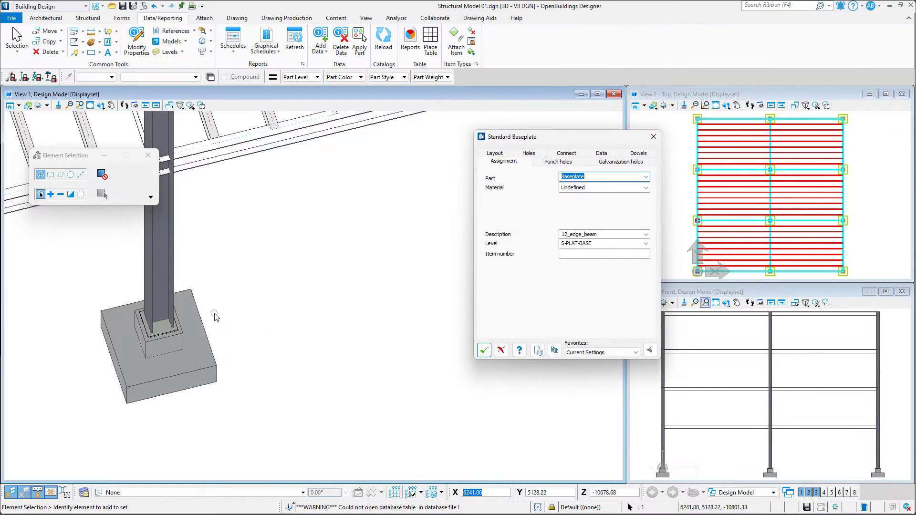
left_click(635, 352)
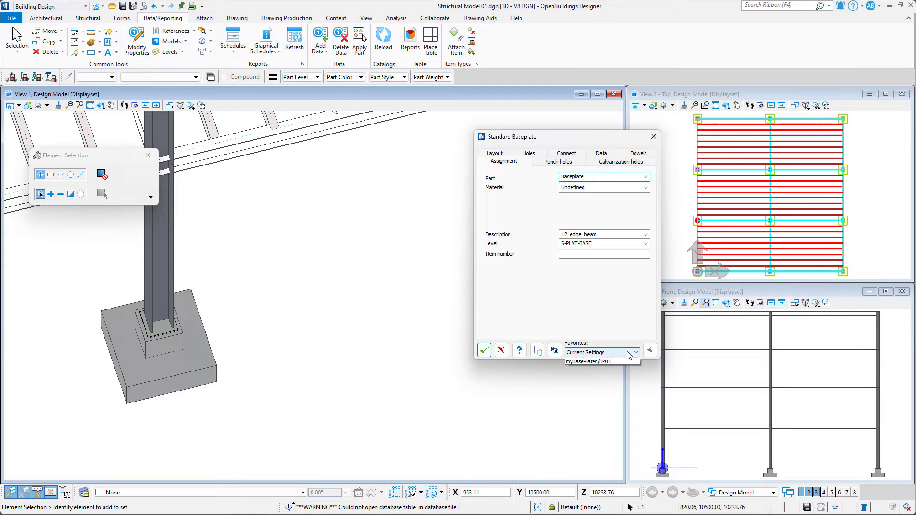
left_click(596, 361)
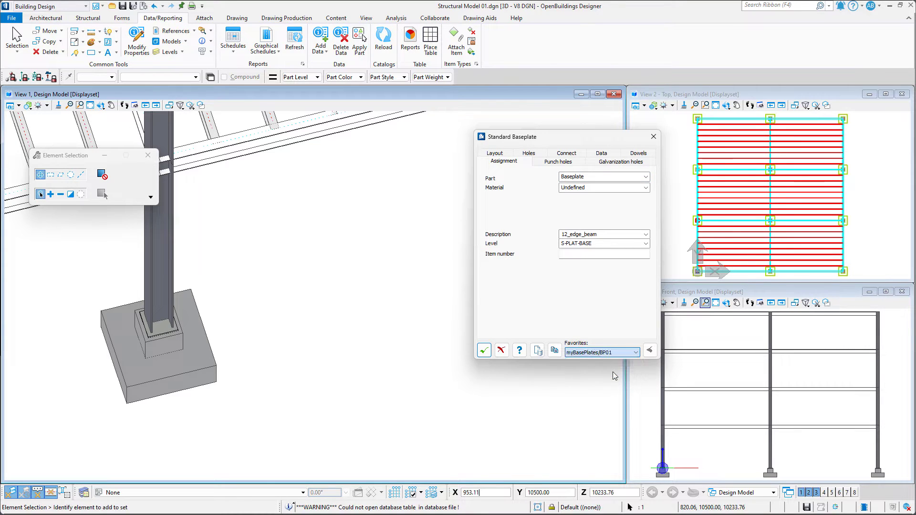
left_click(485, 350)
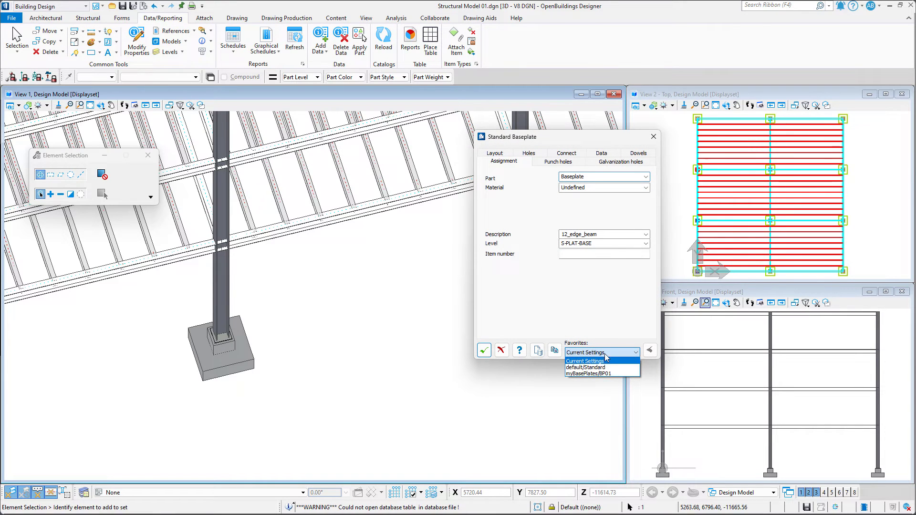
left_click(586, 373)
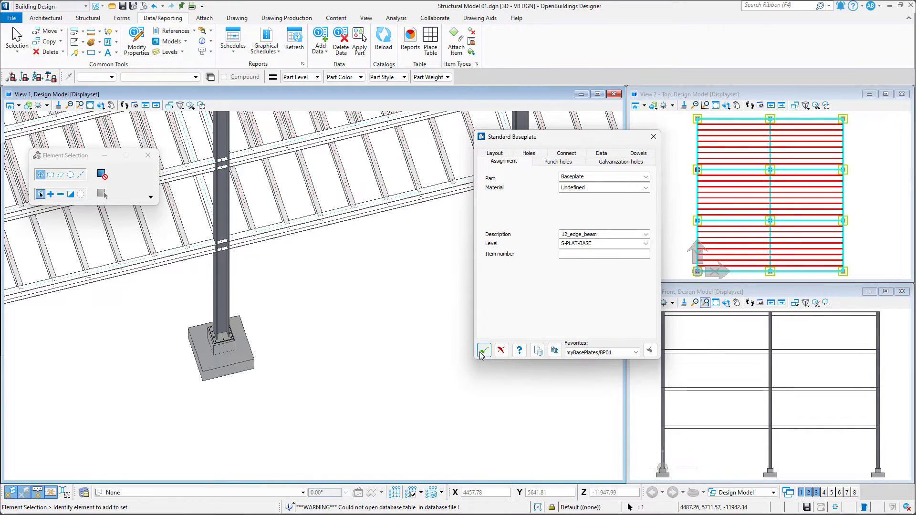
left_click(483, 350)
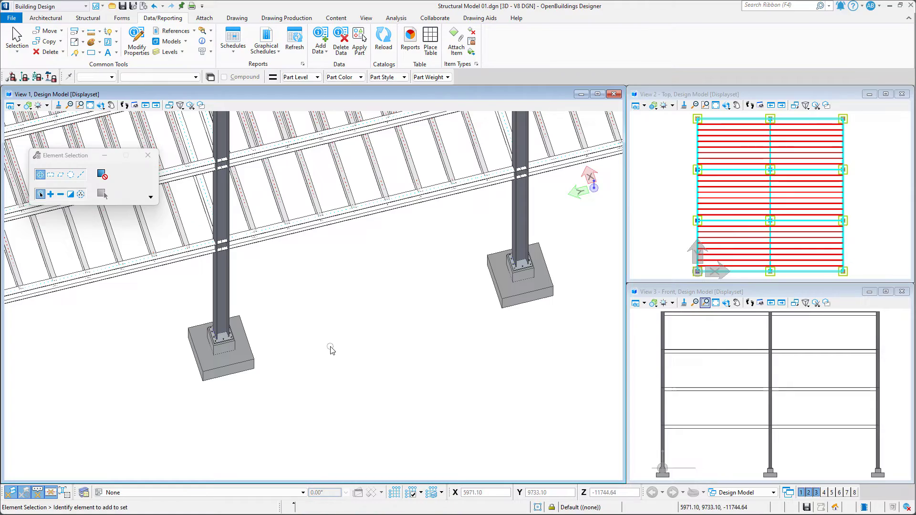
mouse_move(602, 272)
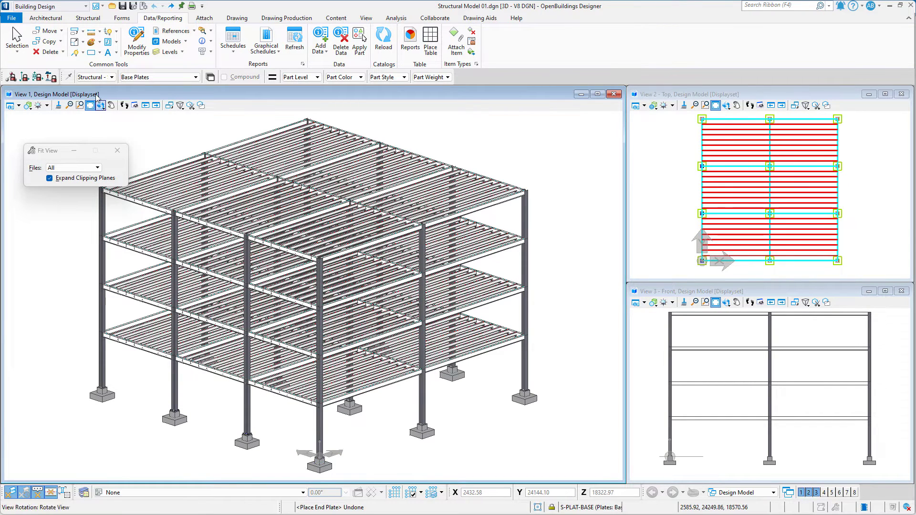
Step: Place a 20mm end plate joining the steel beam to the supporting column
left_click(88, 18)
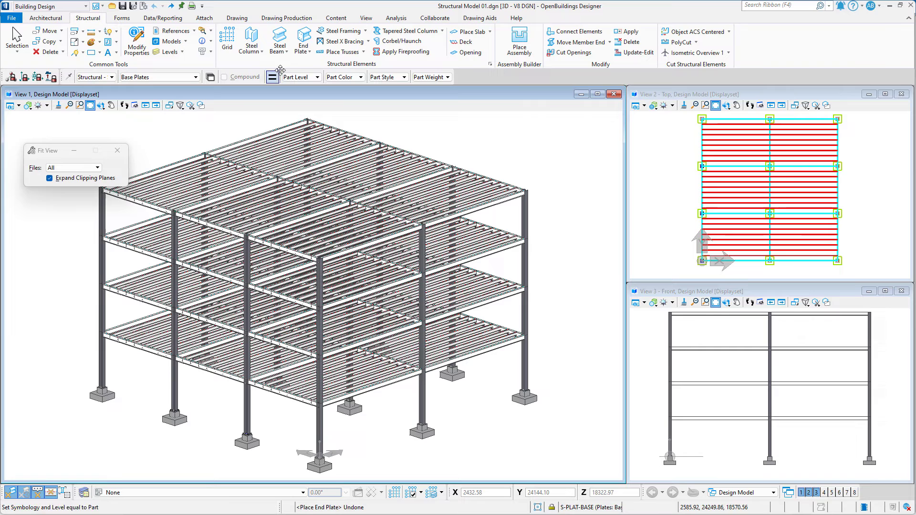
left_click(302, 42)
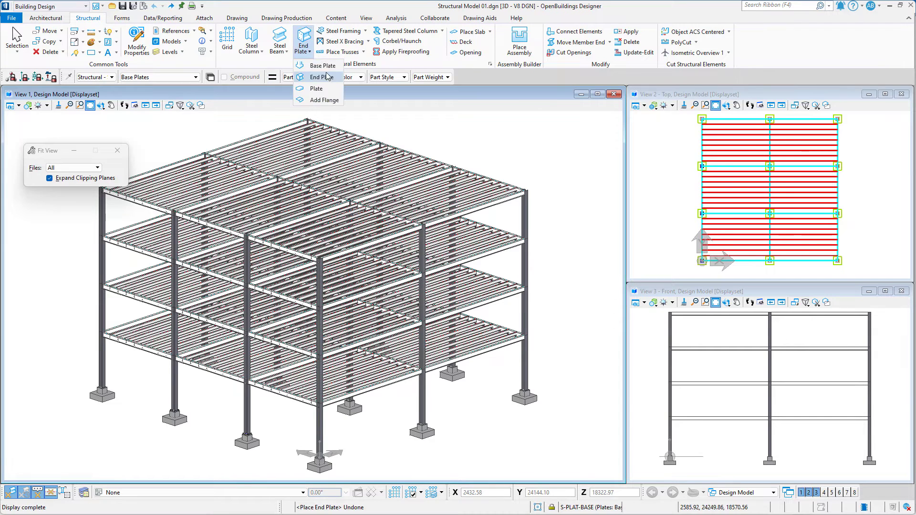
left_click(321, 76)
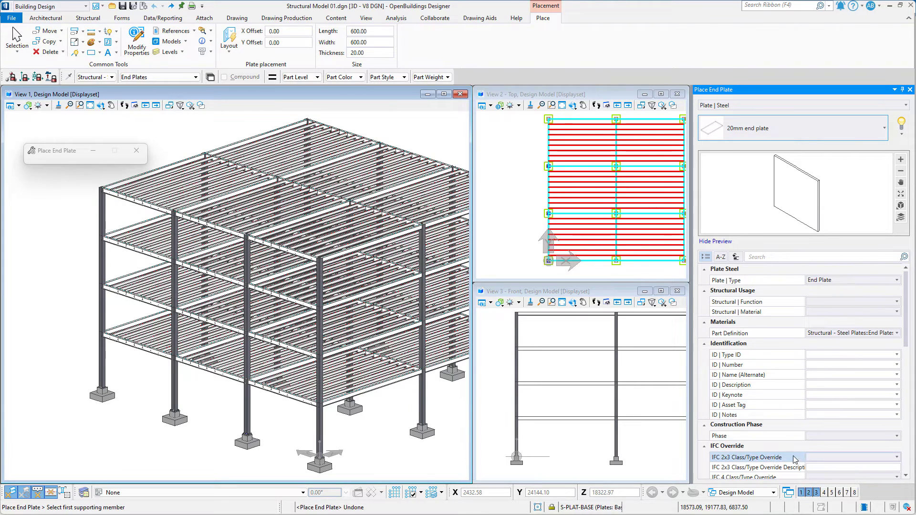
left_click(368, 30)
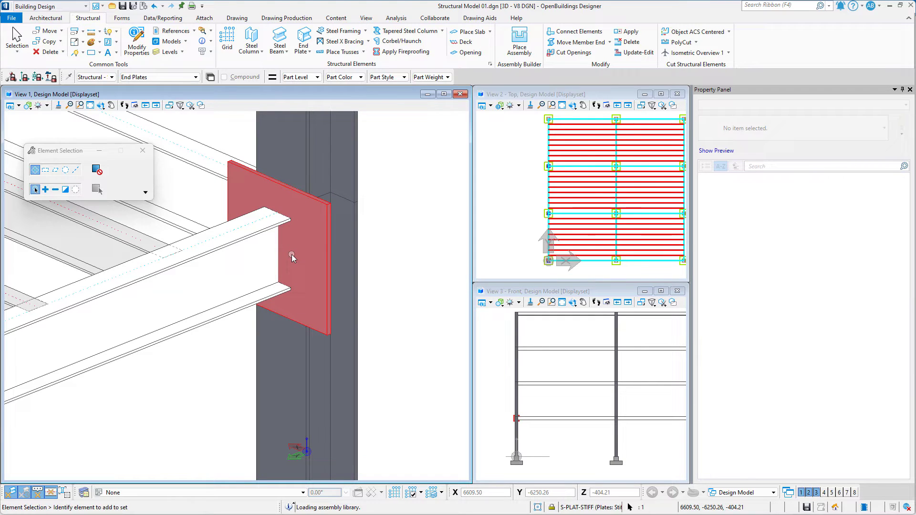
Step: Open the end plate's Change Connection settings dialog
right_click(292, 258)
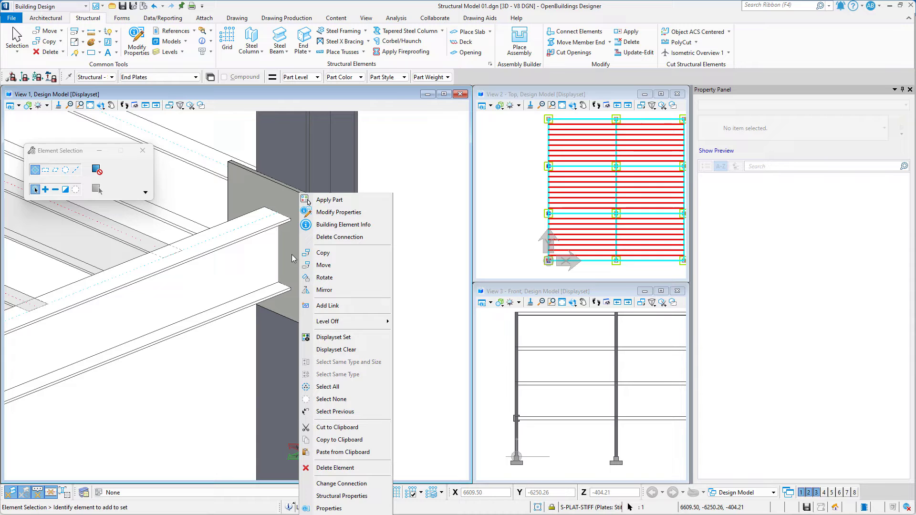
mouse_move(342, 484)
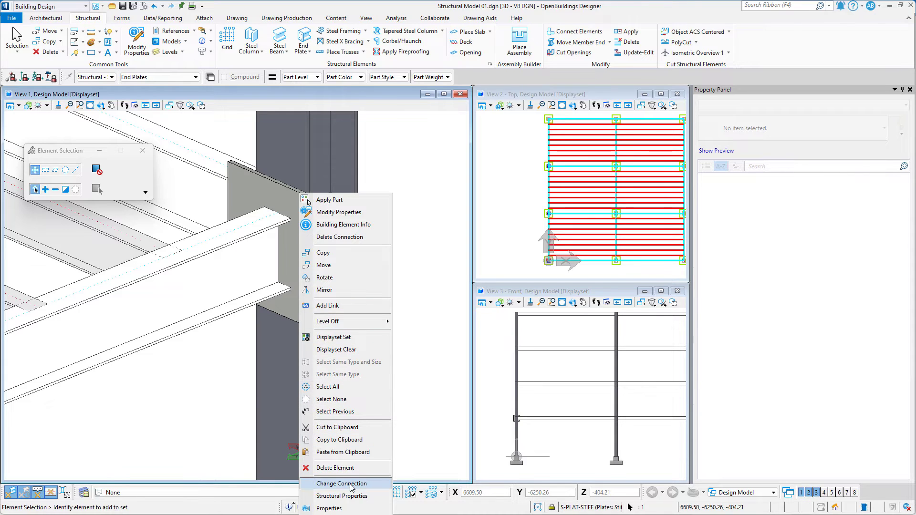
left_click(342, 484)
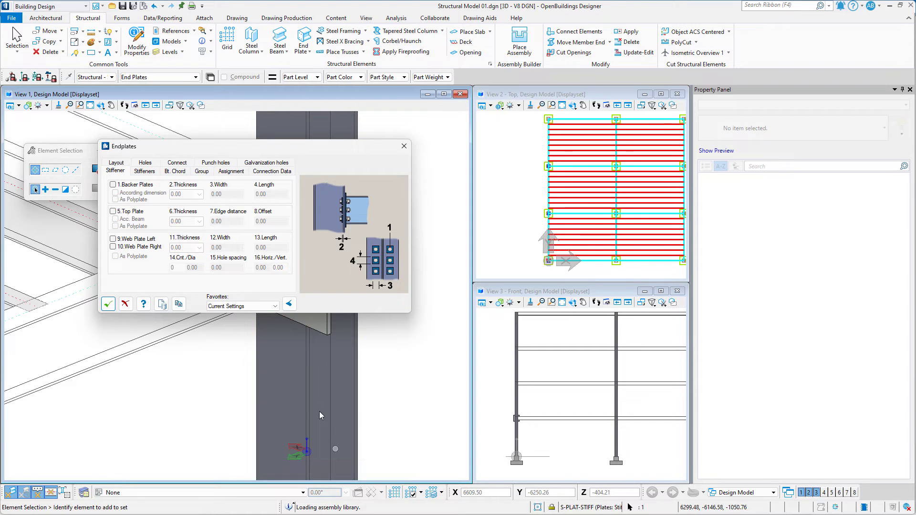
left_click(289, 304)
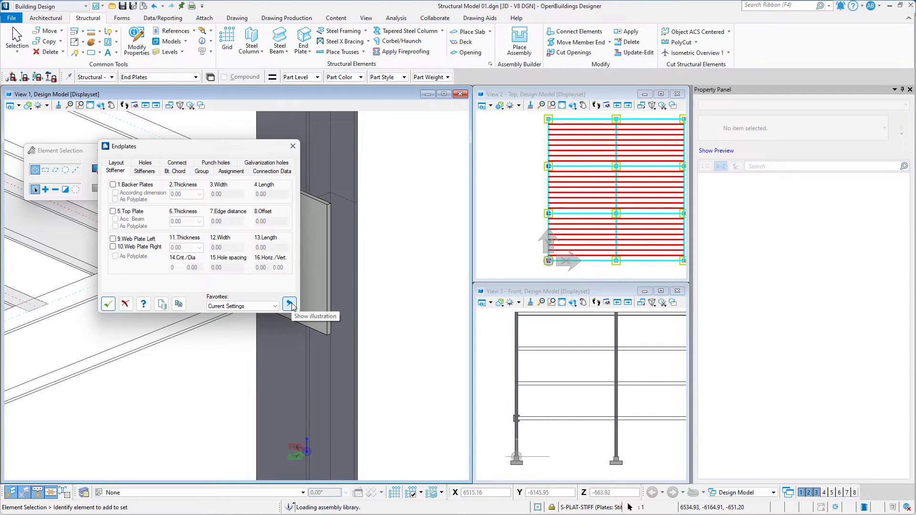
left_click(289, 303)
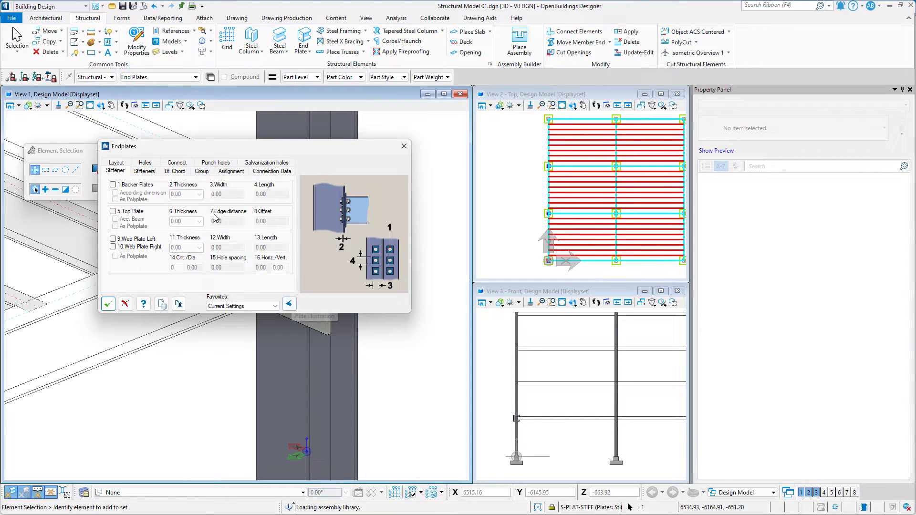
Step: Keep the Automatic plate layout and set the plate width to 300 mm
left_click(115, 170)
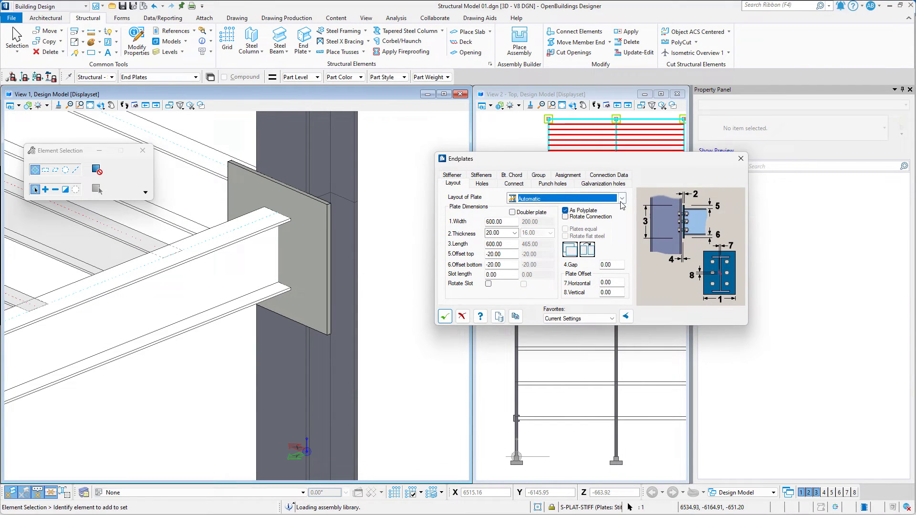
left_click(622, 198)
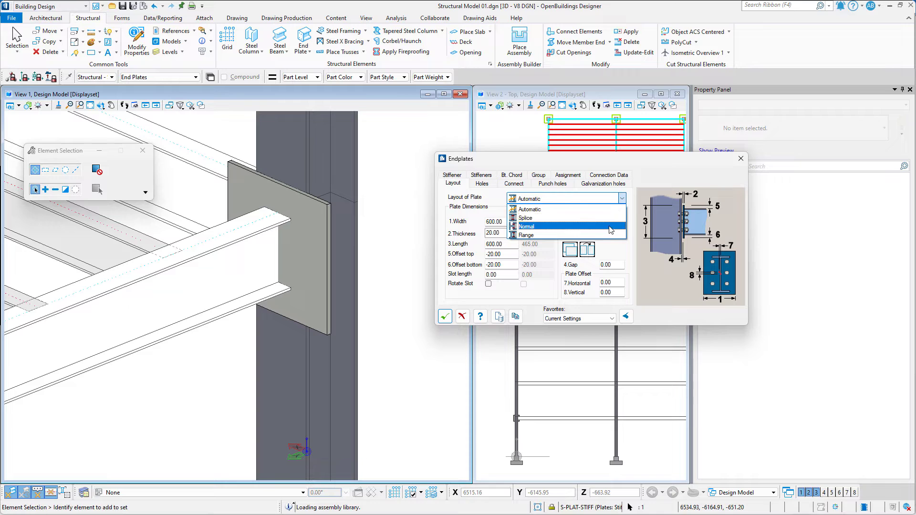
mouse_move(606, 209)
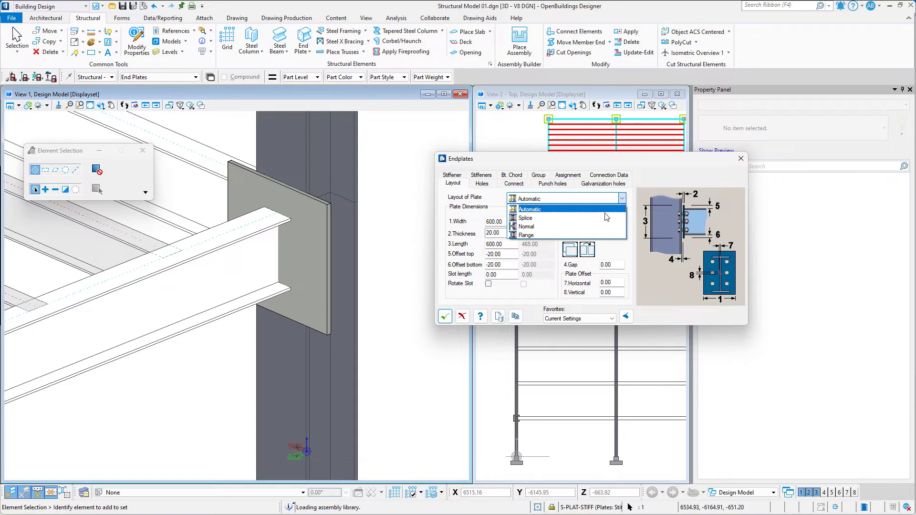
left_click(525, 218)
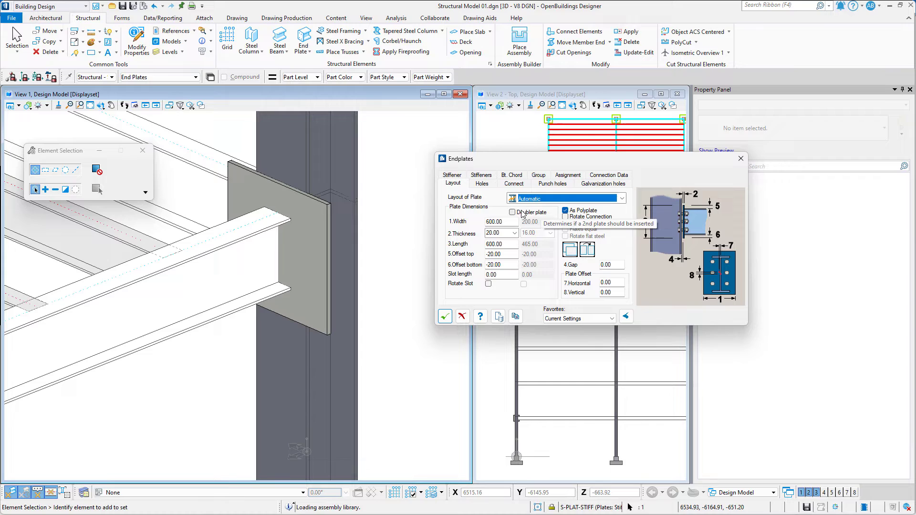
left_click(499, 221)
type("300")
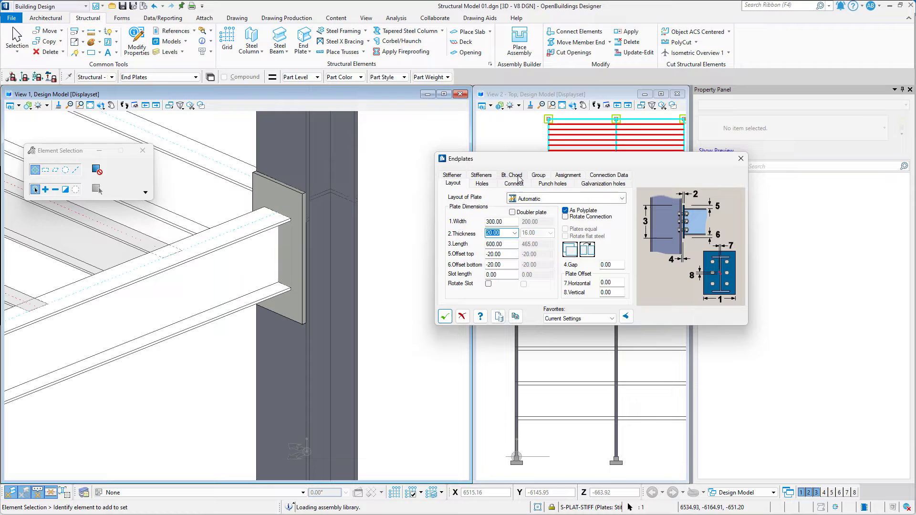
Step: Enable a coped Bottom Haunch with a column stiffener and 200 mm cut width
left_click(512, 175)
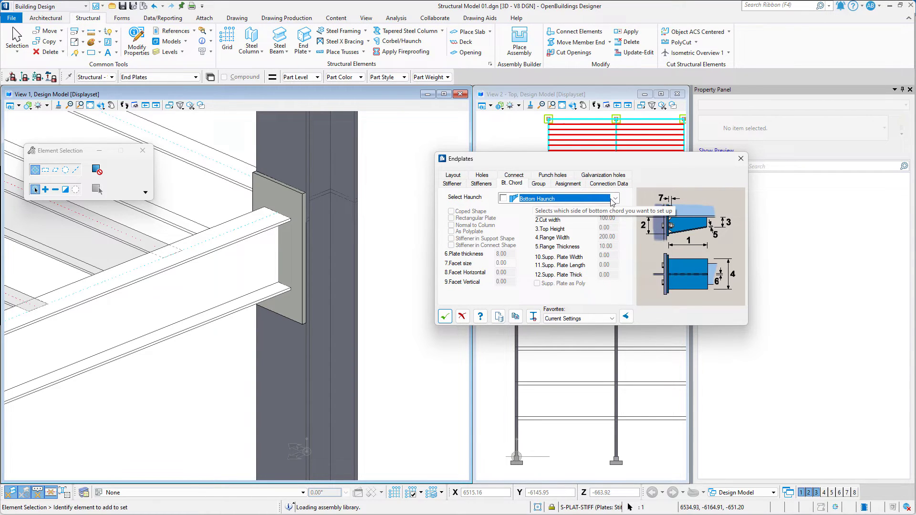
left_click(614, 198)
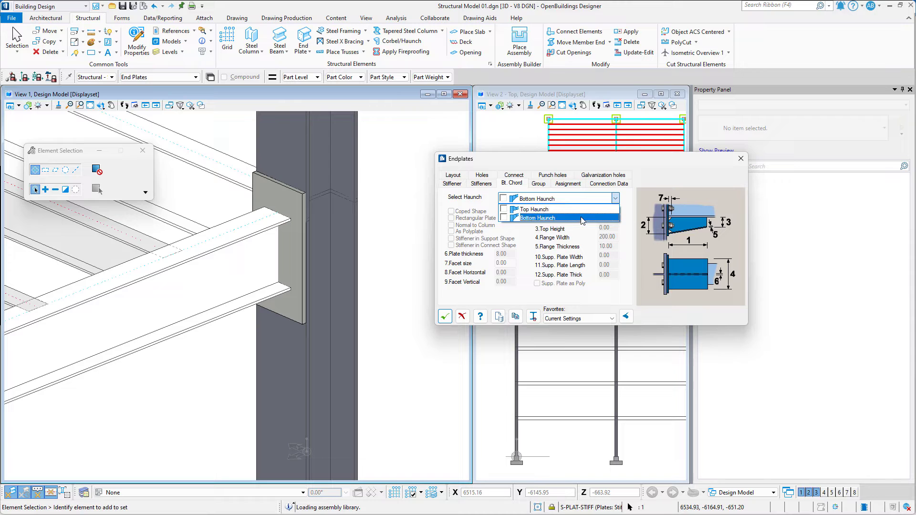
left_click(504, 199)
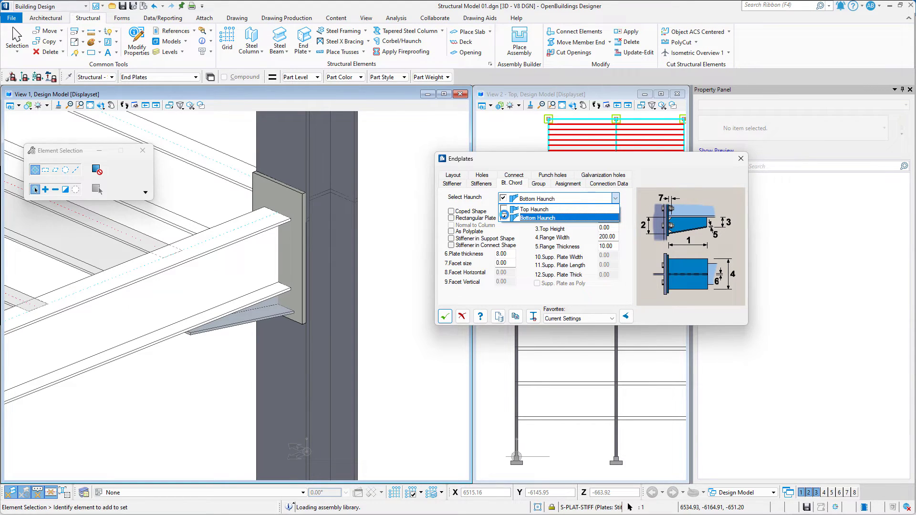
left_click(554, 217)
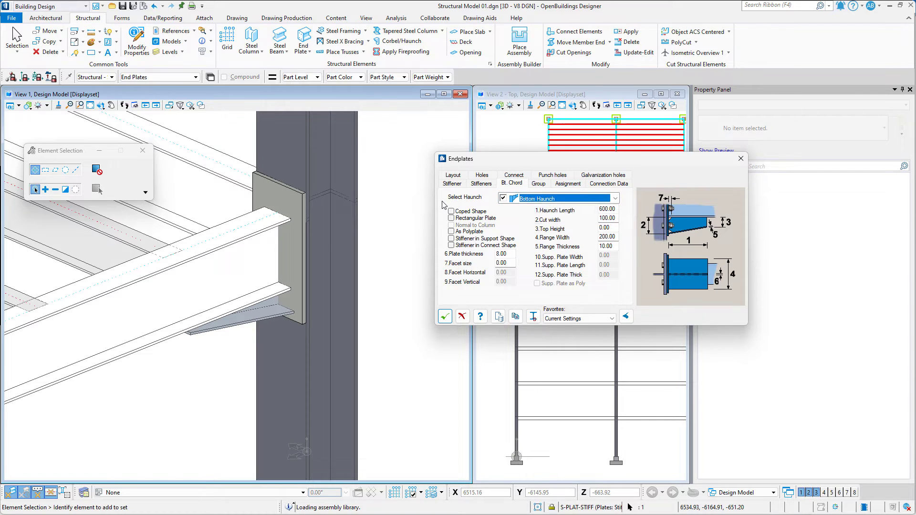
mouse_move(580, 222)
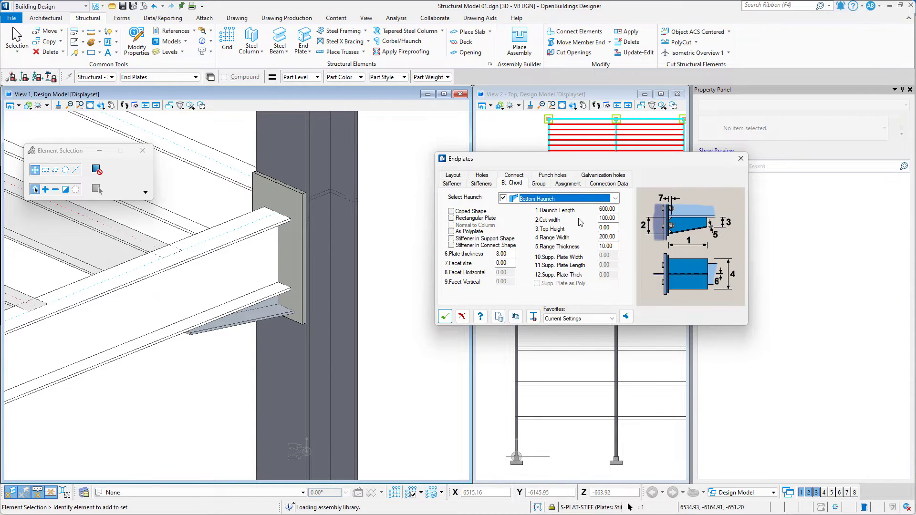
mouse_move(607, 237)
type("300")
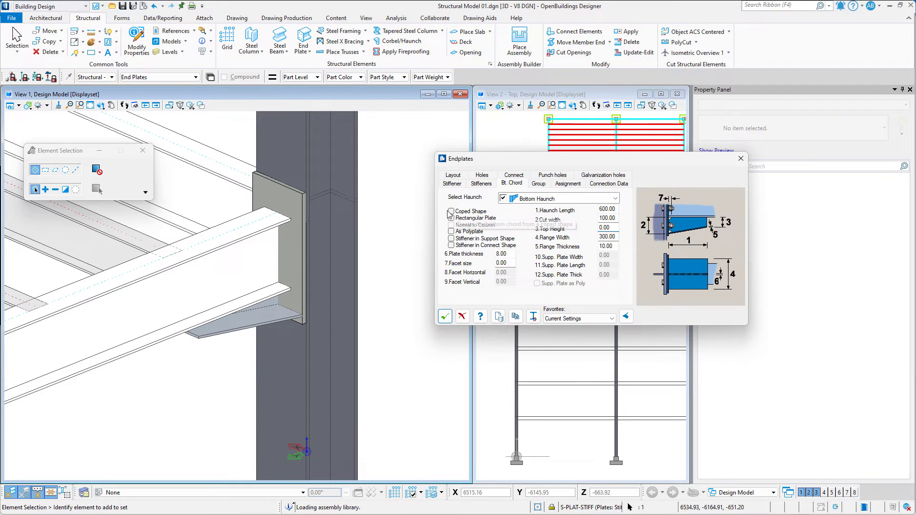
left_click(451, 211)
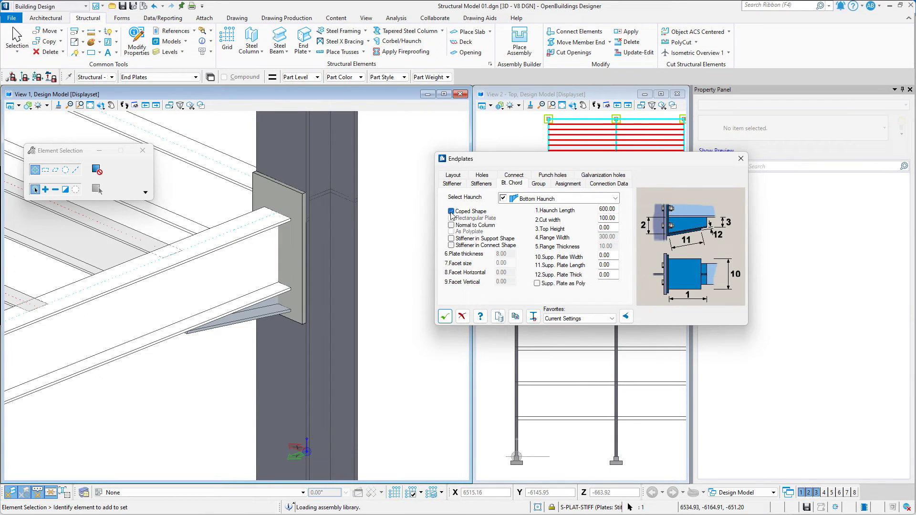
mouse_move(457, 239)
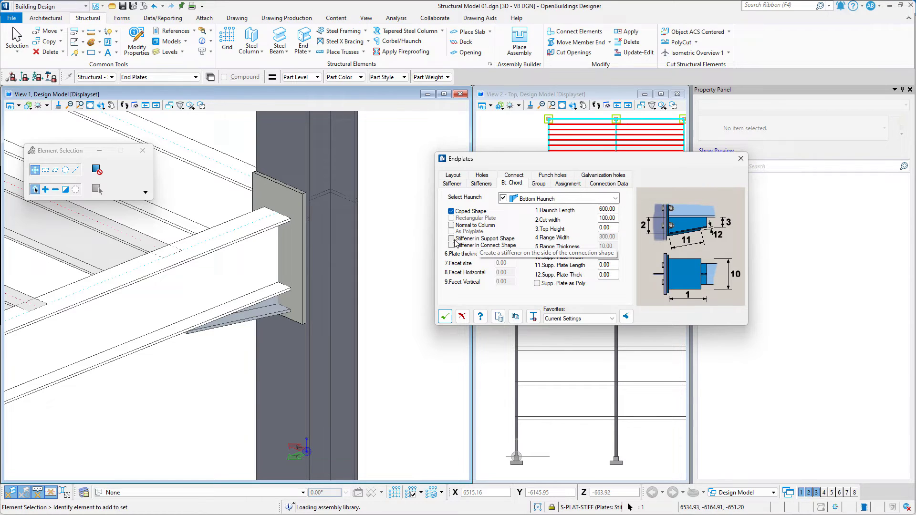
left_click(450, 238)
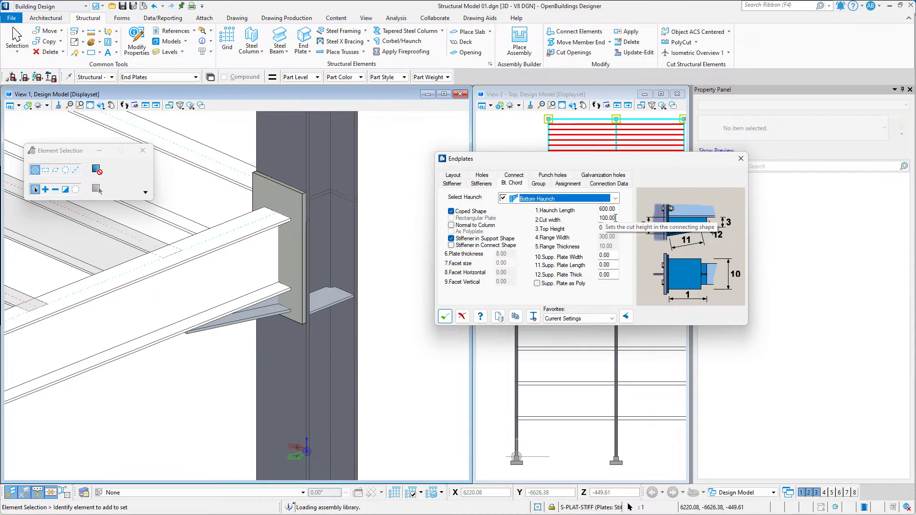
type("20")
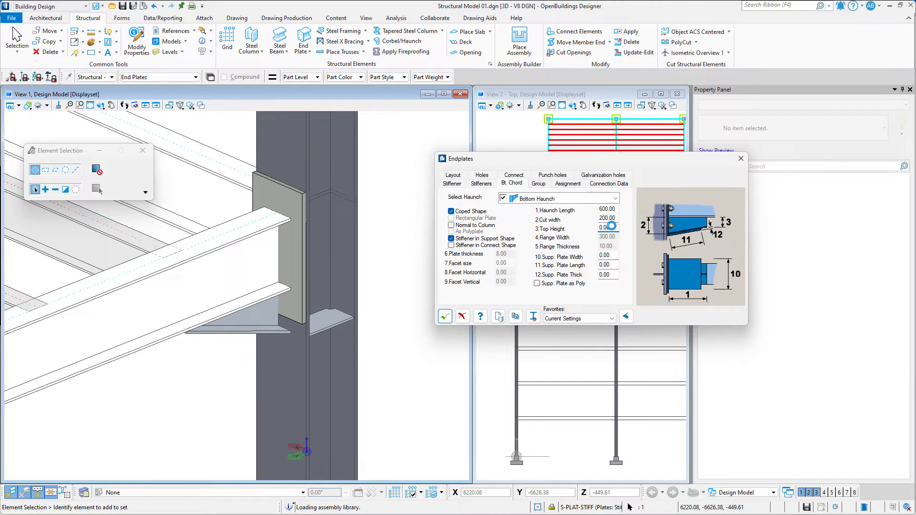
left_click(453, 178)
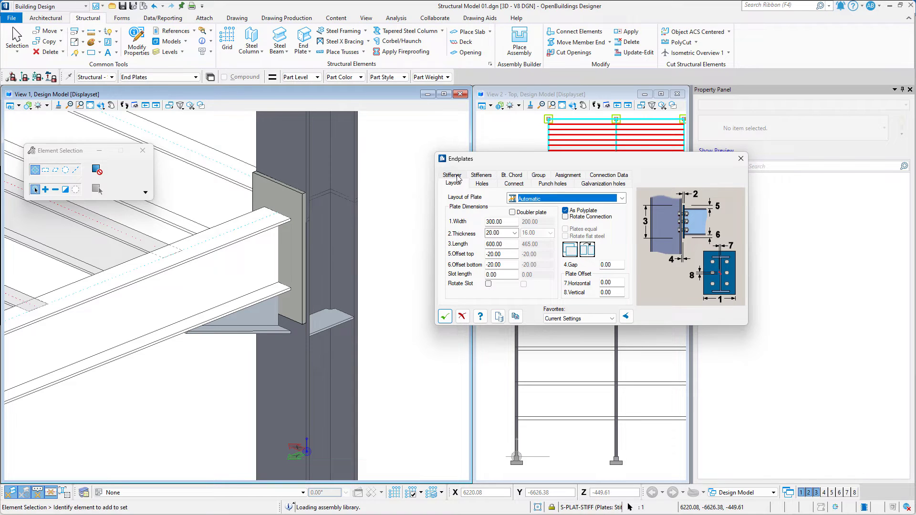
Step: Set the plate top offset to 200, turn off the doubler plate, and use horizontal offset 50
left_click(500, 253)
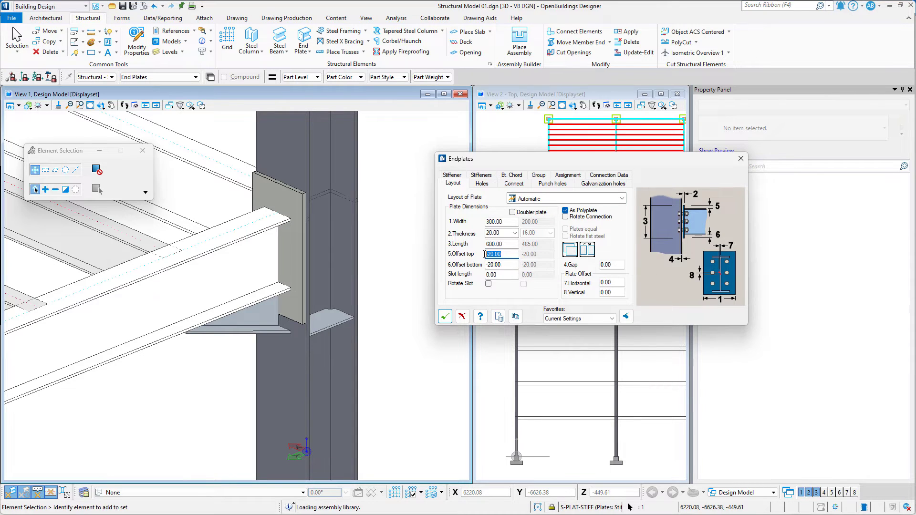
type("200")
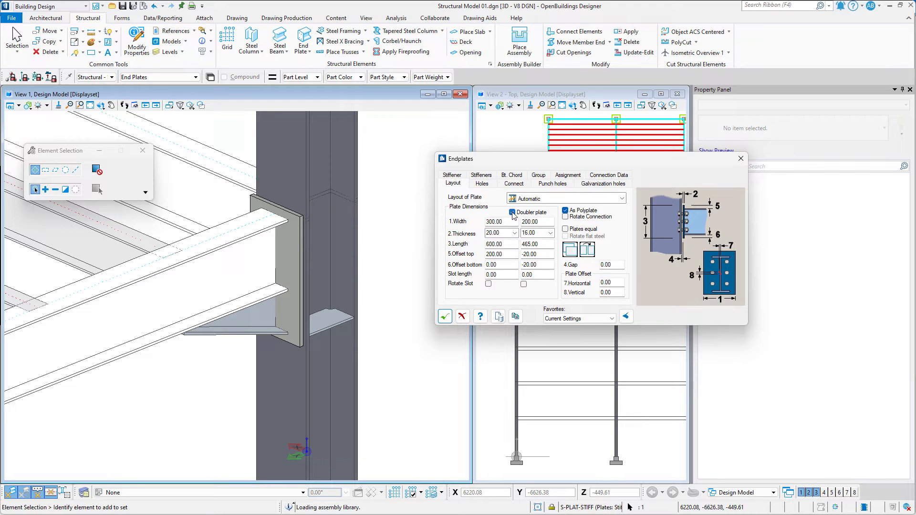
left_click(512, 212)
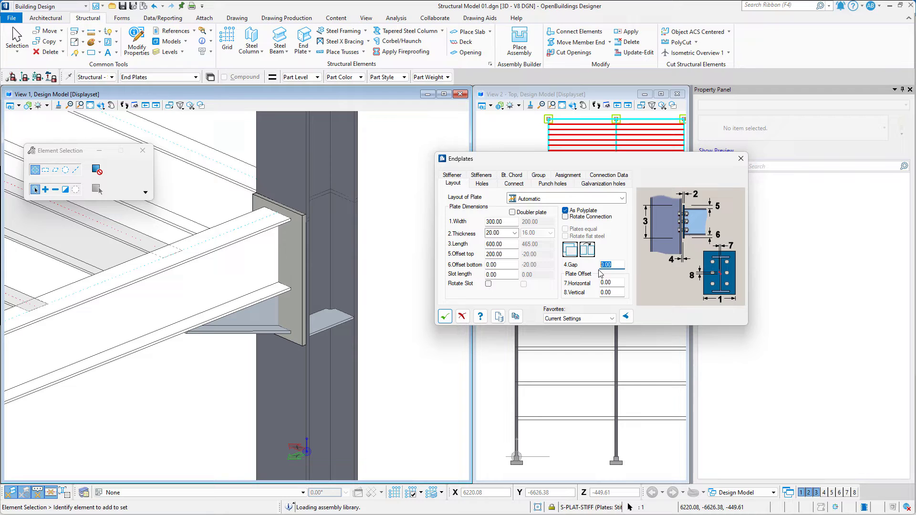
type("20")
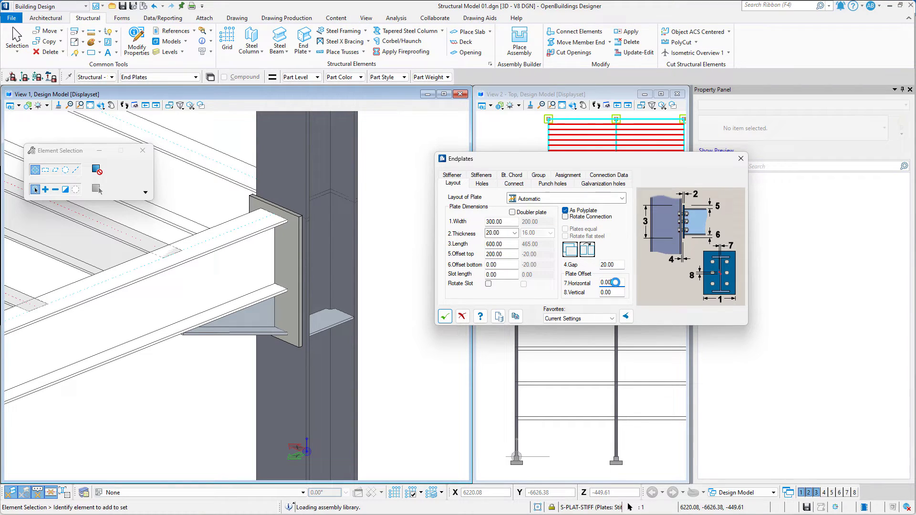
left_click(607, 265)
type("0")
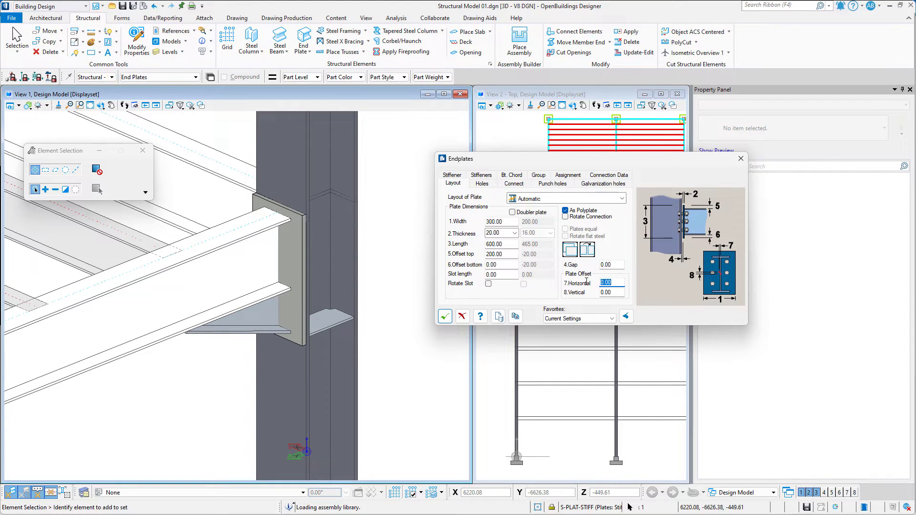
type("50.00")
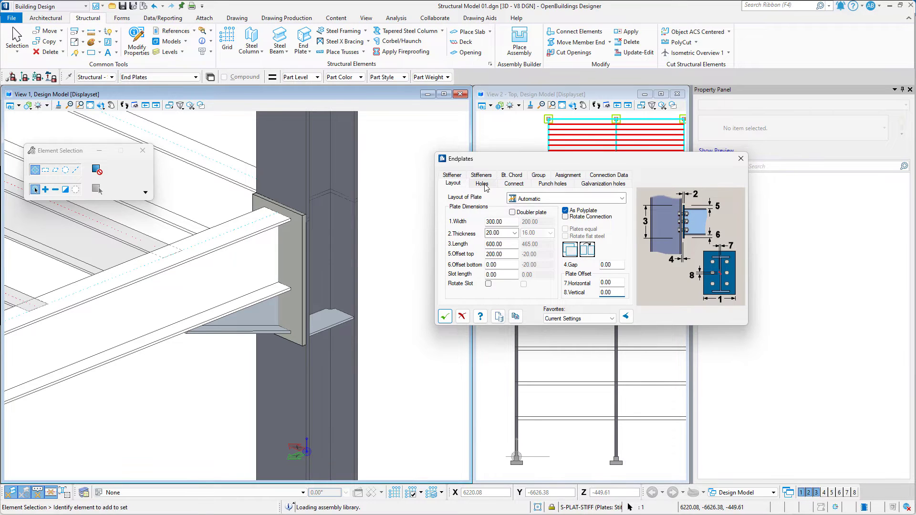
left_click(481, 183)
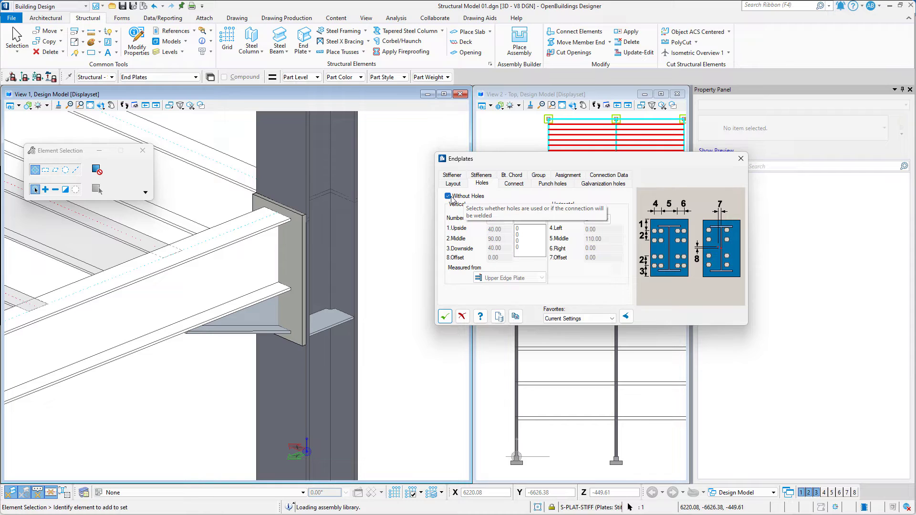
Step: Enable bolt holes with 5 vertical rows, 225 mm horizontal spacing, and asymmetrical spacing
left_click(448, 196)
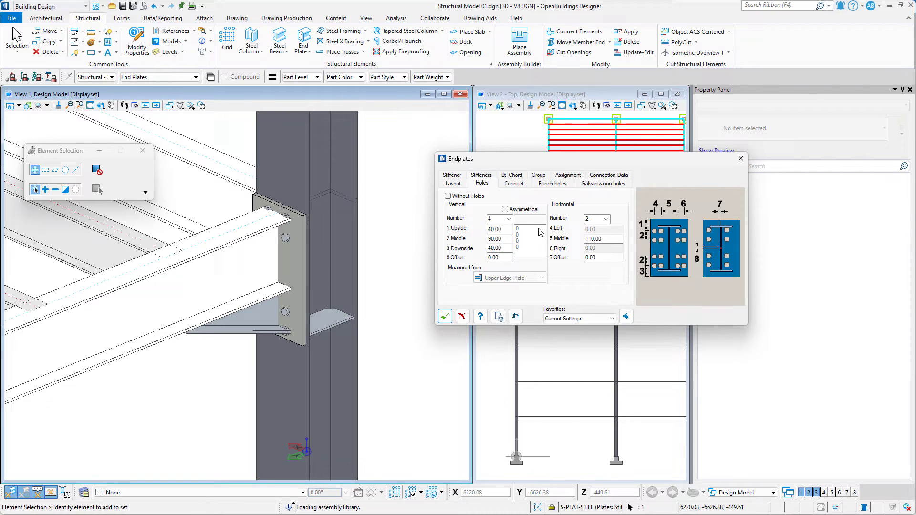
left_click(509, 219)
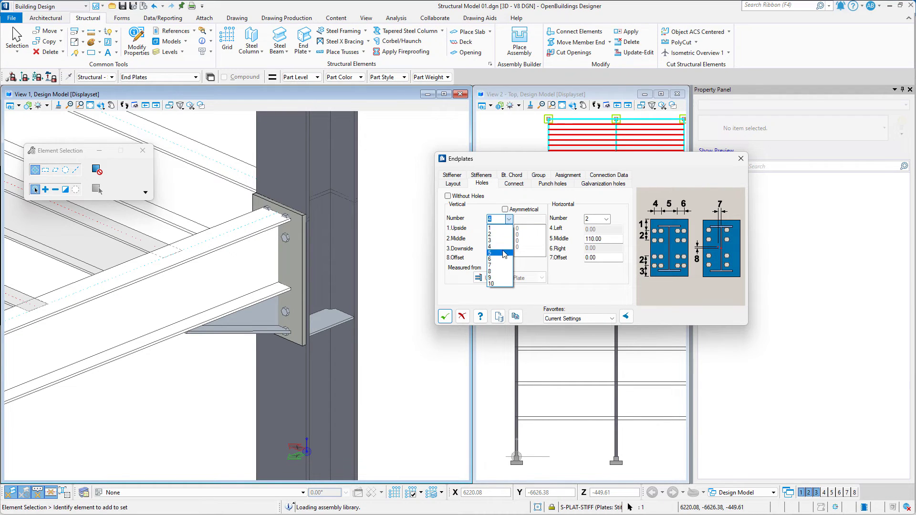
left_click(489, 248)
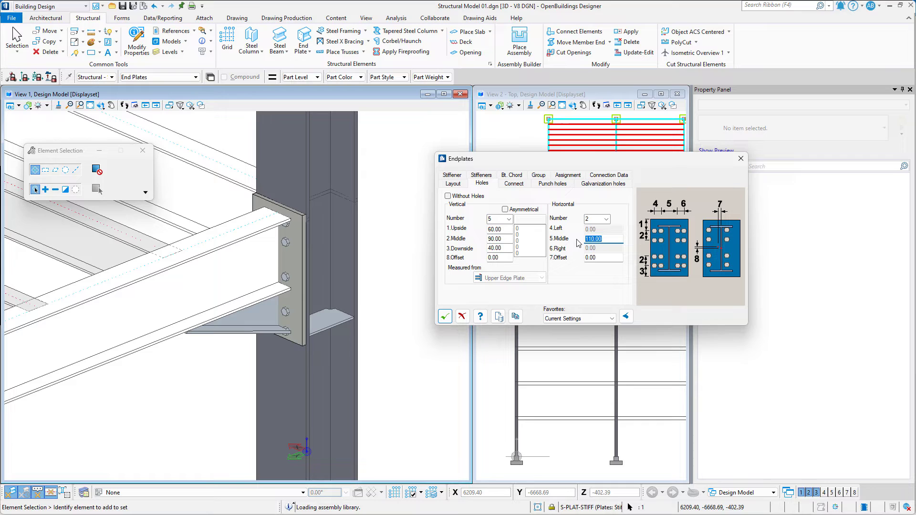
type("225")
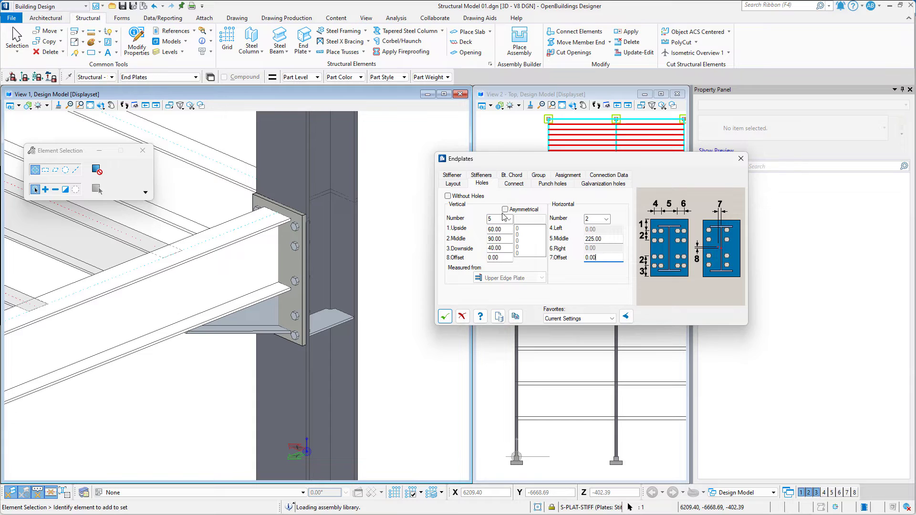
left_click(505, 209)
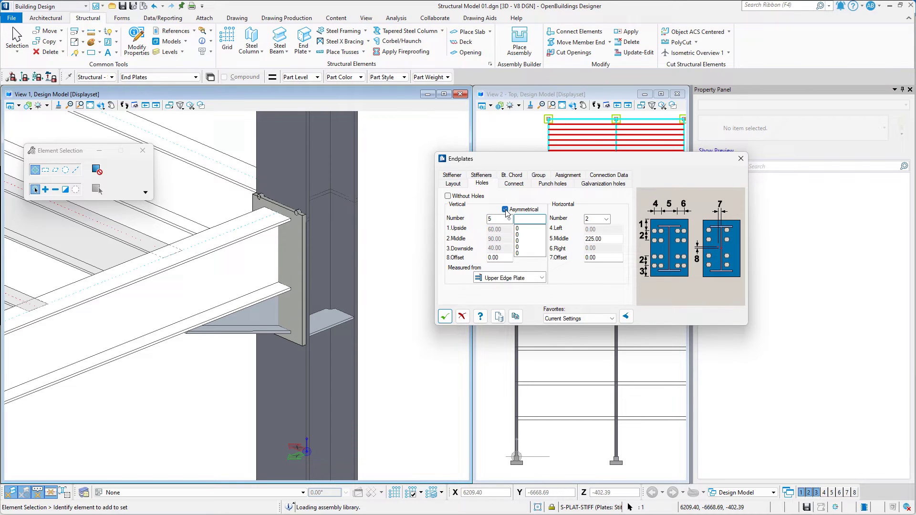
mouse_move(499, 218)
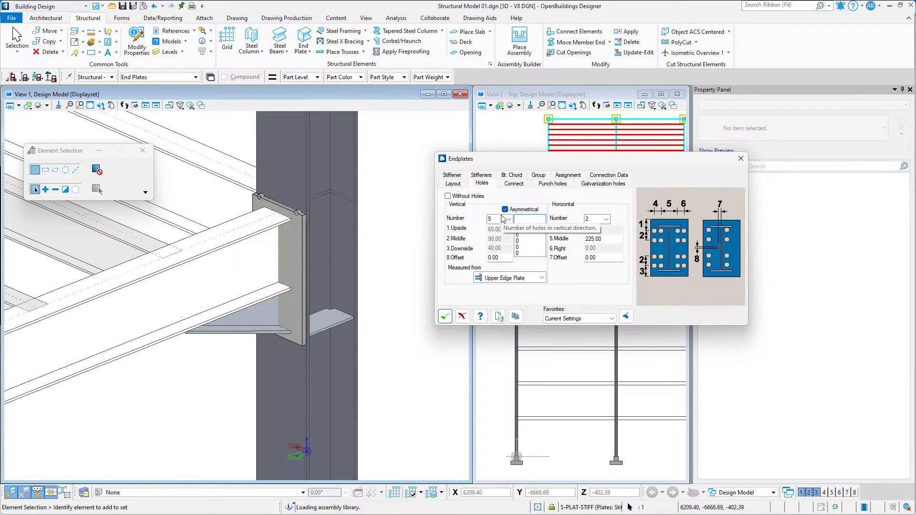
Step: Enter asymmetrical hole row distances 50, 100, 100, 150 and 100
left_click(508, 218)
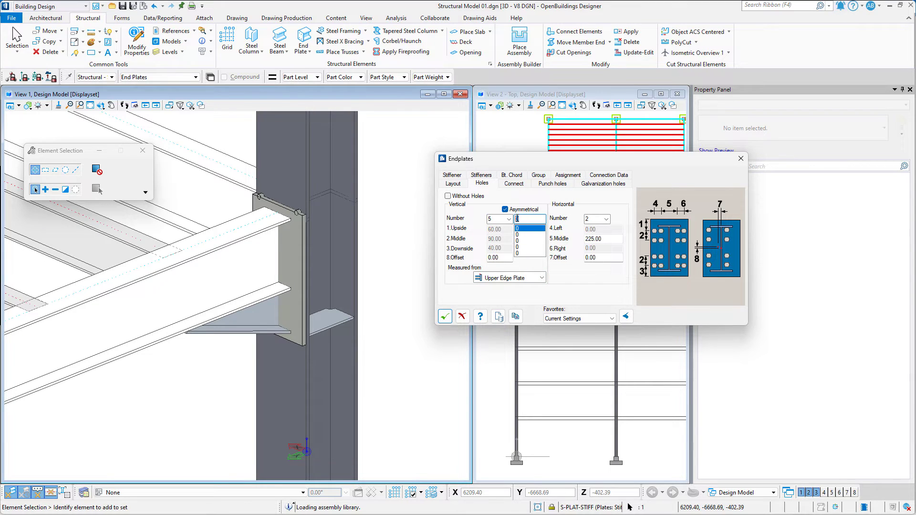
type("50")
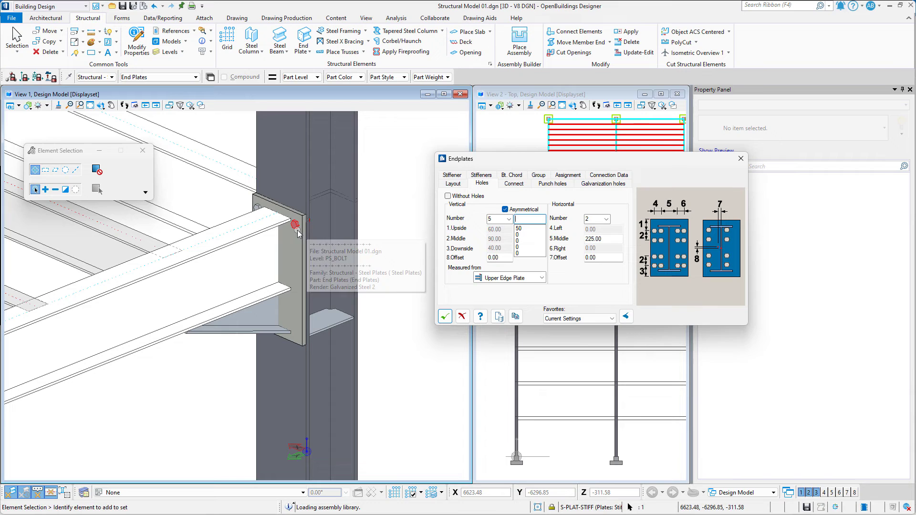
left_click(531, 233)
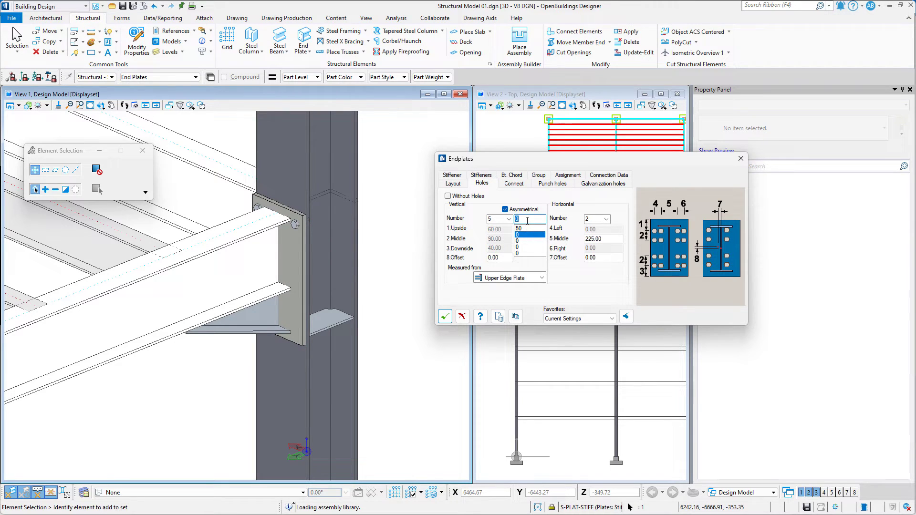
type("100")
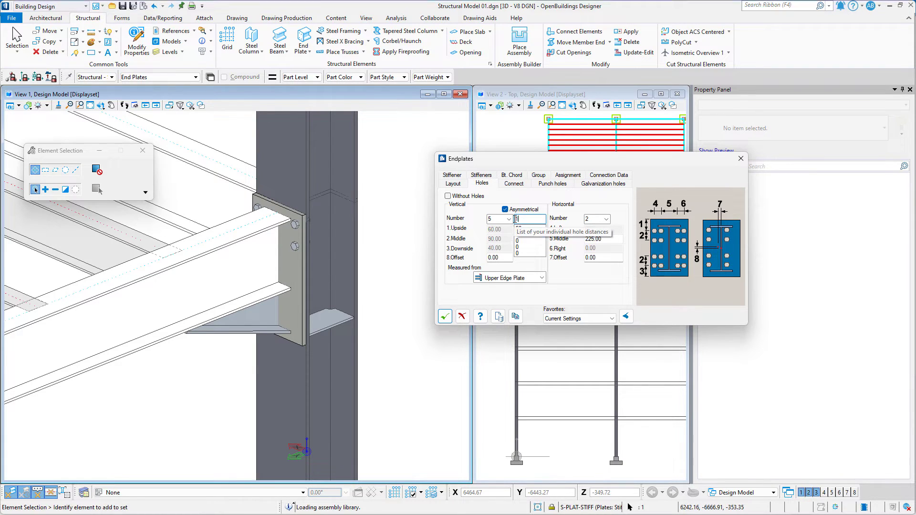
type("100")
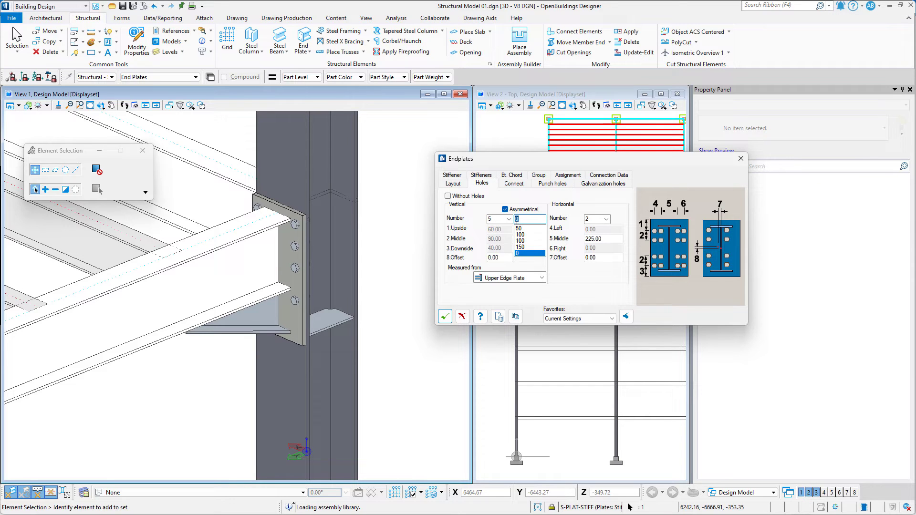
left_click(519, 239)
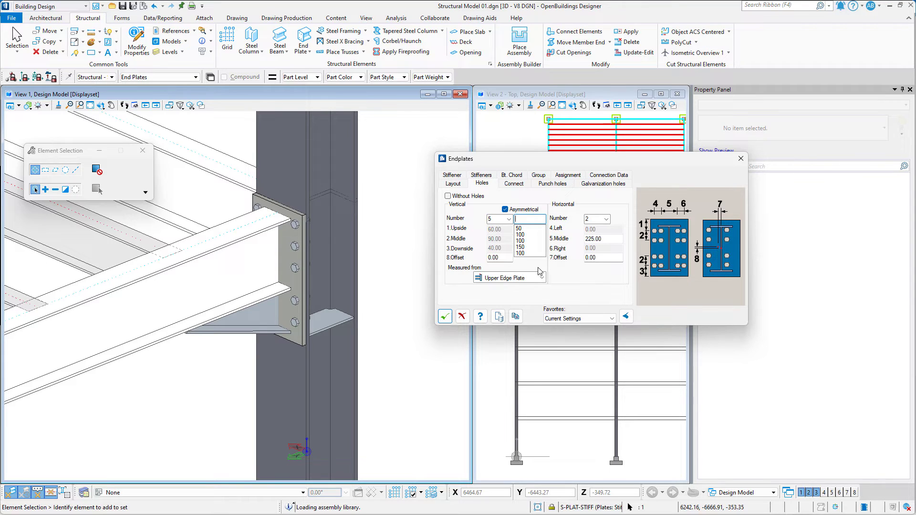
mouse_move(587, 272)
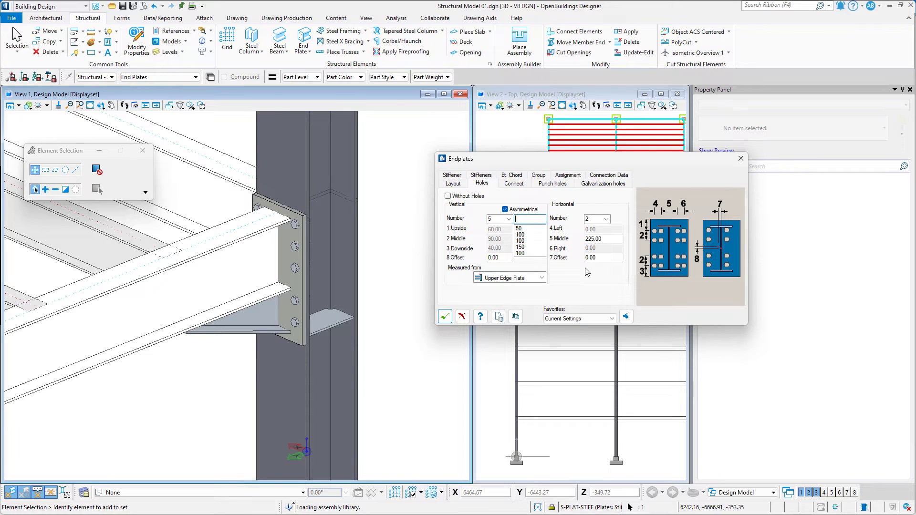
left_click(513, 183)
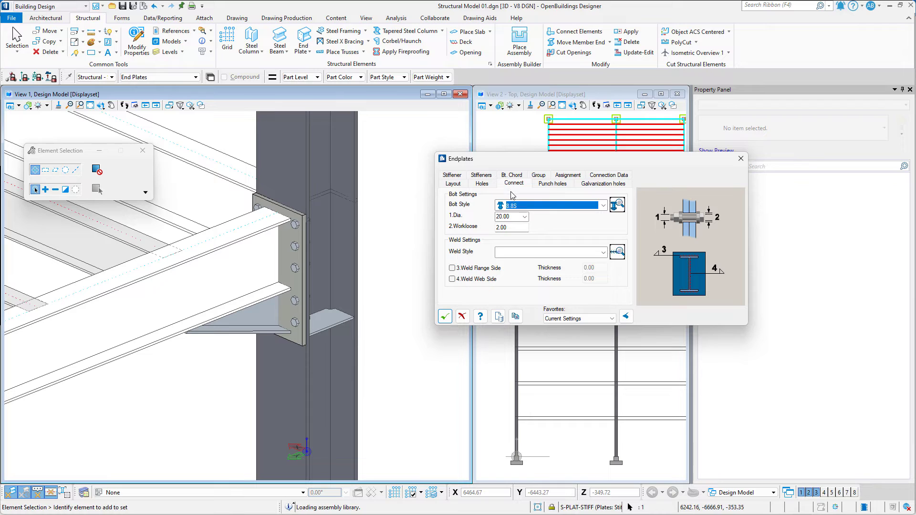
Step: Open the Bolt Style editor from the Connect tab's Edit style button
left_click(604, 205)
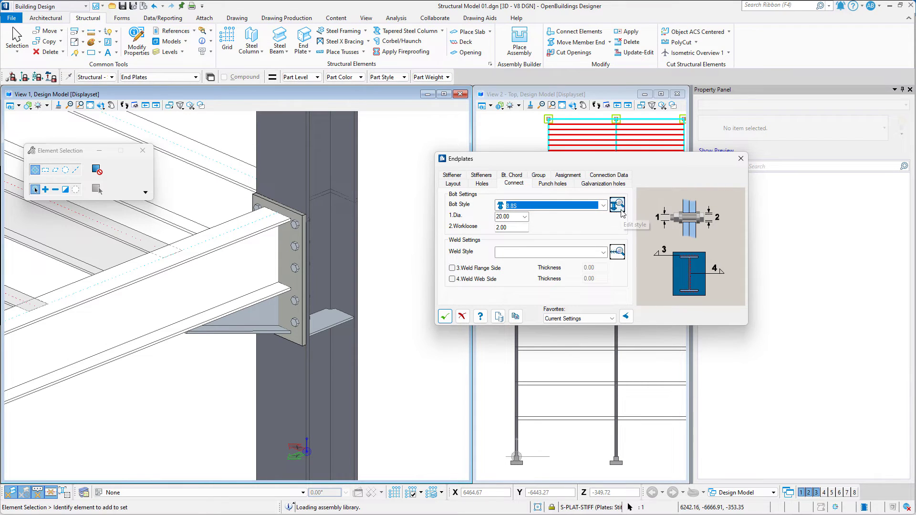
left_click(616, 204)
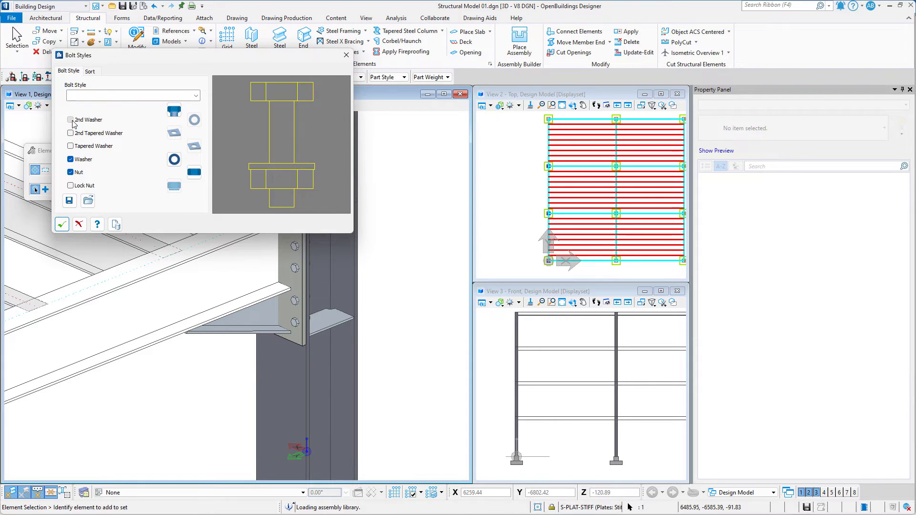
Step: Toggle the second washer, then close the editor without writing changes to file
left_click(133, 96)
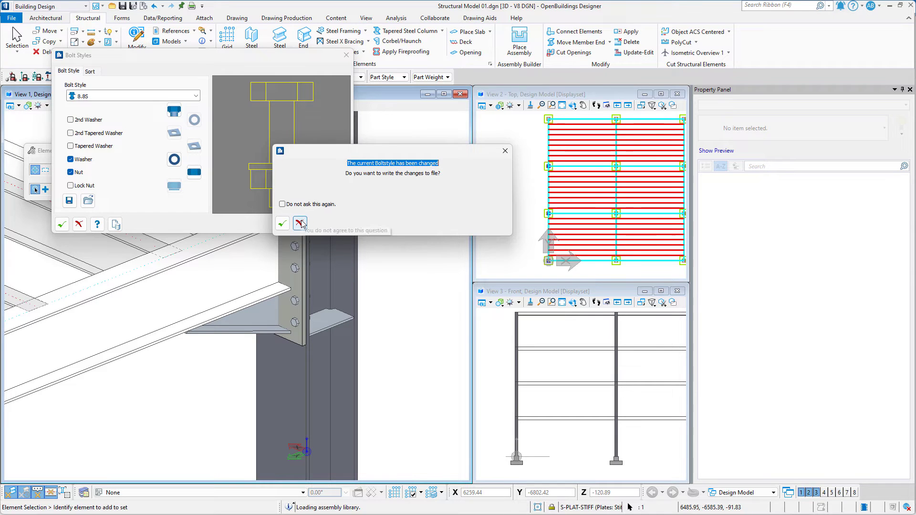
left_click(300, 224)
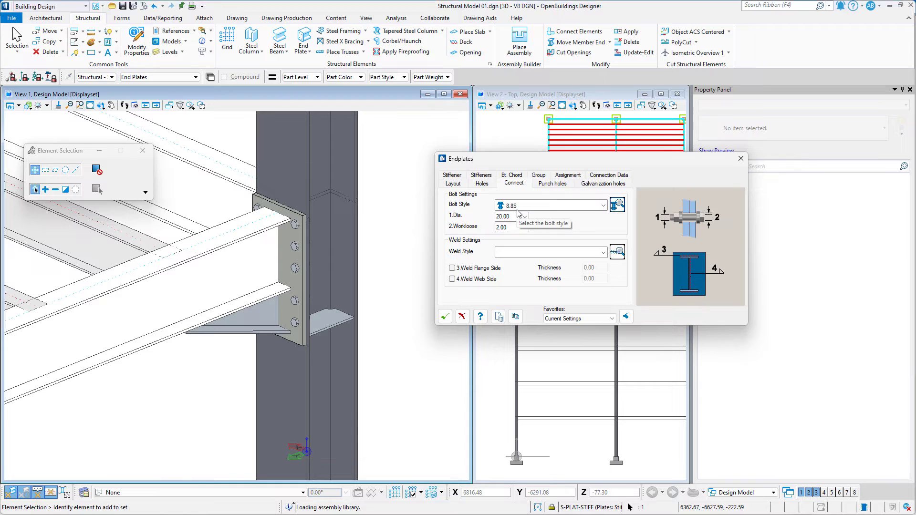
Step: Enable flange and web welds using the Filled 4mm style at 4 mm thickness
left_click(523, 216)
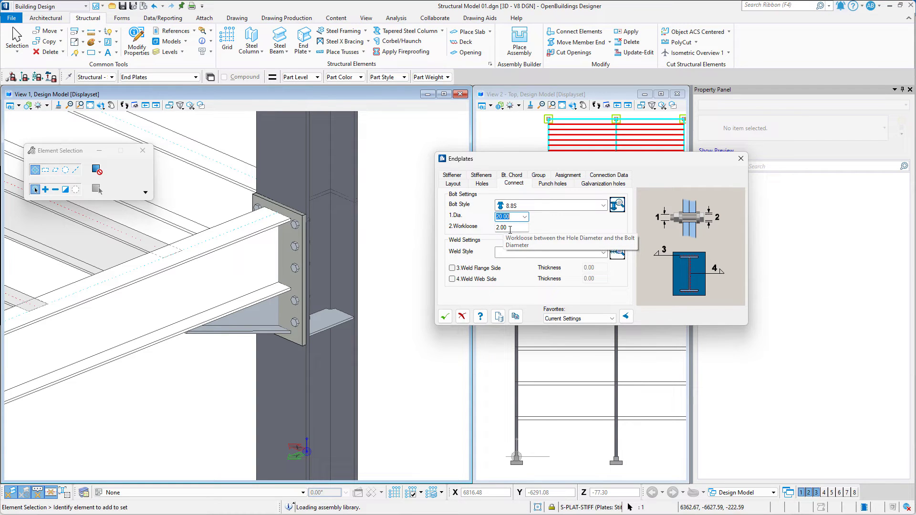
mouse_move(555, 231)
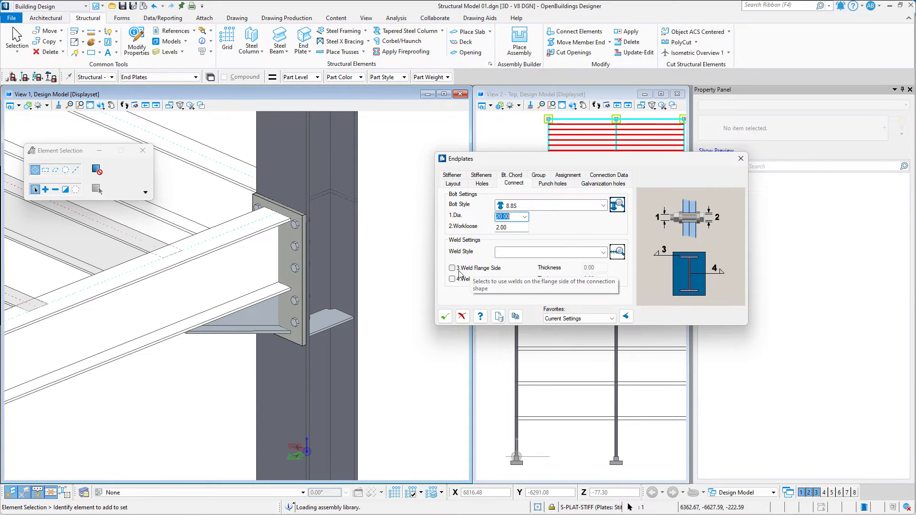
left_click(452, 267)
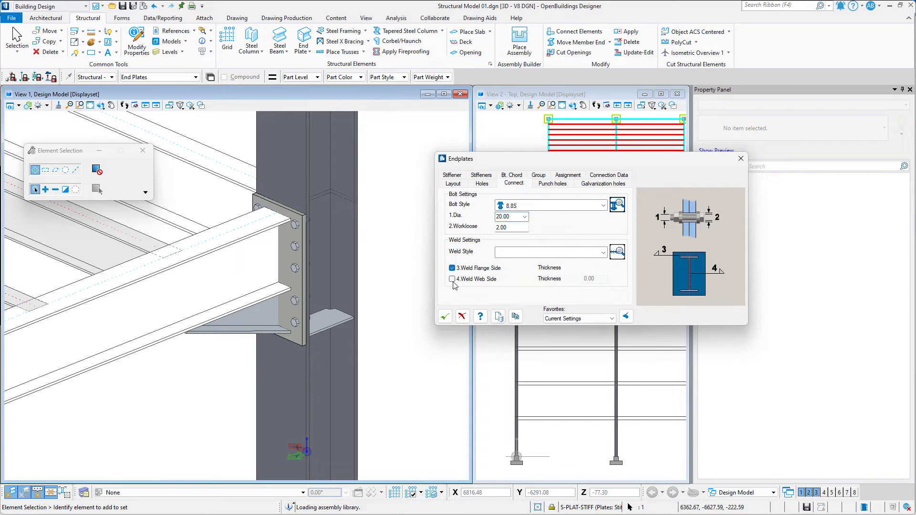
left_click(452, 279)
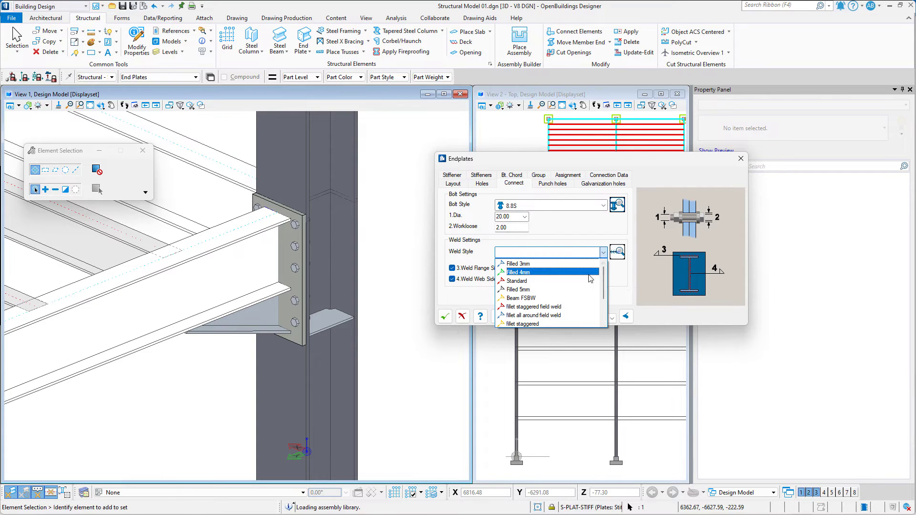
left_click(523, 272)
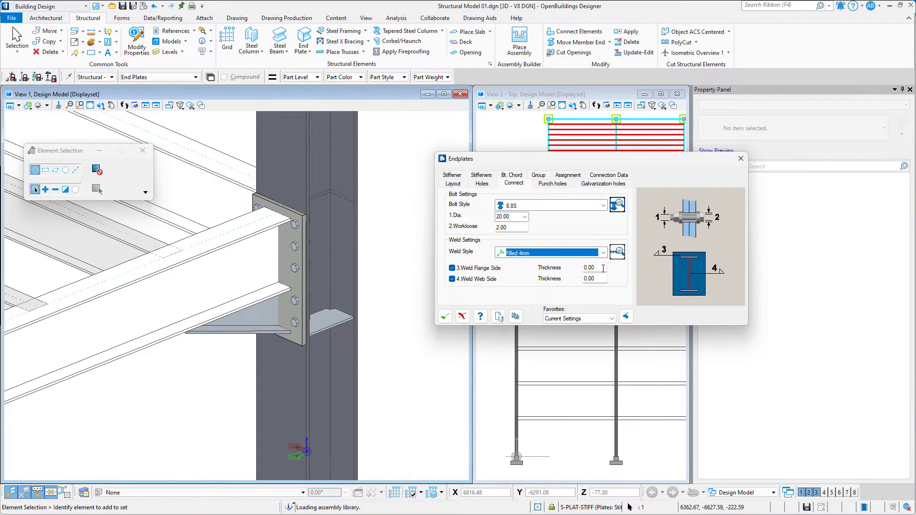
type("4")
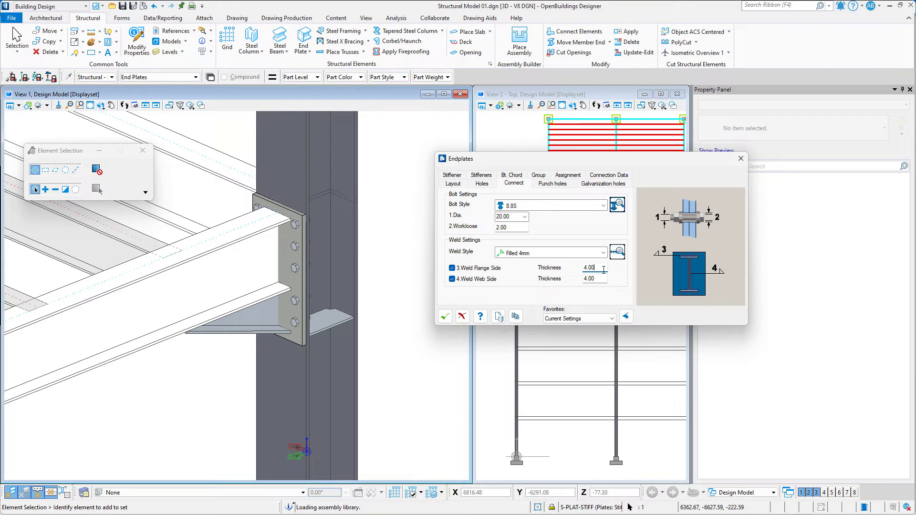
Step: Review the punch hole and connection data settings, then show the Assignment tab
left_click(551, 183)
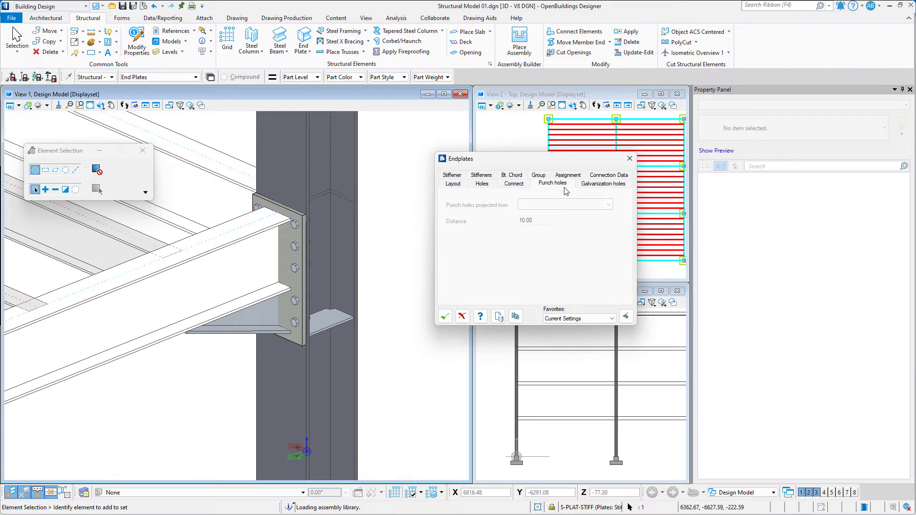
mouse_move(610, 191)
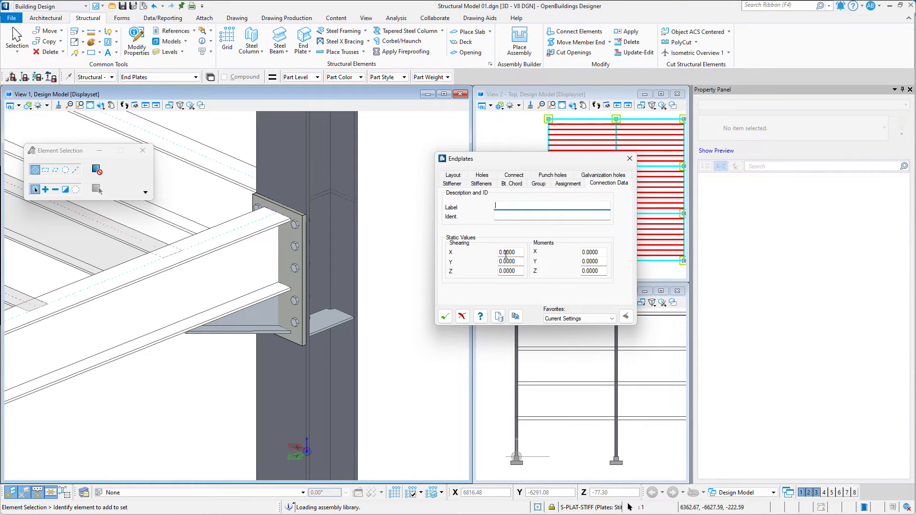
mouse_move(509, 271)
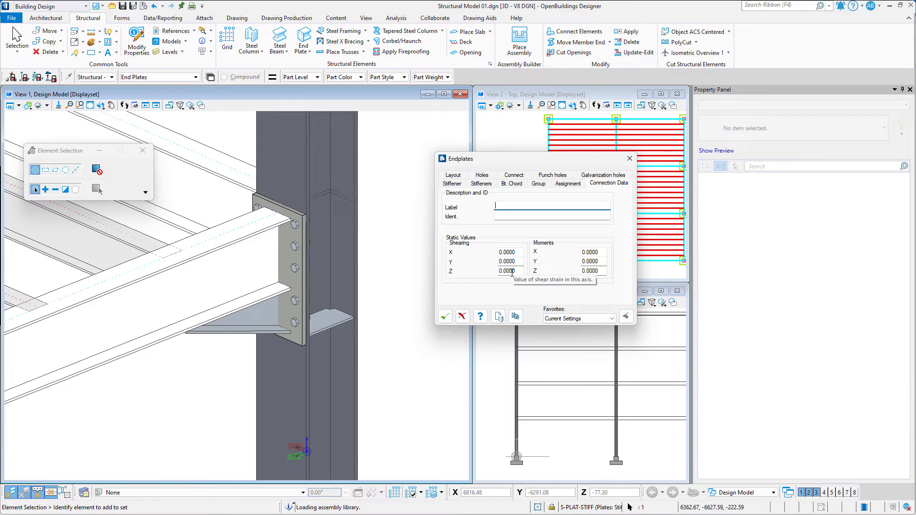
mouse_move(559, 275)
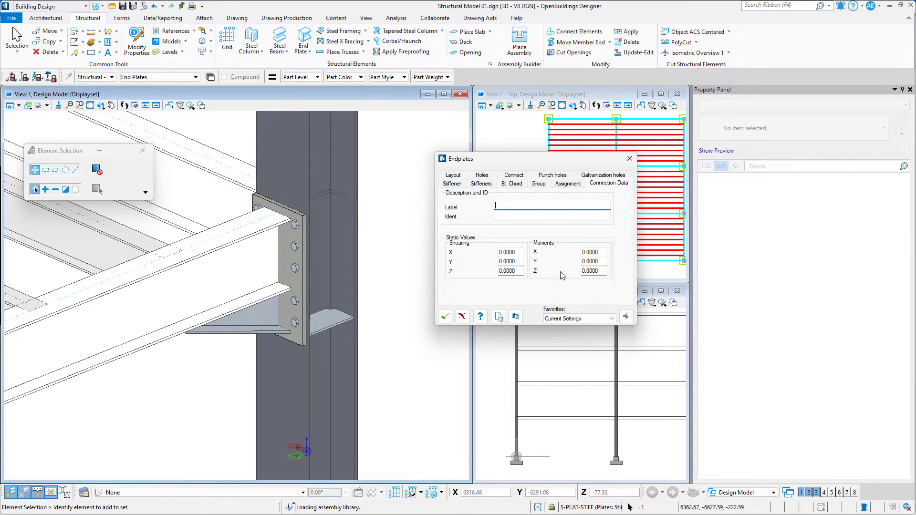
left_click(567, 183)
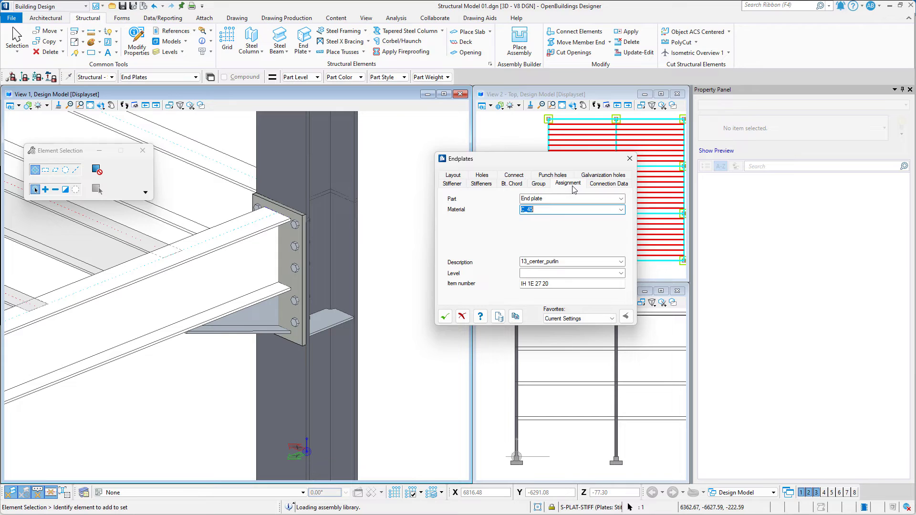
mouse_move(488, 211)
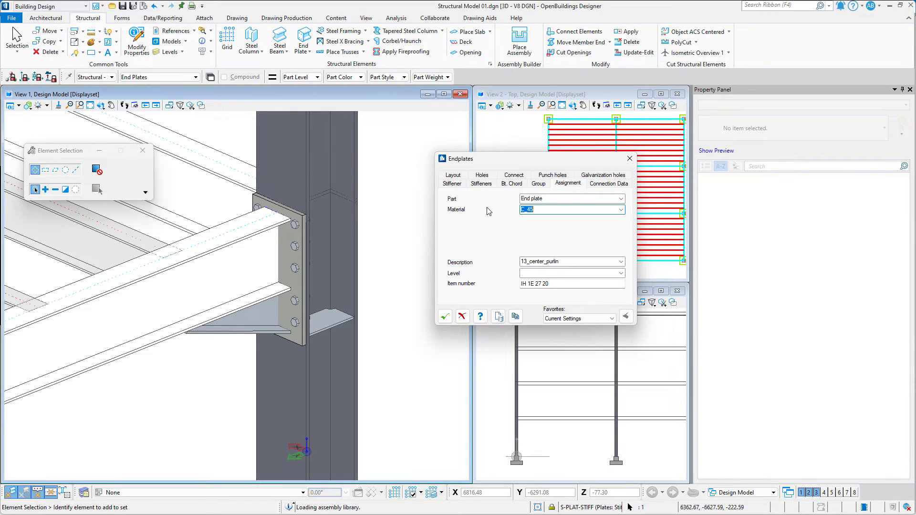
mouse_move(504, 275)
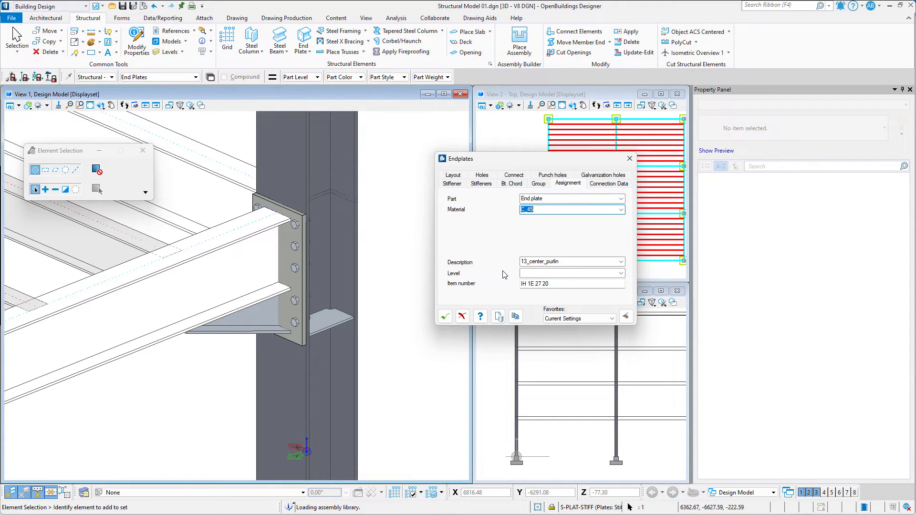
Step: Try a bottom-left safety cope under Group options, clear it, and view stiffener settings
left_click(537, 183)
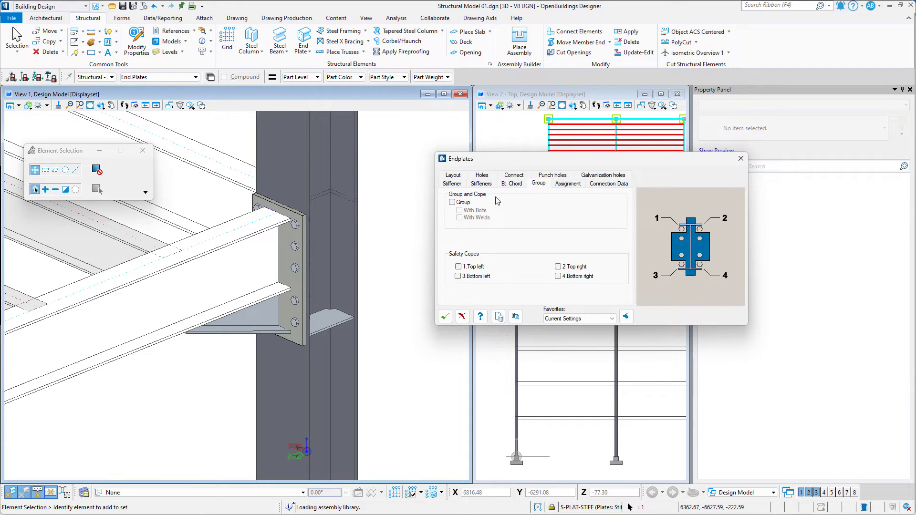
mouse_move(473, 209)
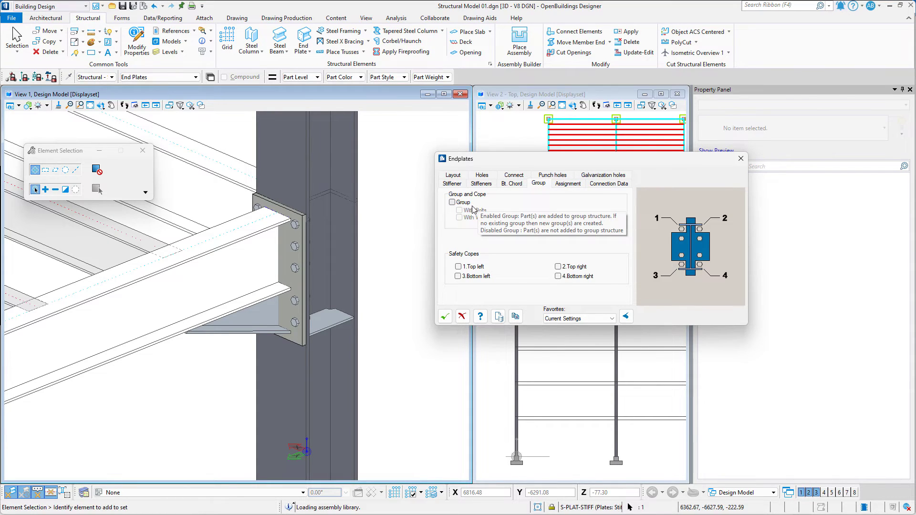
mouse_move(461, 280)
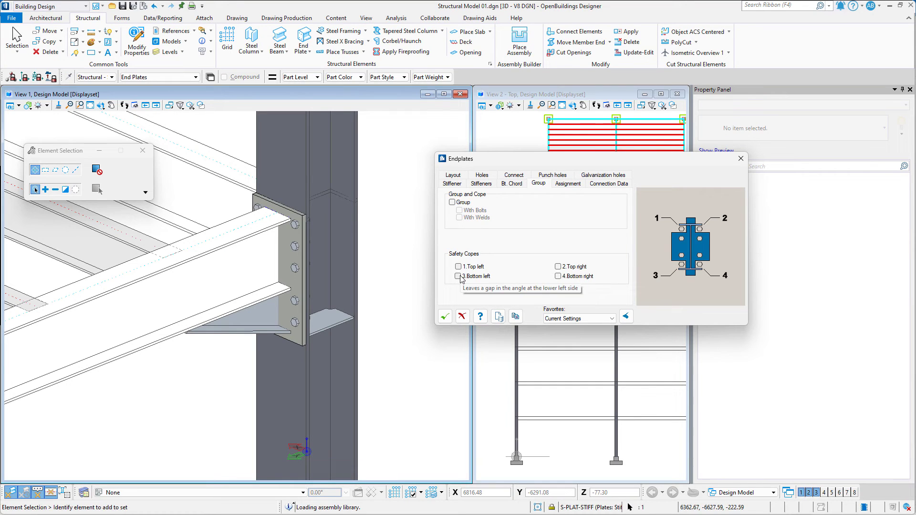
left_click(458, 275)
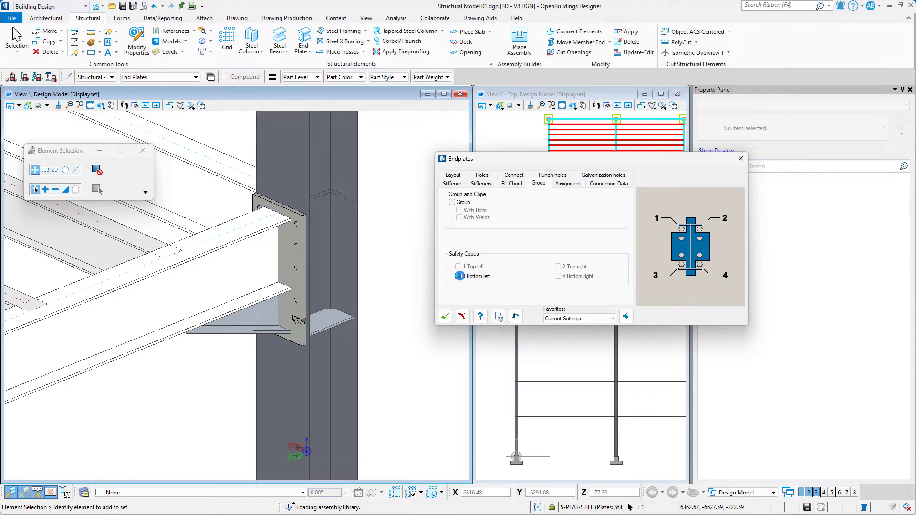
left_click(458, 276)
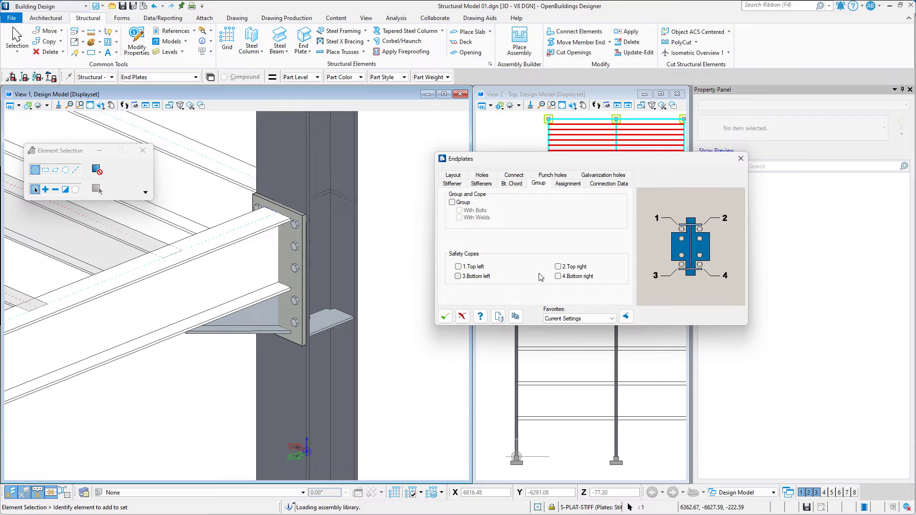
left_click(512, 183)
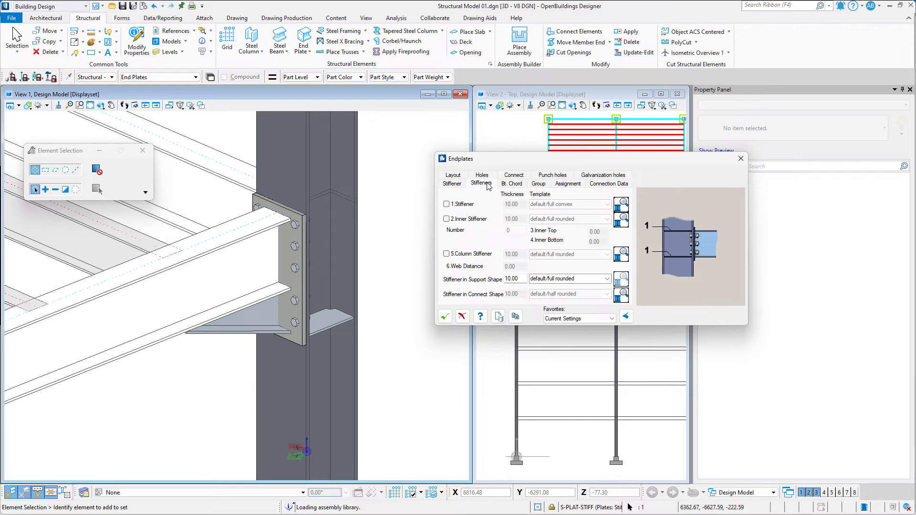
mouse_move(468, 204)
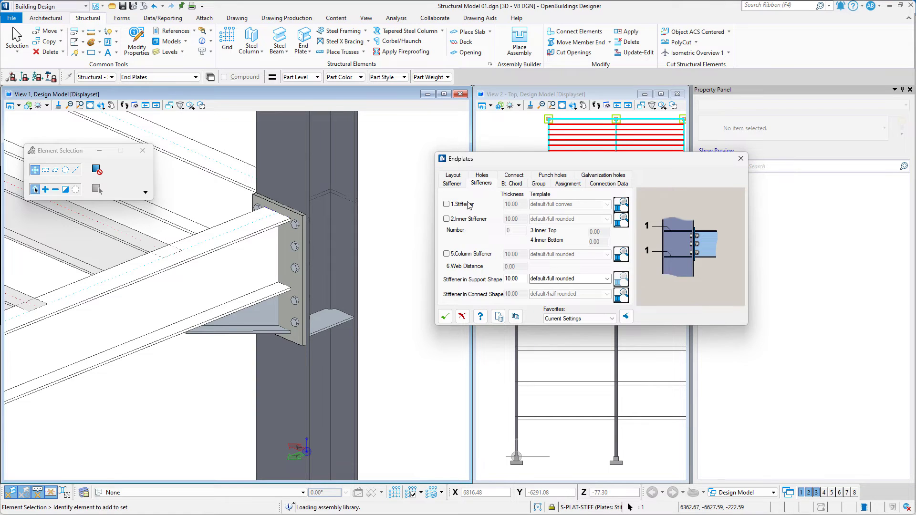
Step: Enable 1.Stiffener, choose its shape template, and open that template's detailed settings
left_click(446, 204)
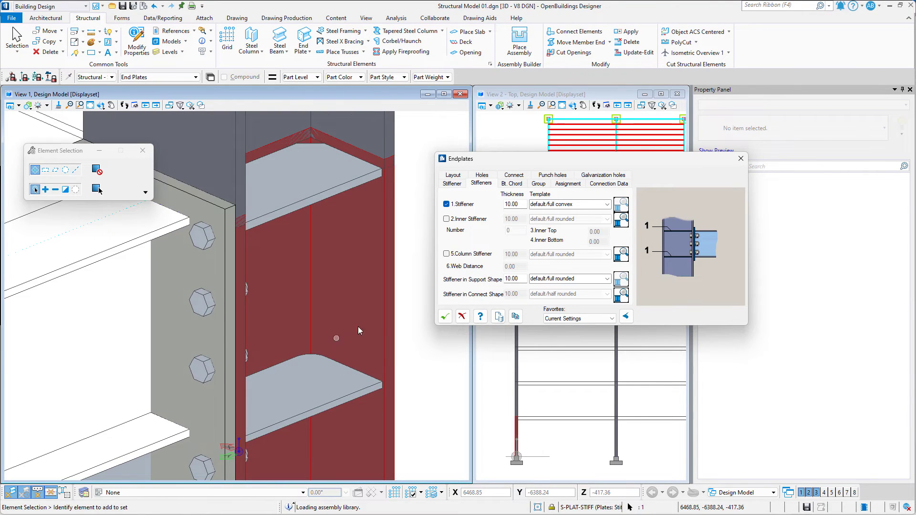
left_click(607, 204)
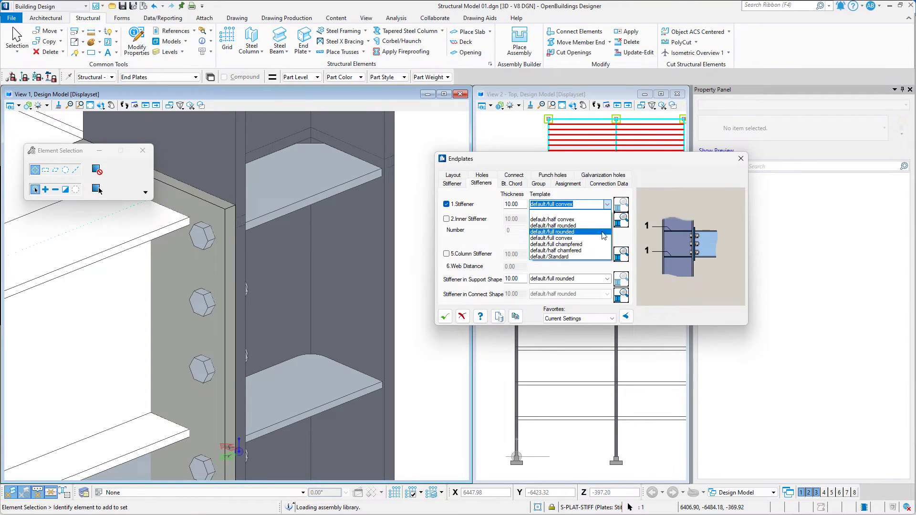
left_click(551, 232)
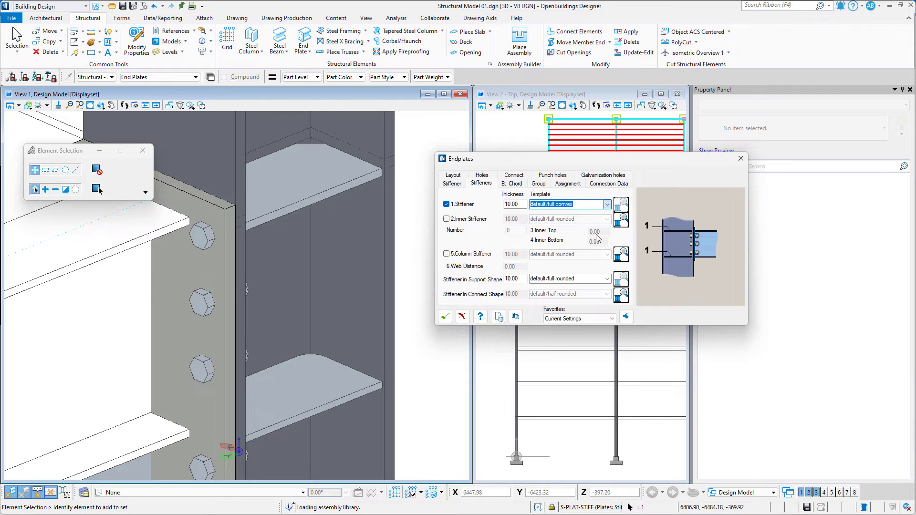
left_click(608, 204)
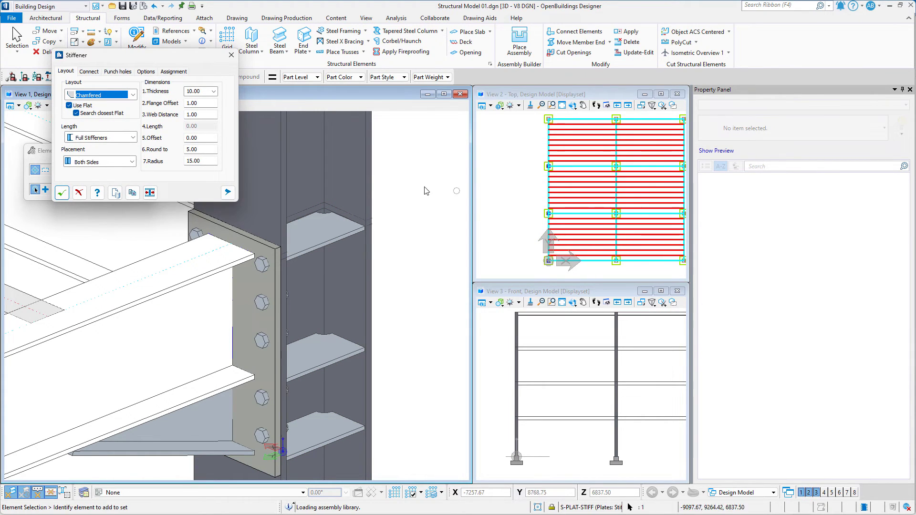
Step: Keep the chamfered stiffener layout with stiffeners placed on both sides
left_click(134, 95)
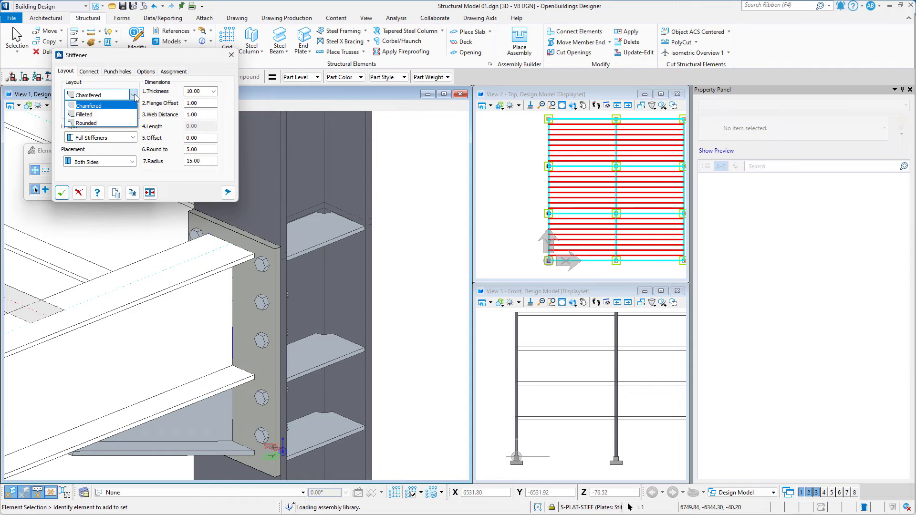
left_click(88, 94)
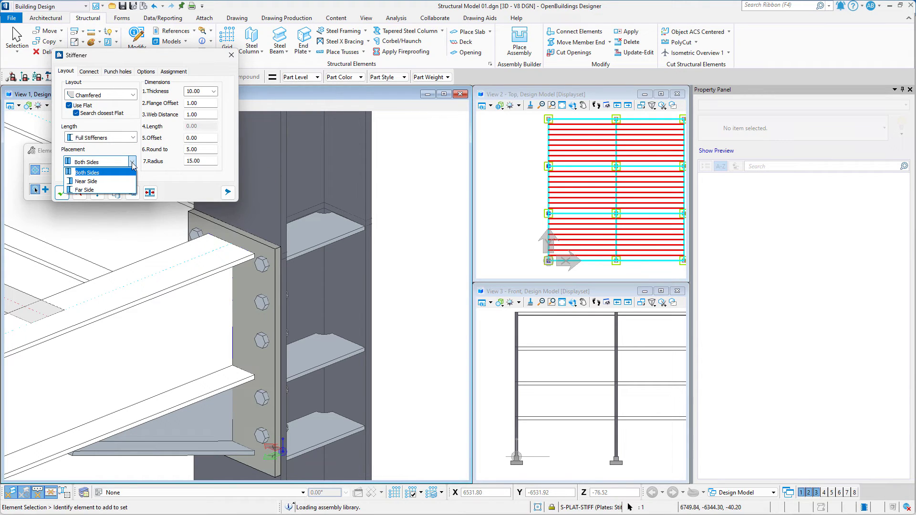
left_click(86, 172)
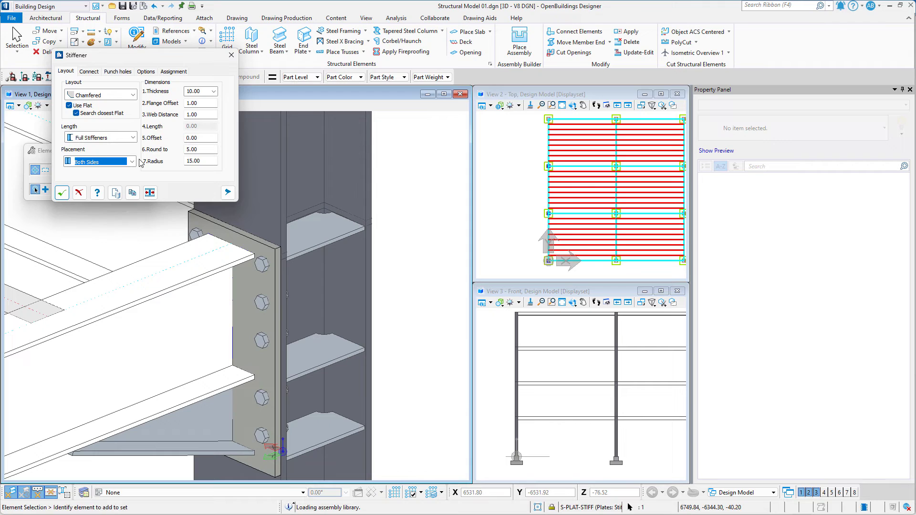
Step: Review the stiffener's welding, punch hole, angle and material settings with the illustration shown
left_click(88, 71)
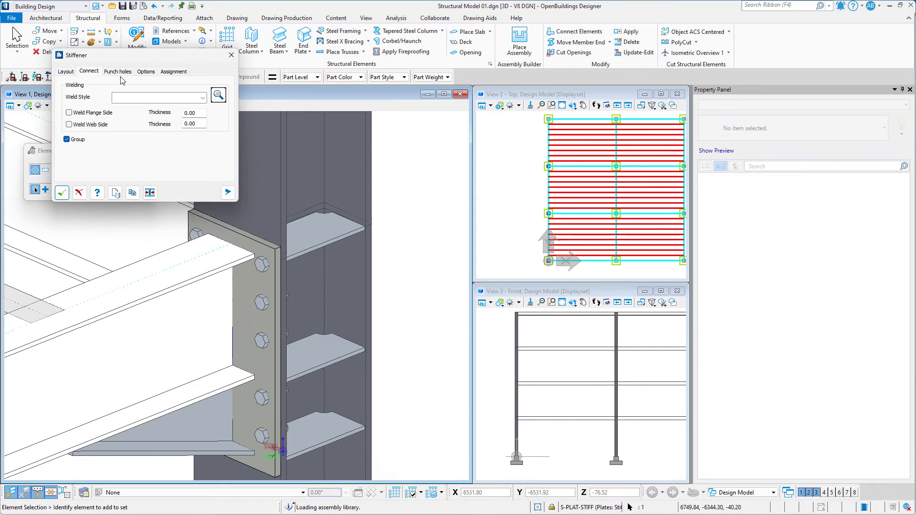
left_click(117, 71)
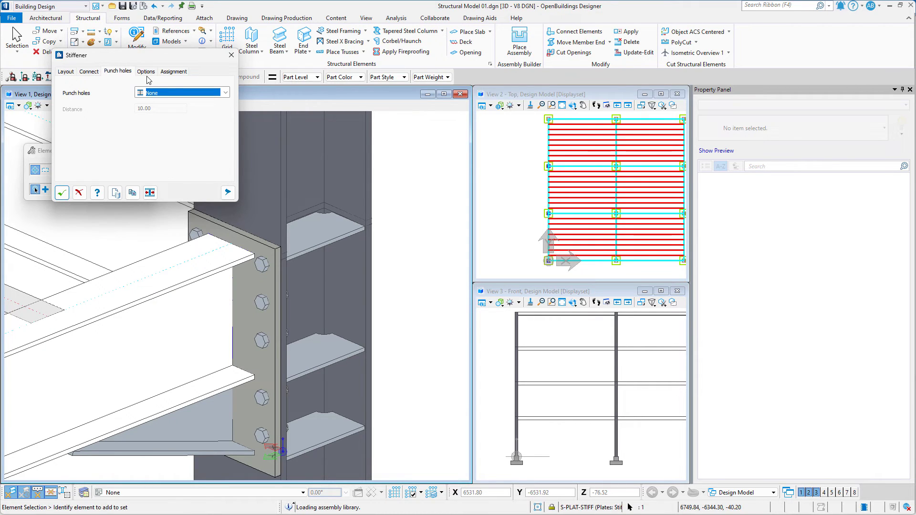
left_click(145, 71)
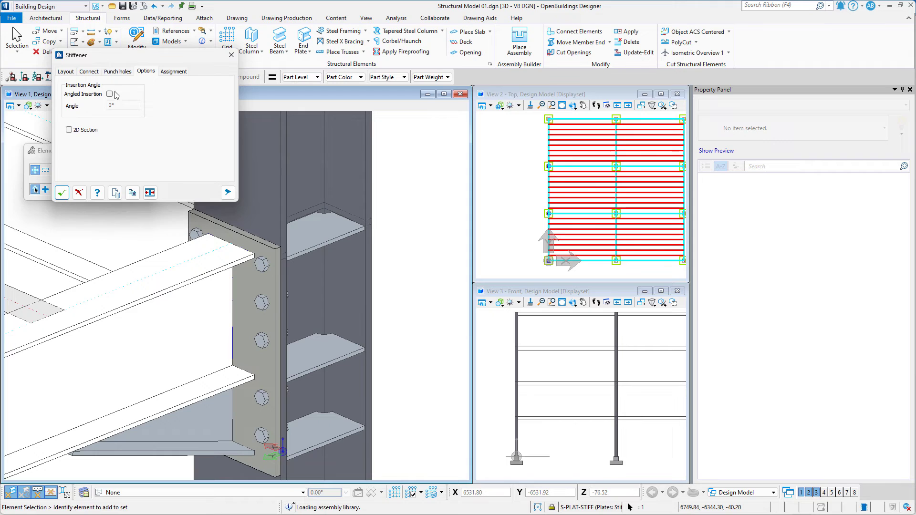
mouse_move(227, 192)
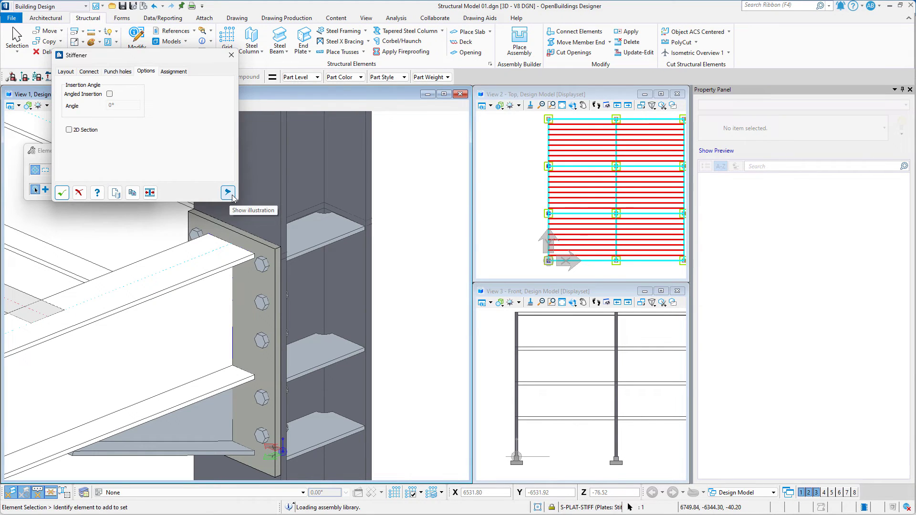
left_click(227, 193)
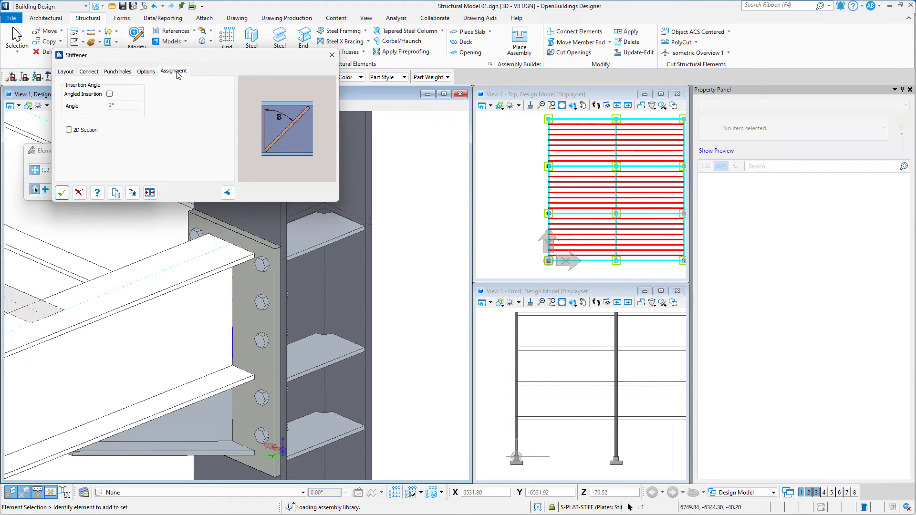
left_click(174, 72)
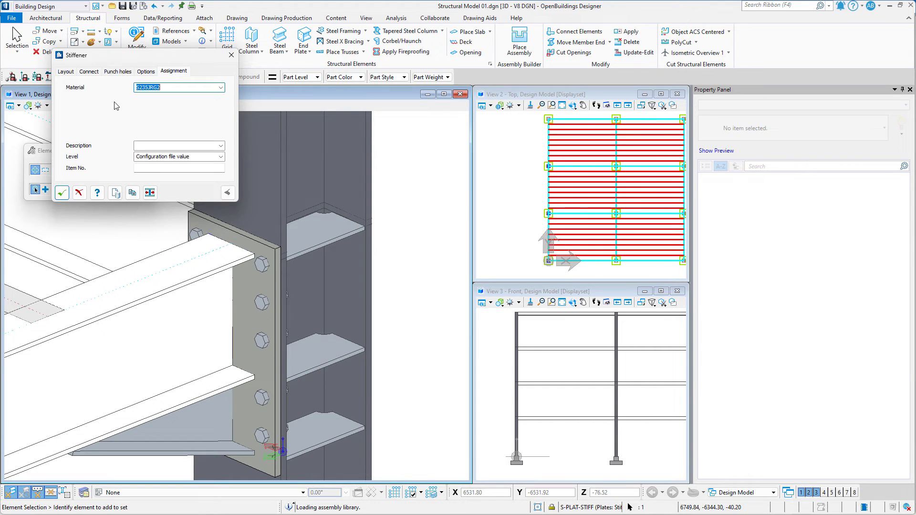
left_click(65, 70)
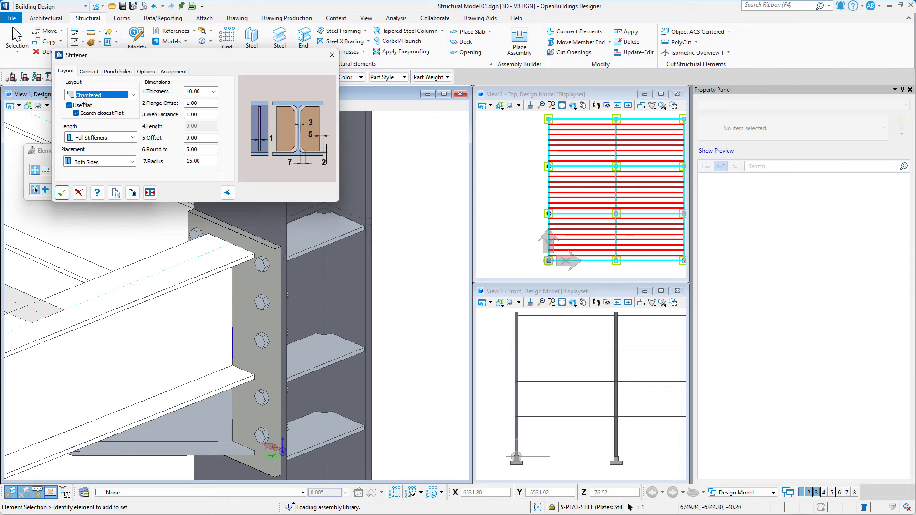
mouse_move(192, 158)
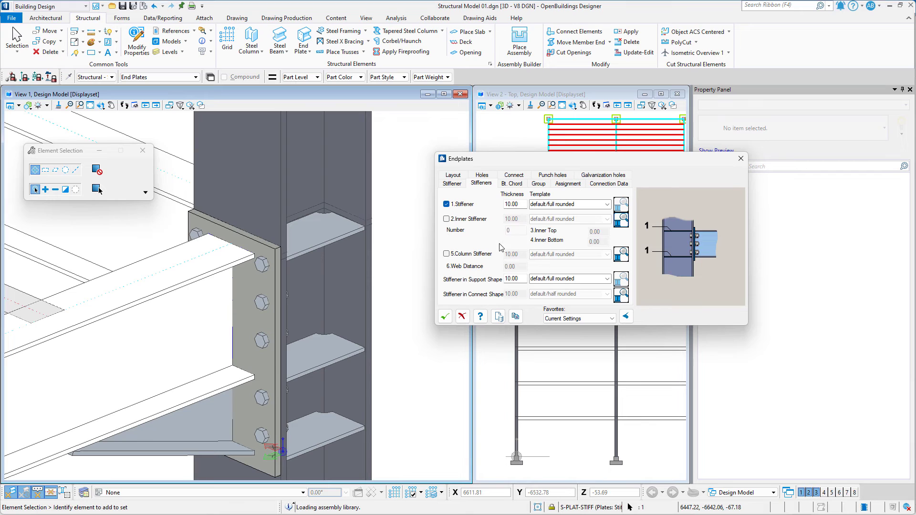
Step: Turn on 5.Column Stiffener at 10.00 thickness with the default full rounded template
left_click(447, 254)
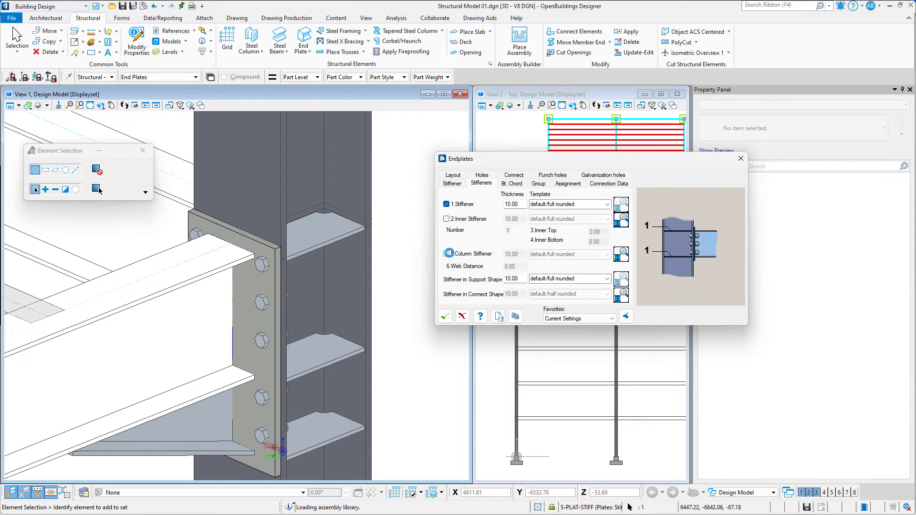
left_click(447, 254)
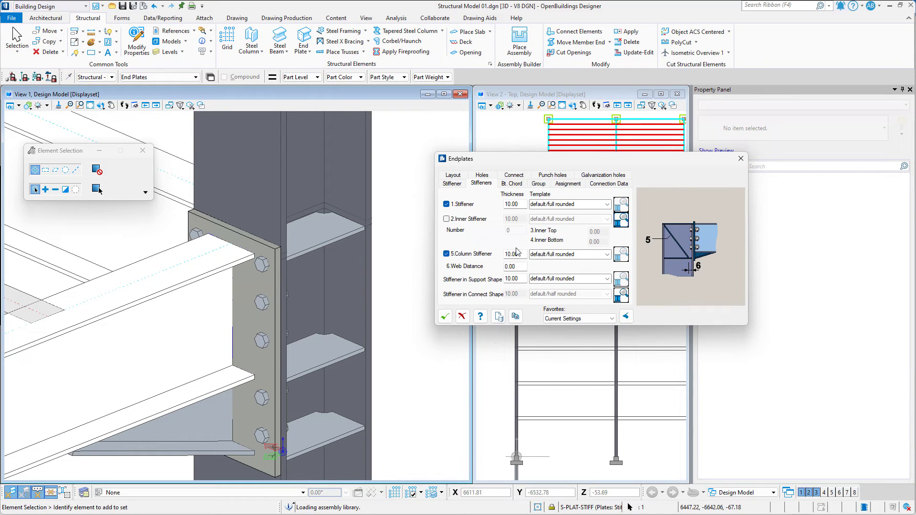
left_click(447, 253)
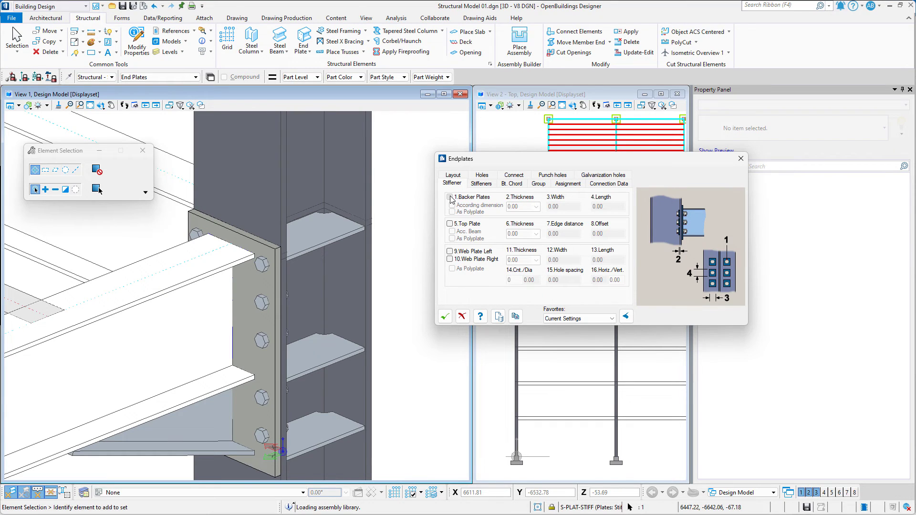
left_click(449, 197)
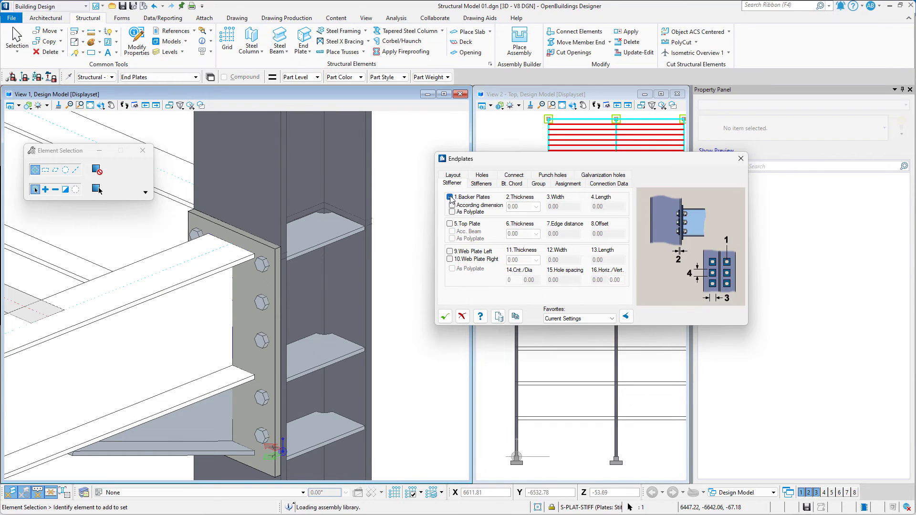
left_click(449, 197)
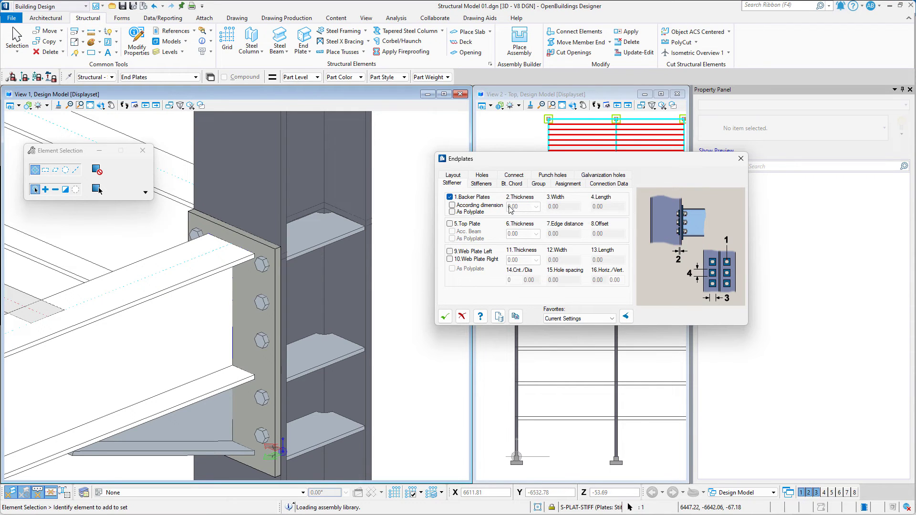
left_click(451, 224)
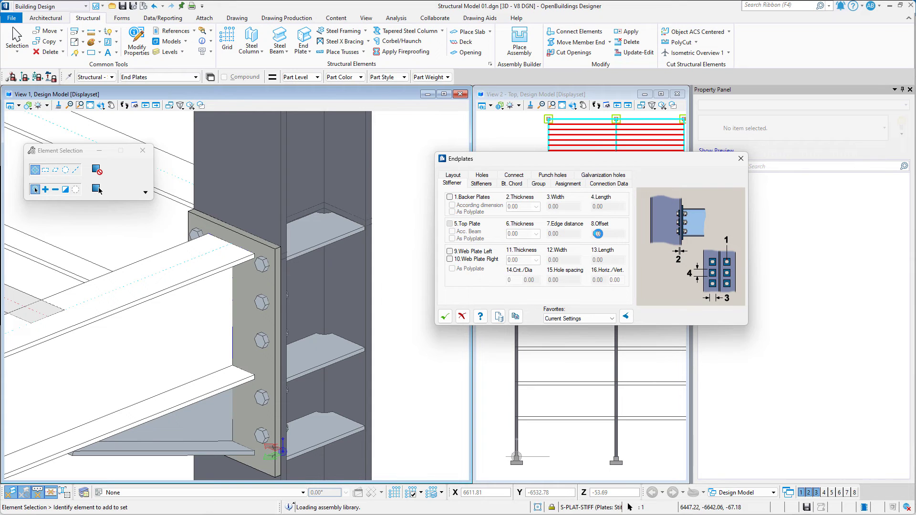
left_click(451, 224)
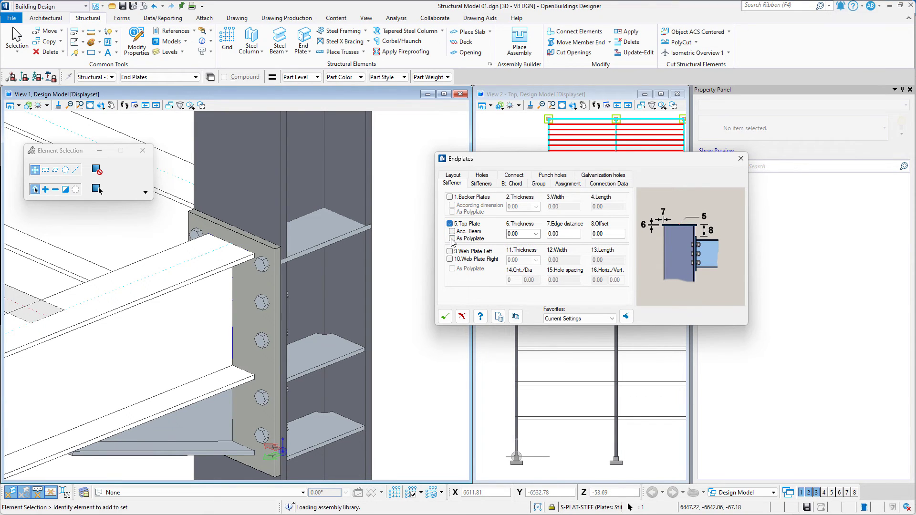
left_click(448, 250)
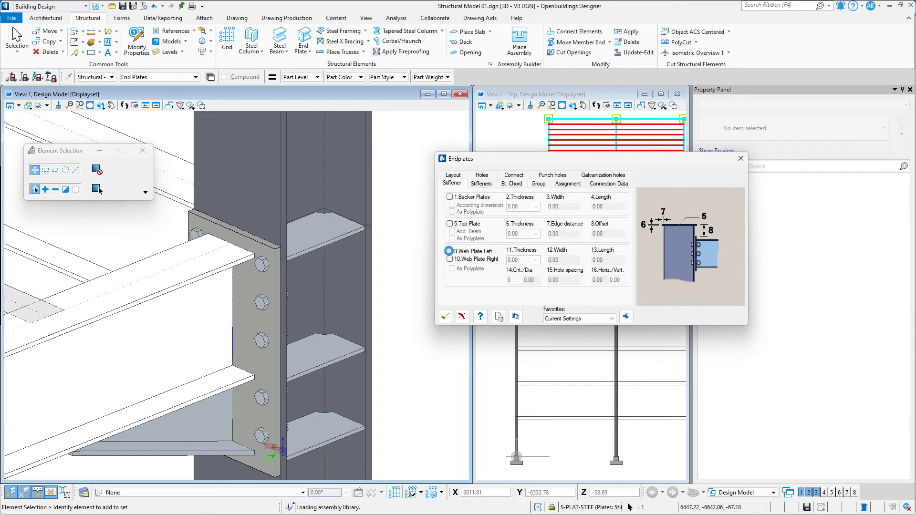
left_click(449, 251)
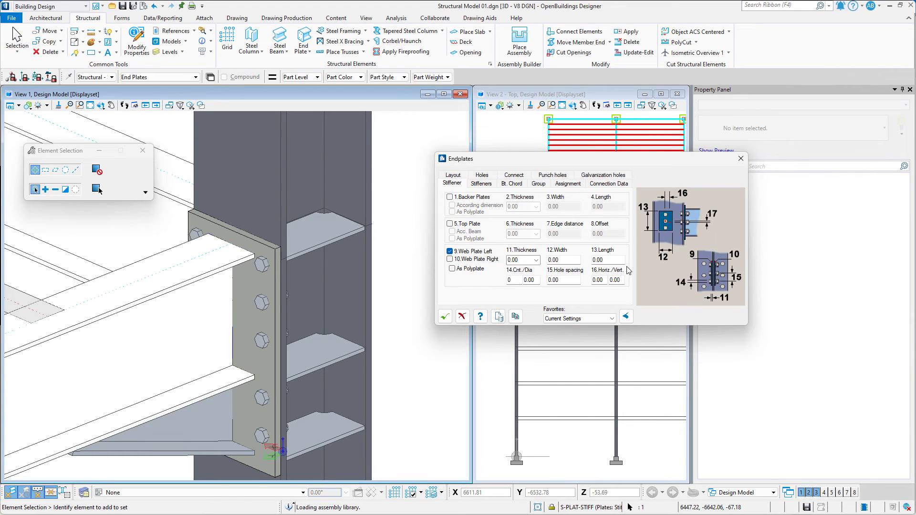
mouse_move(659, 242)
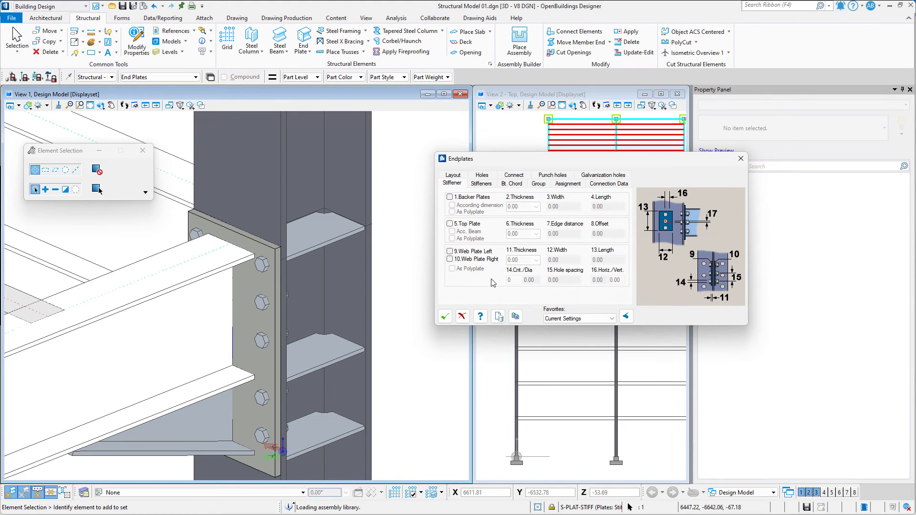
mouse_move(565, 318)
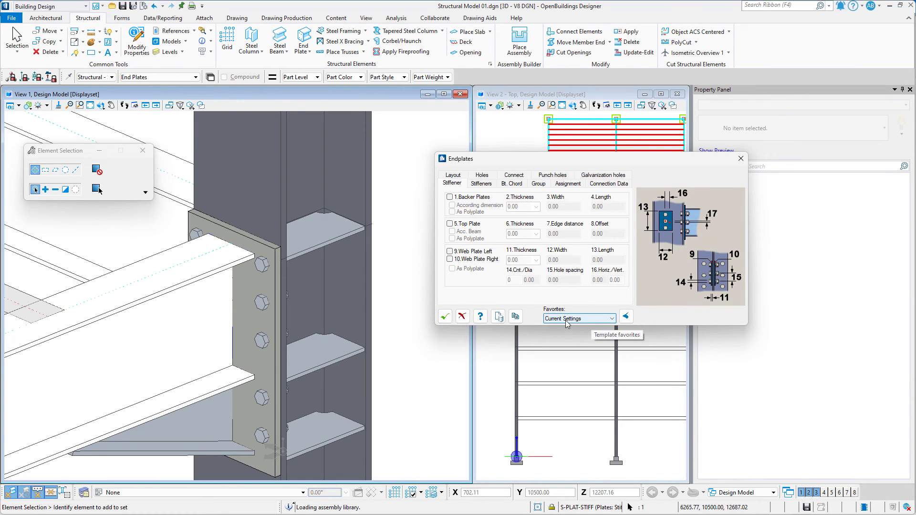
Step: Create folder BC in Template Manager, save template BC01 there, and close the dialogs
left_click(499, 316)
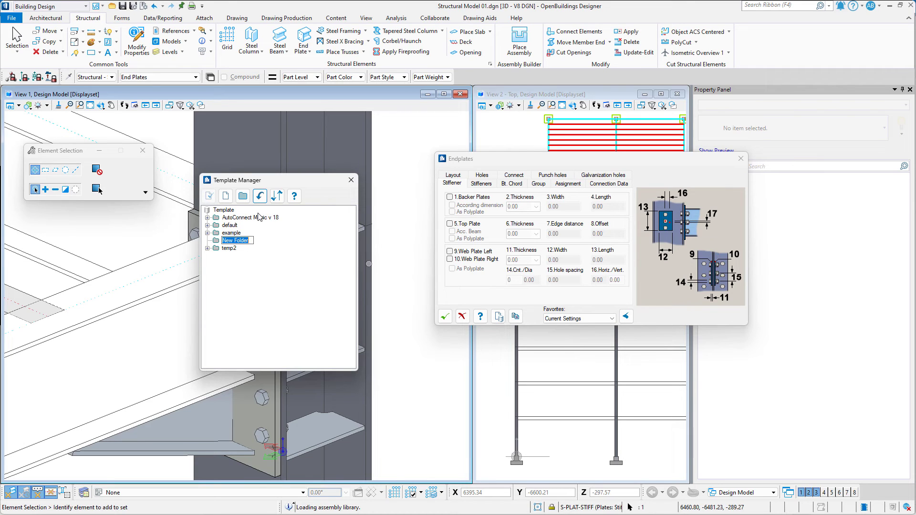
type("BC")
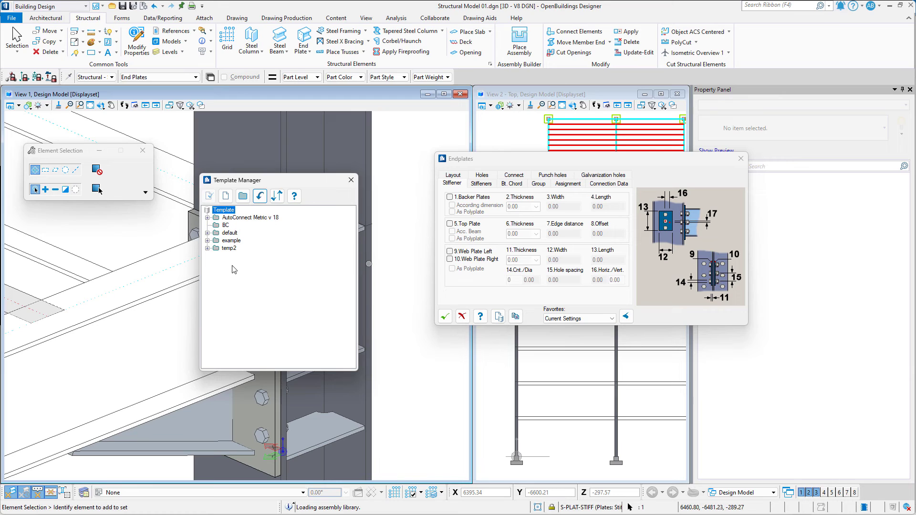
left_click(227, 225)
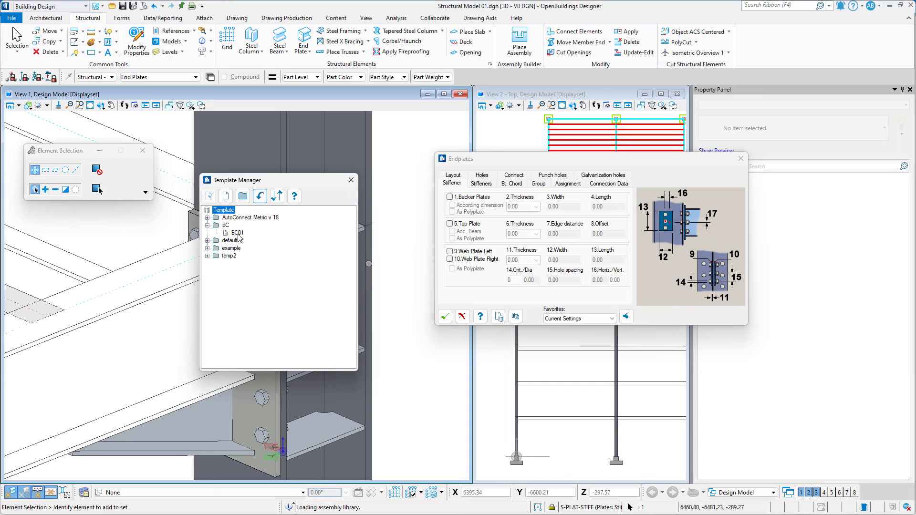
left_click(234, 232)
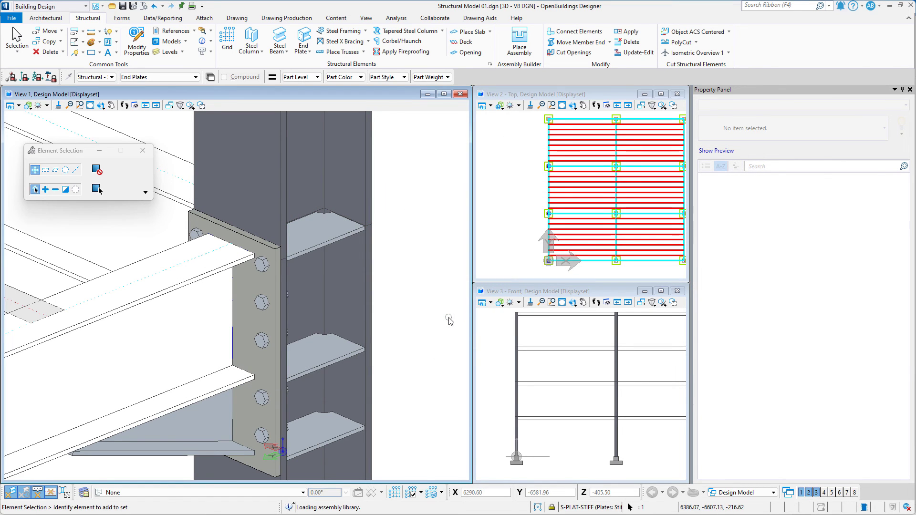
mouse_move(432, 336)
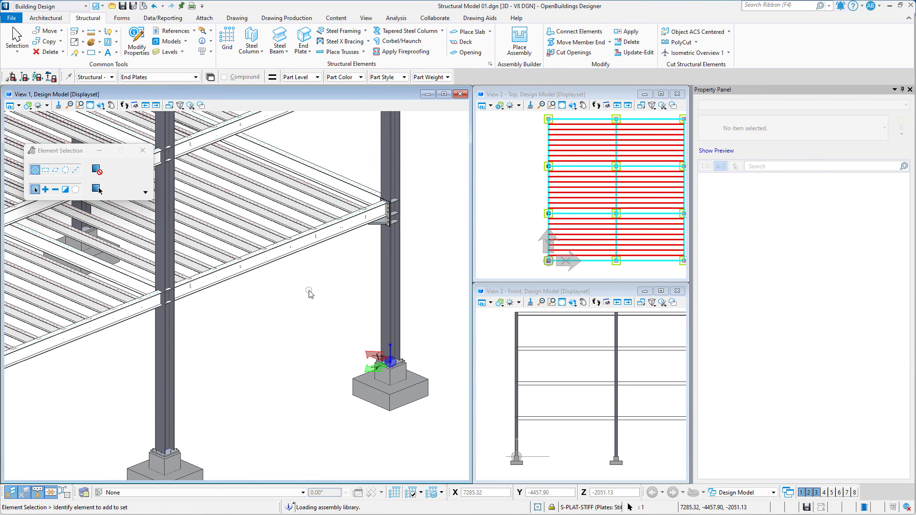
mouse_move(315, 93)
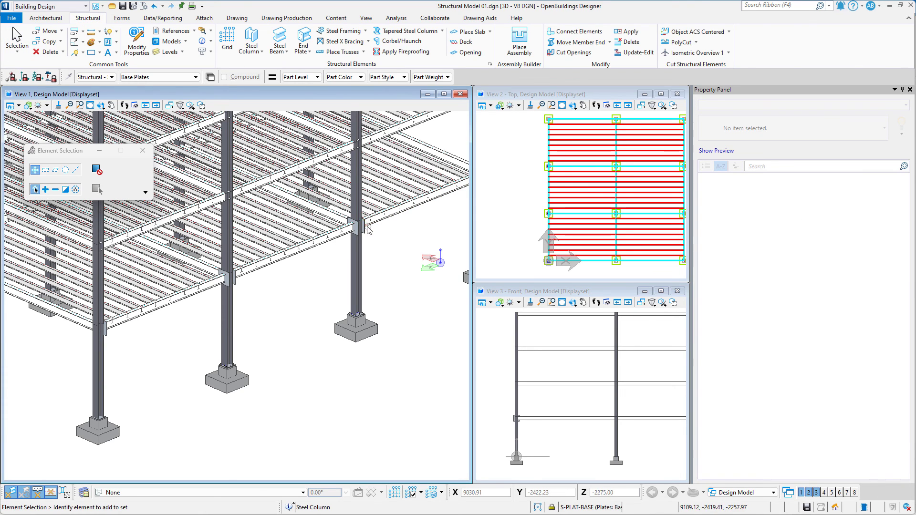
Step: Apply the BC/BC01 template to the rear column's end plate via Change Connection
right_click(371, 228)
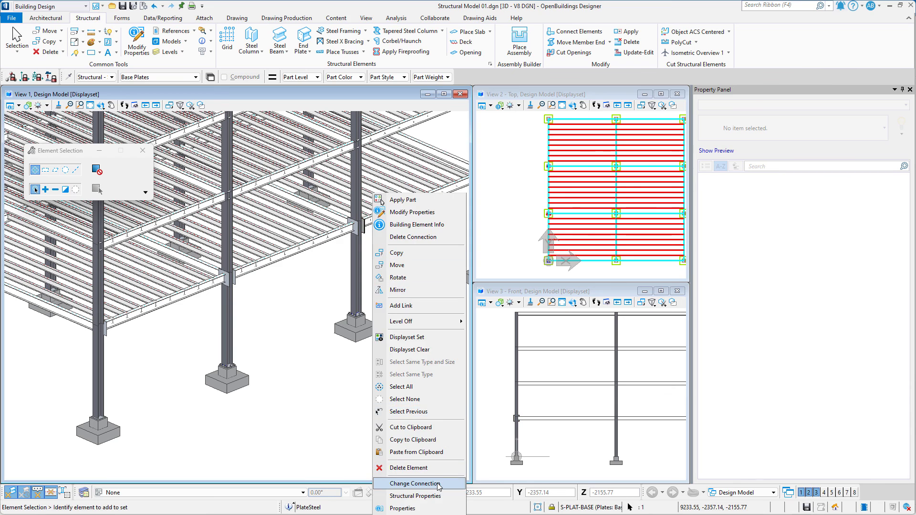
left_click(416, 484)
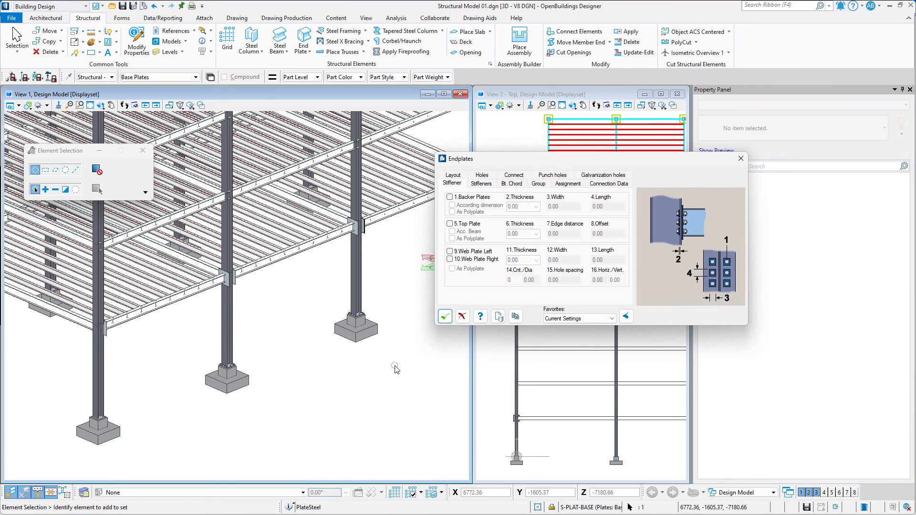
left_click(612, 318)
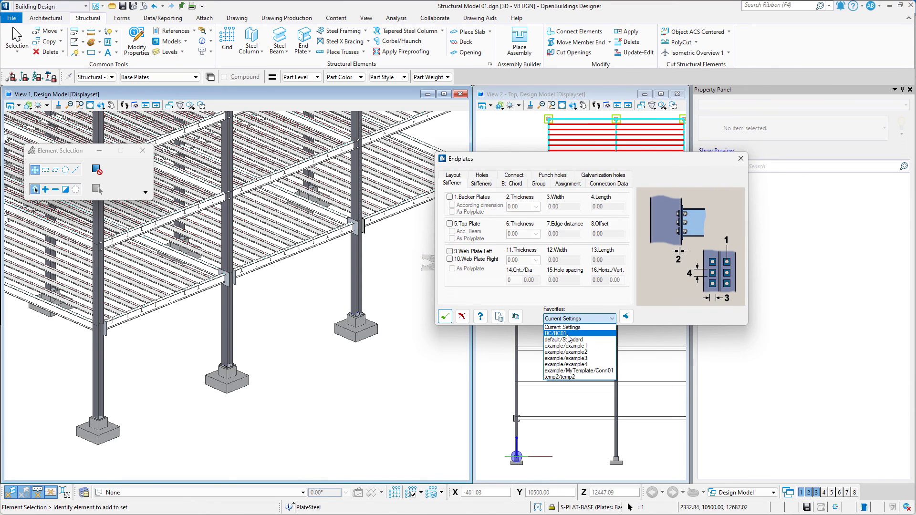
left_click(561, 333)
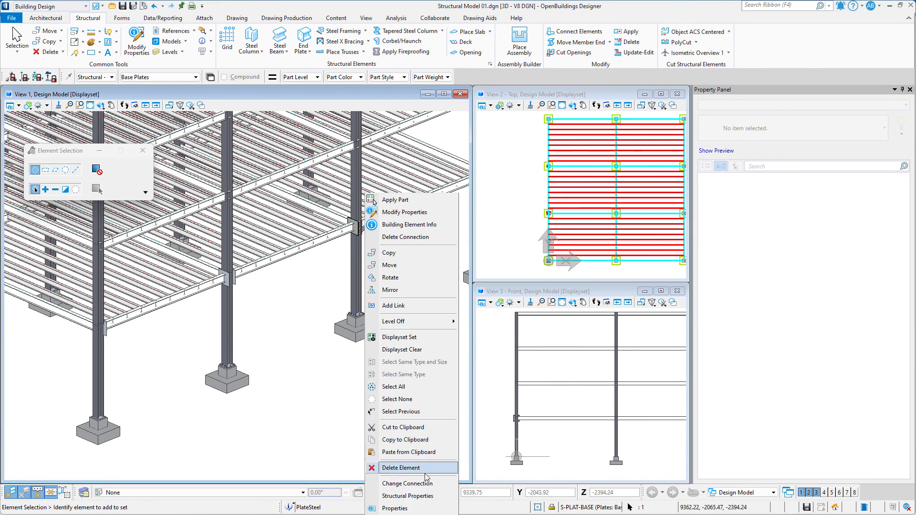
Step: Repeat Change Connection on the middle column's end plate, opening the favorites list
left_click(407, 483)
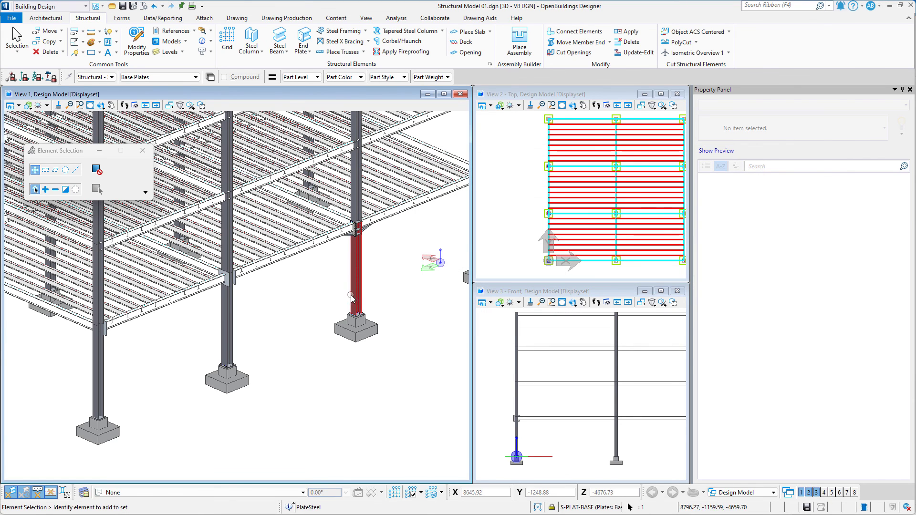
right_click(351, 297)
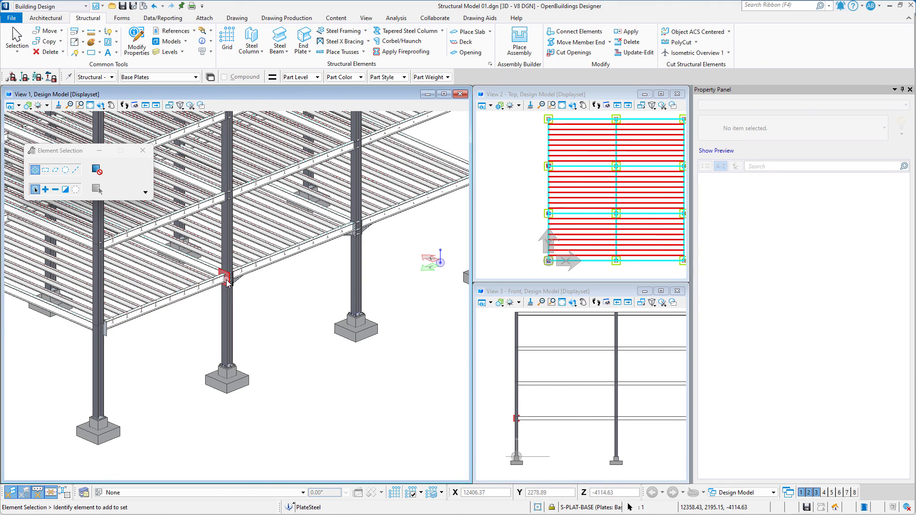
left_click(608, 318)
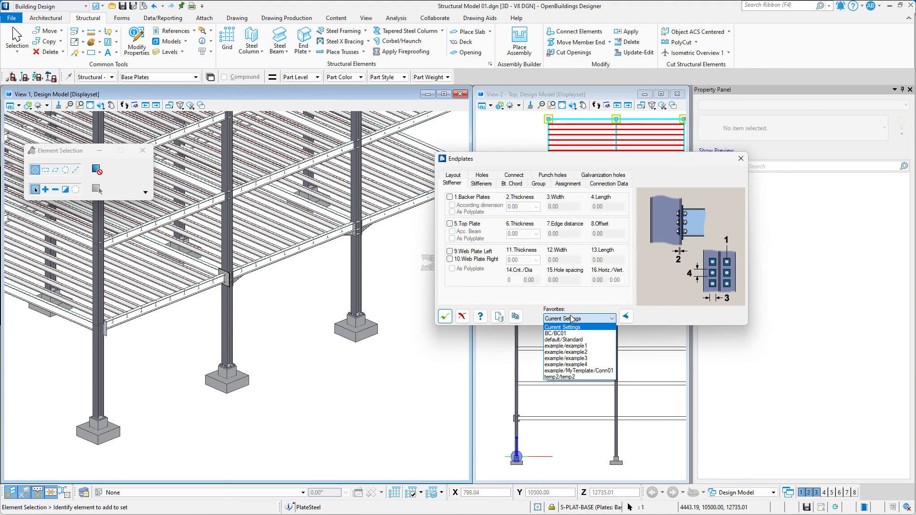